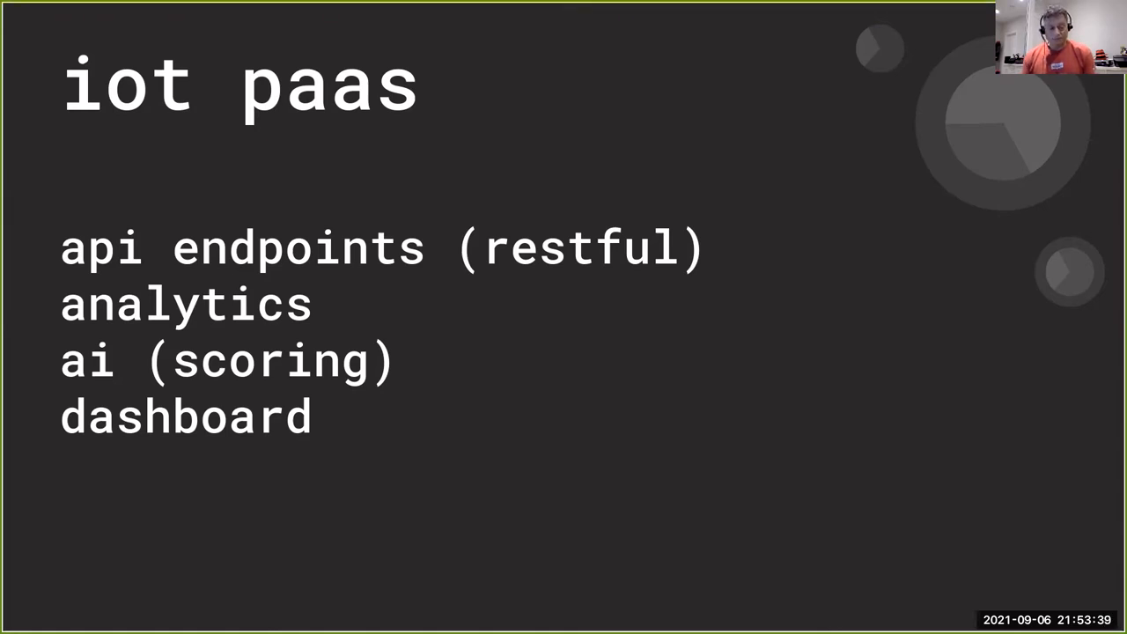
mouse_move(795, 402)
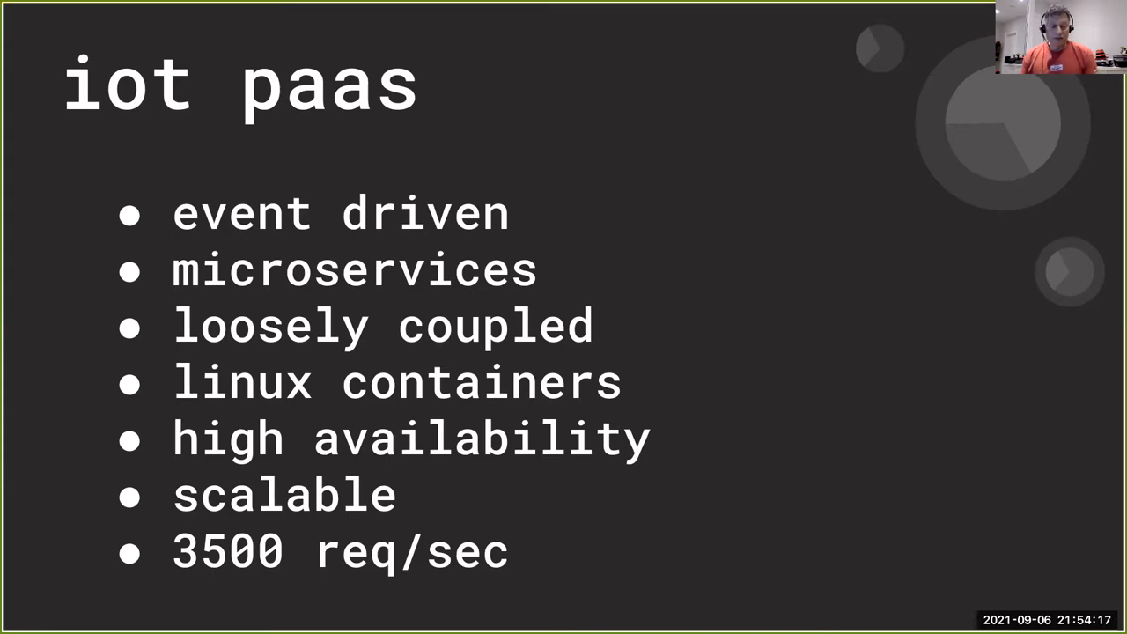
mouse_move(810, 380)
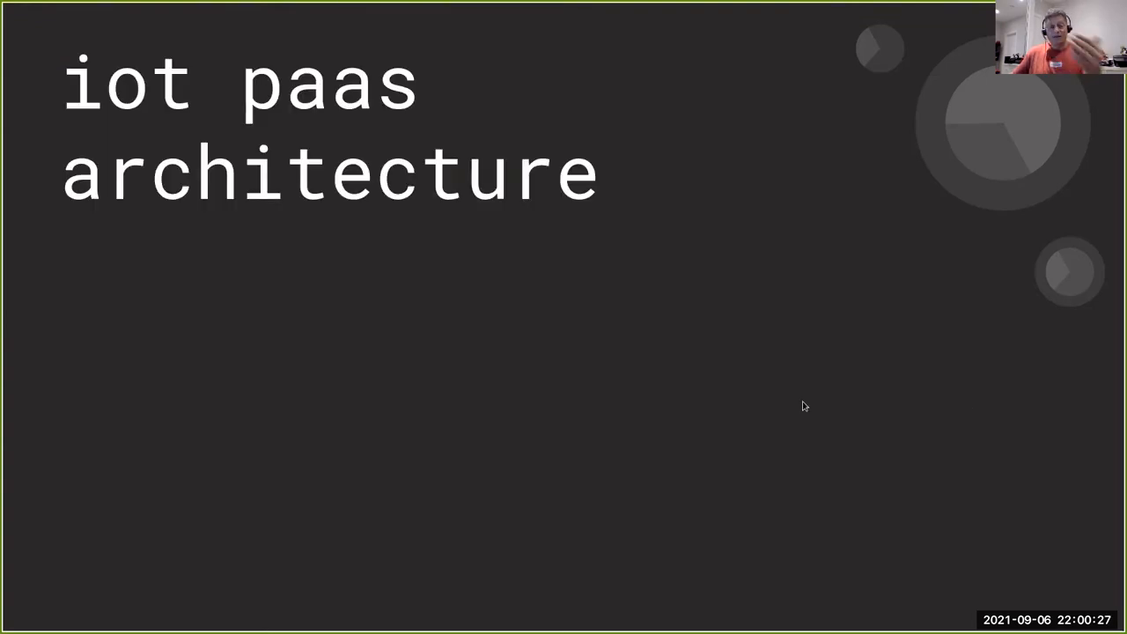
mouse_move(814, 539)
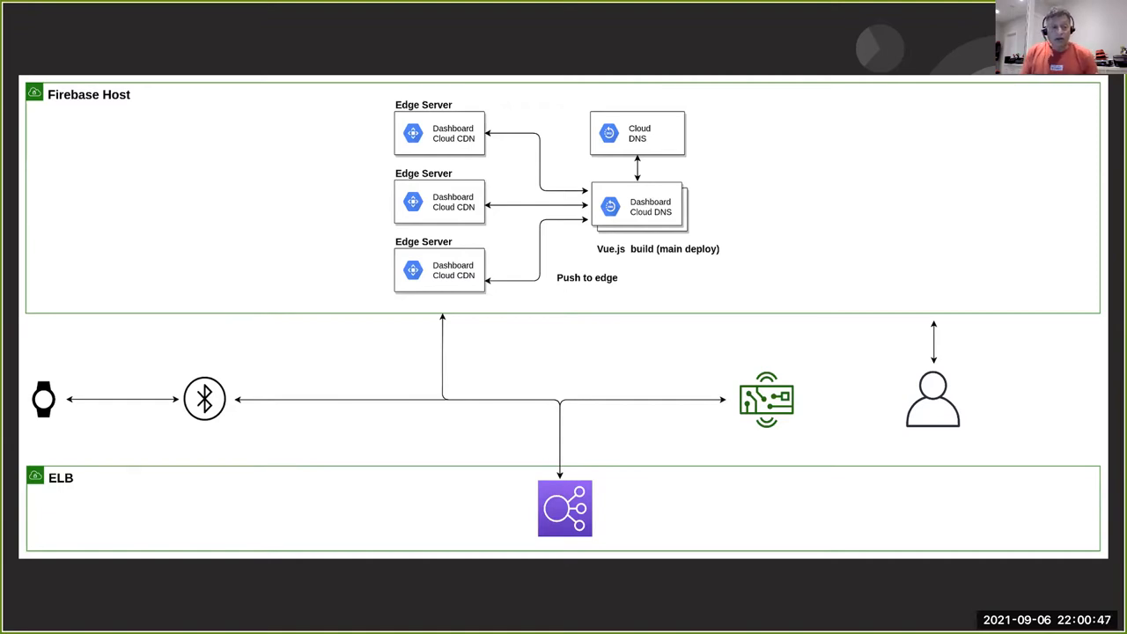
mouse_move(720, 197)
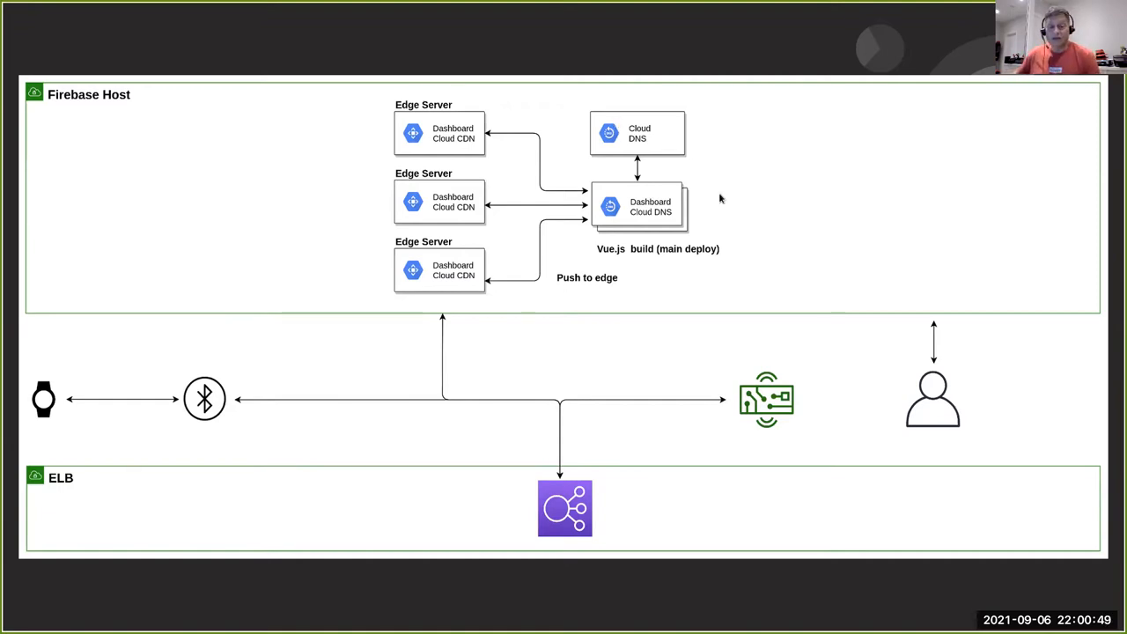
mouse_move(715, 214)
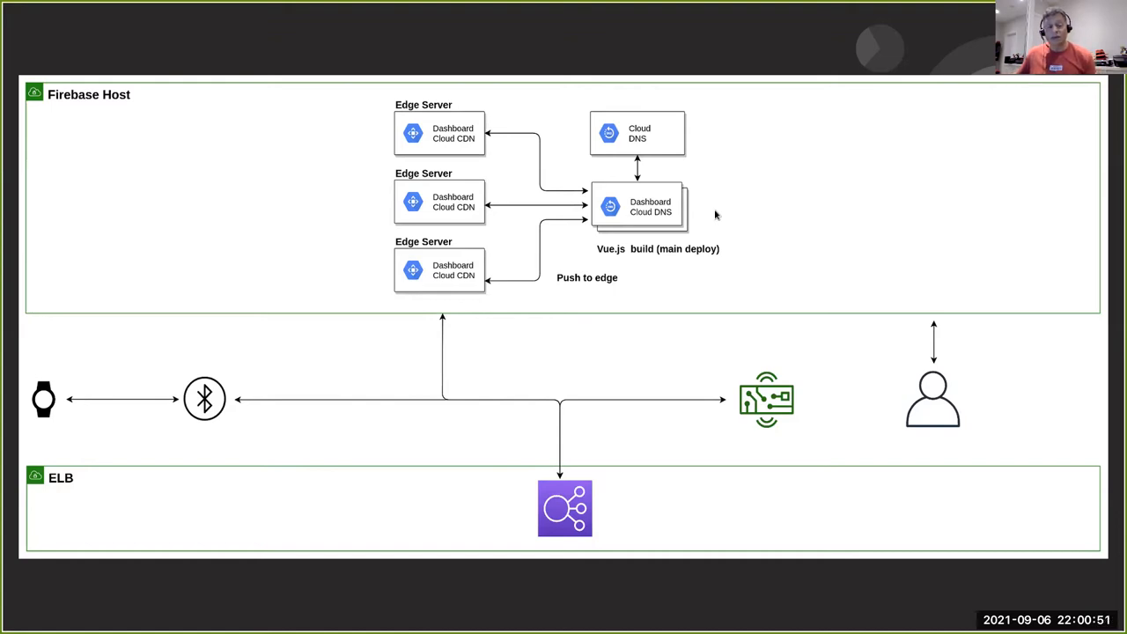
mouse_move(726, 215)
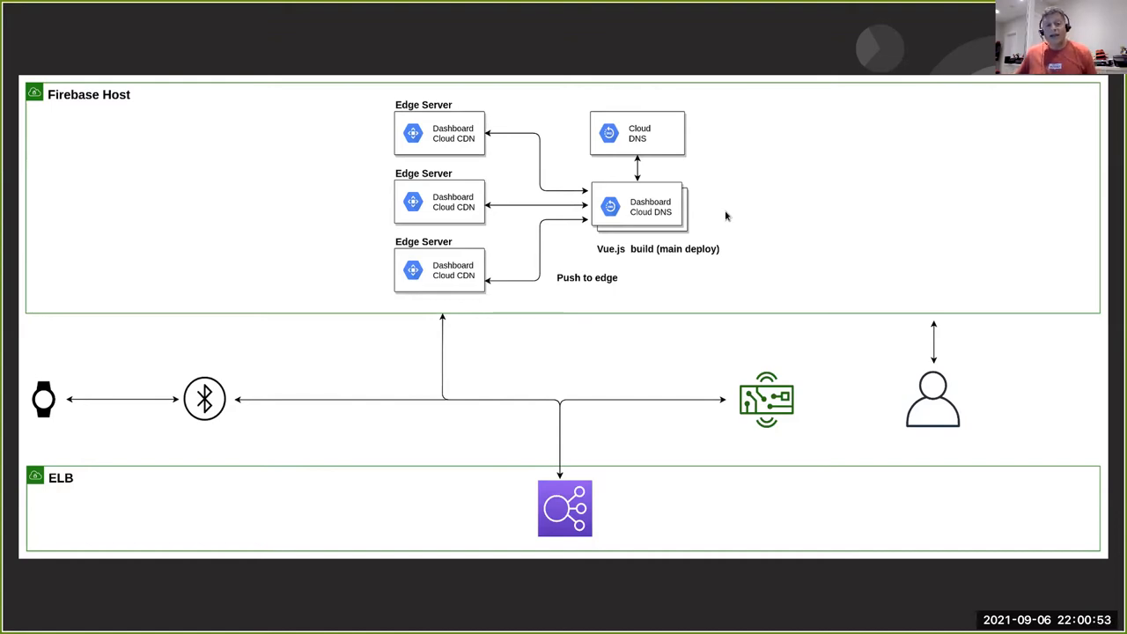
mouse_move(356, 192)
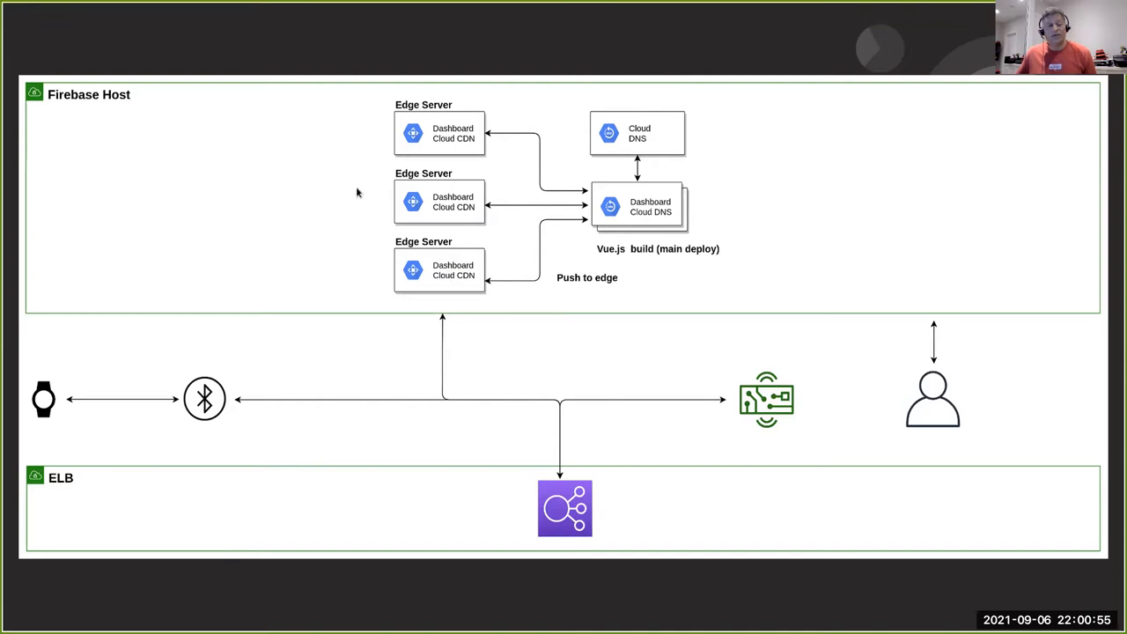
mouse_move(335, 190)
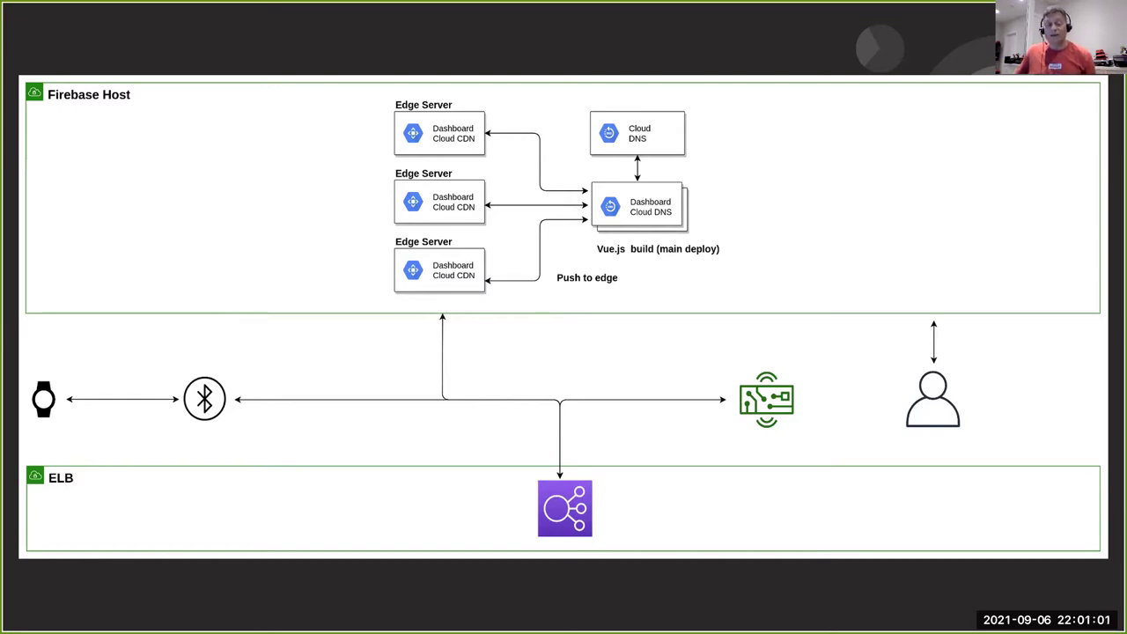
mouse_move(319, 180)
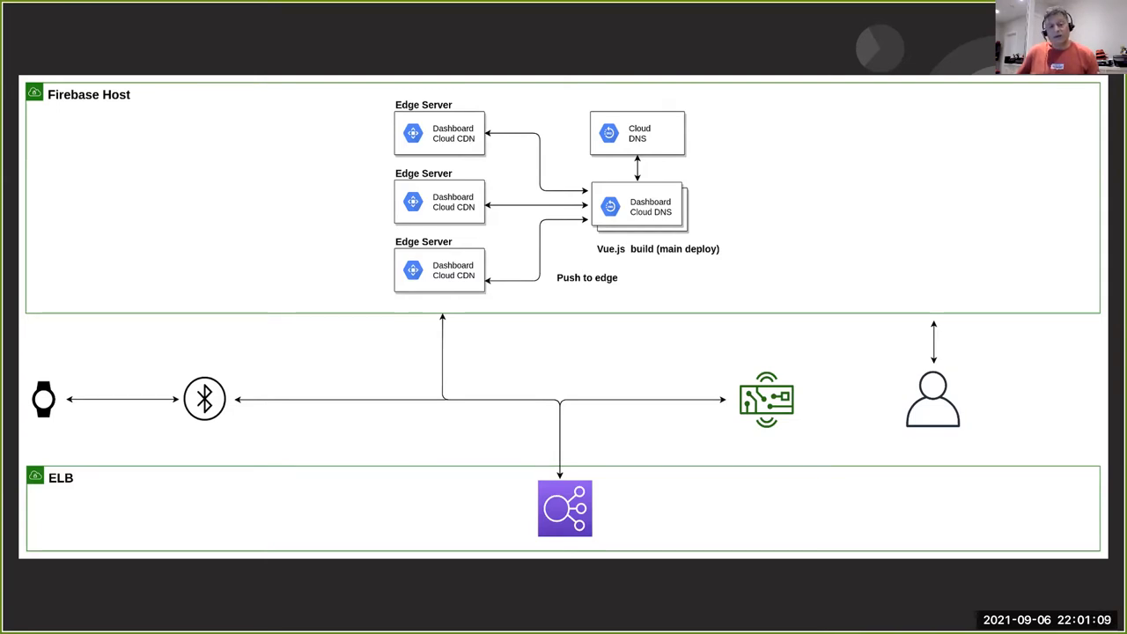
mouse_move(327, 180)
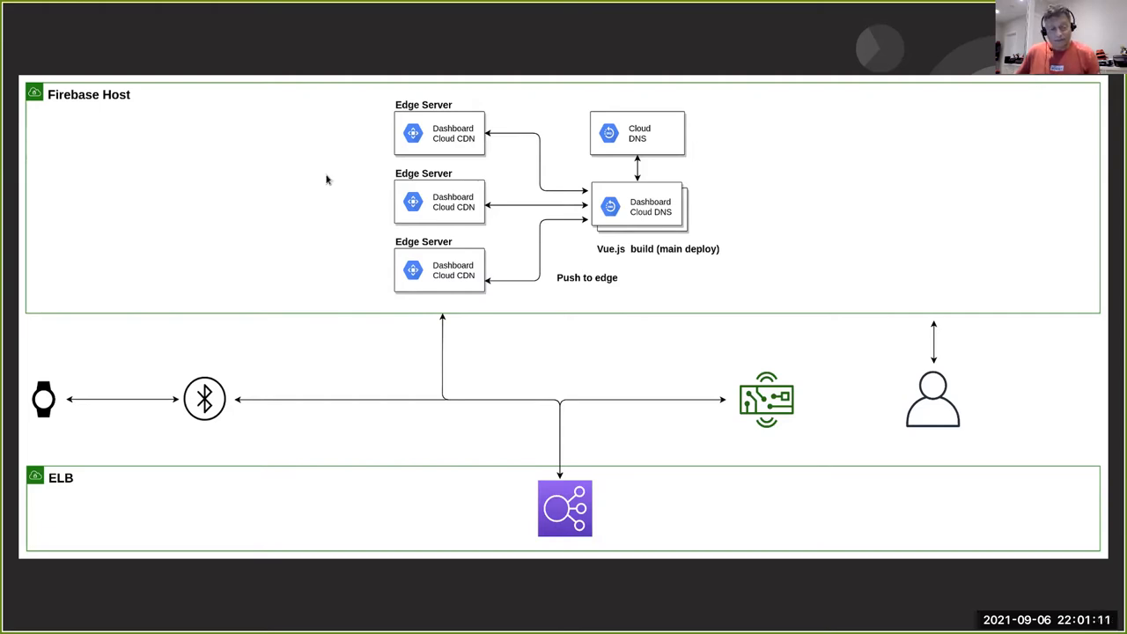
mouse_move(60, 405)
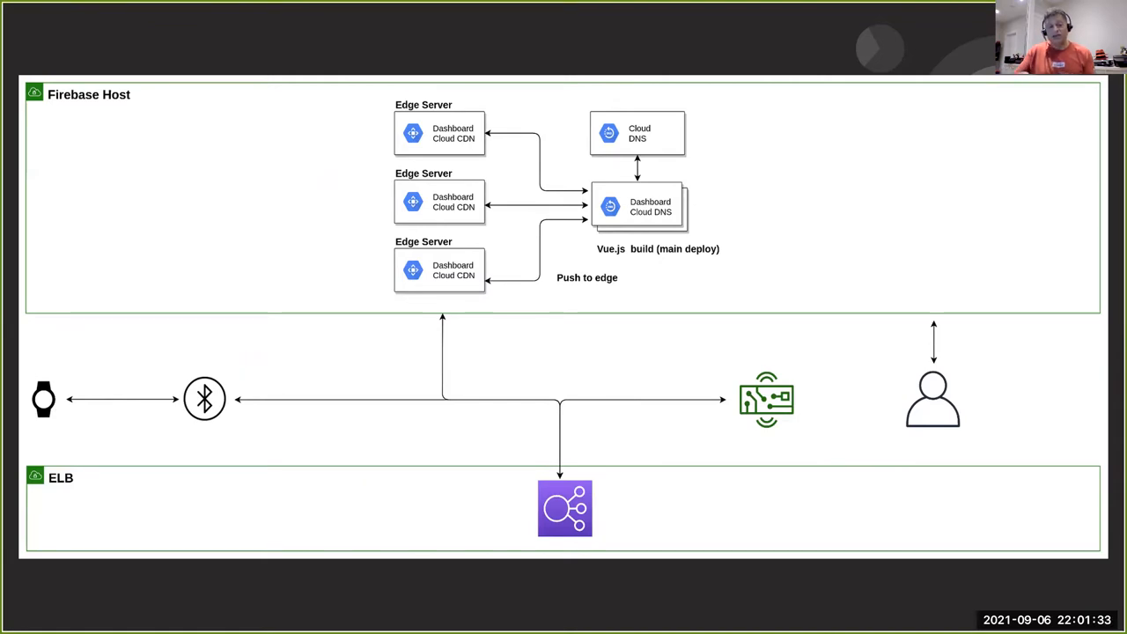
mouse_move(697, 329)
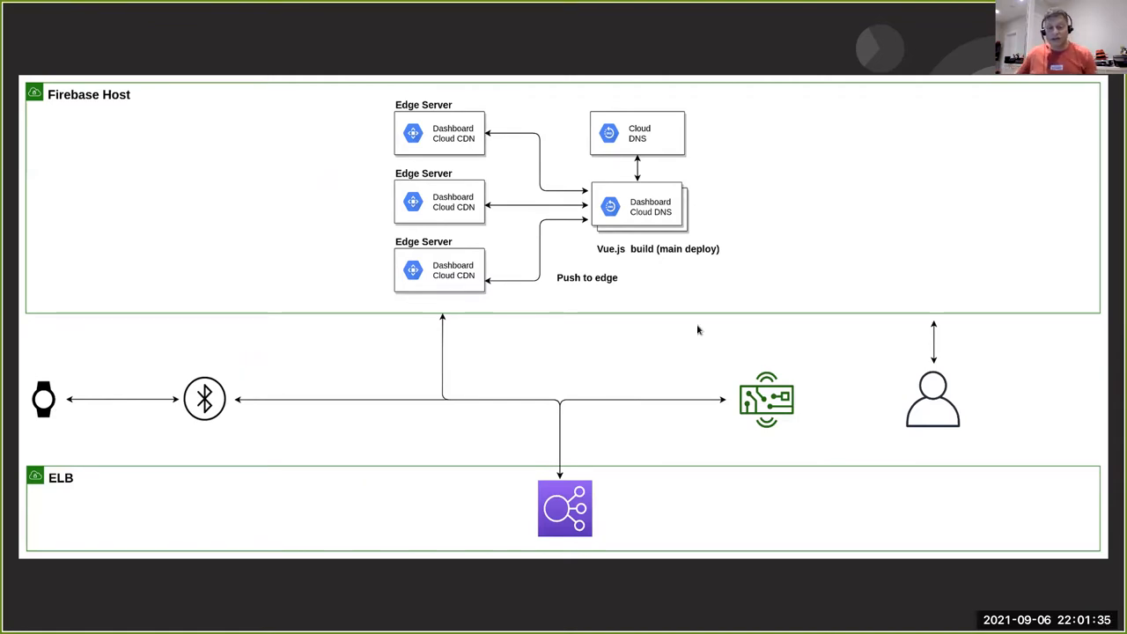
mouse_move(754, 430)
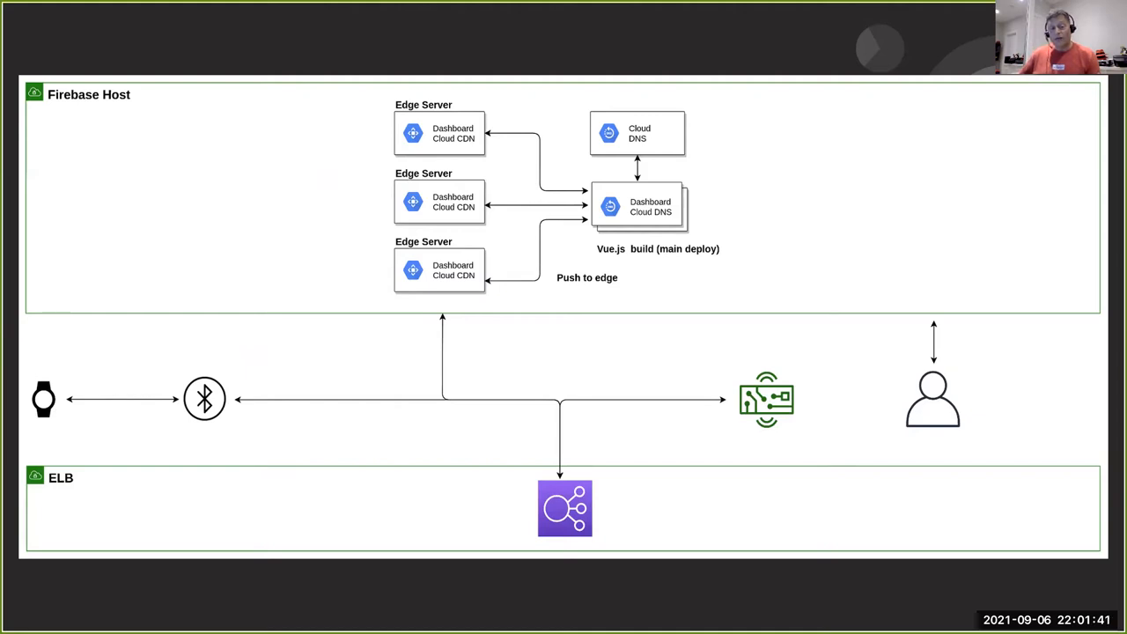
mouse_move(819, 428)
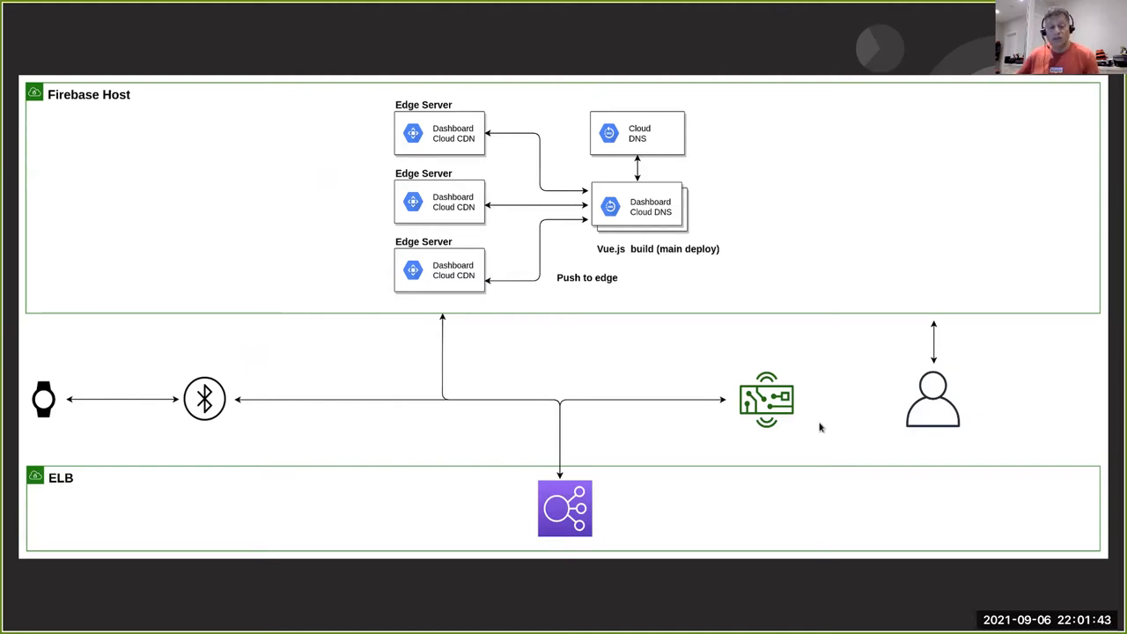
mouse_move(937, 414)
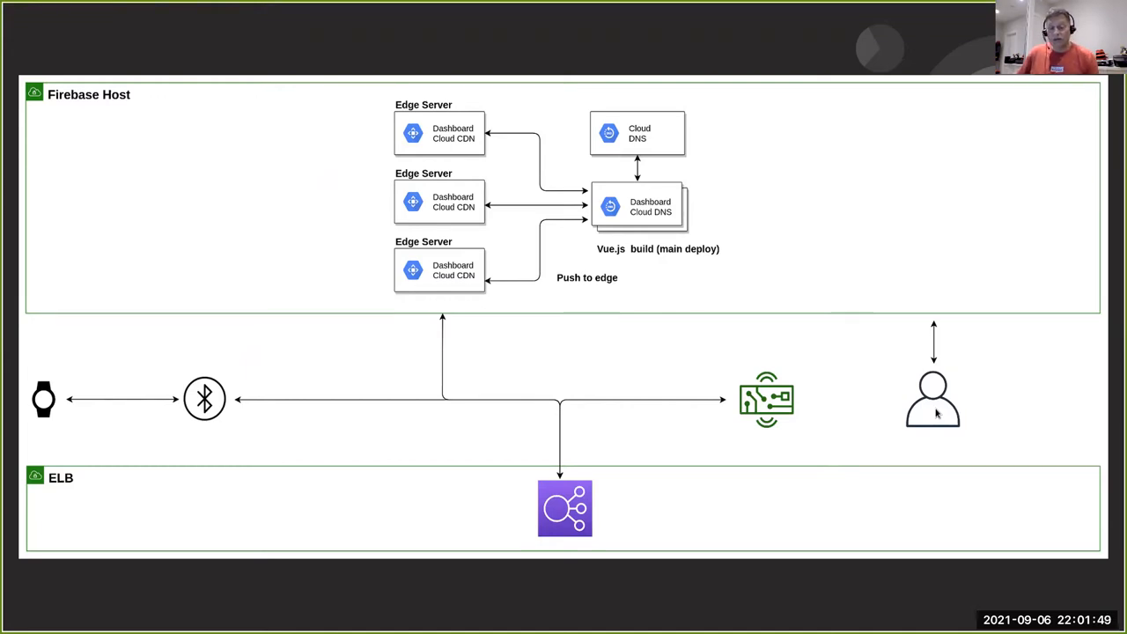
mouse_move(894, 285)
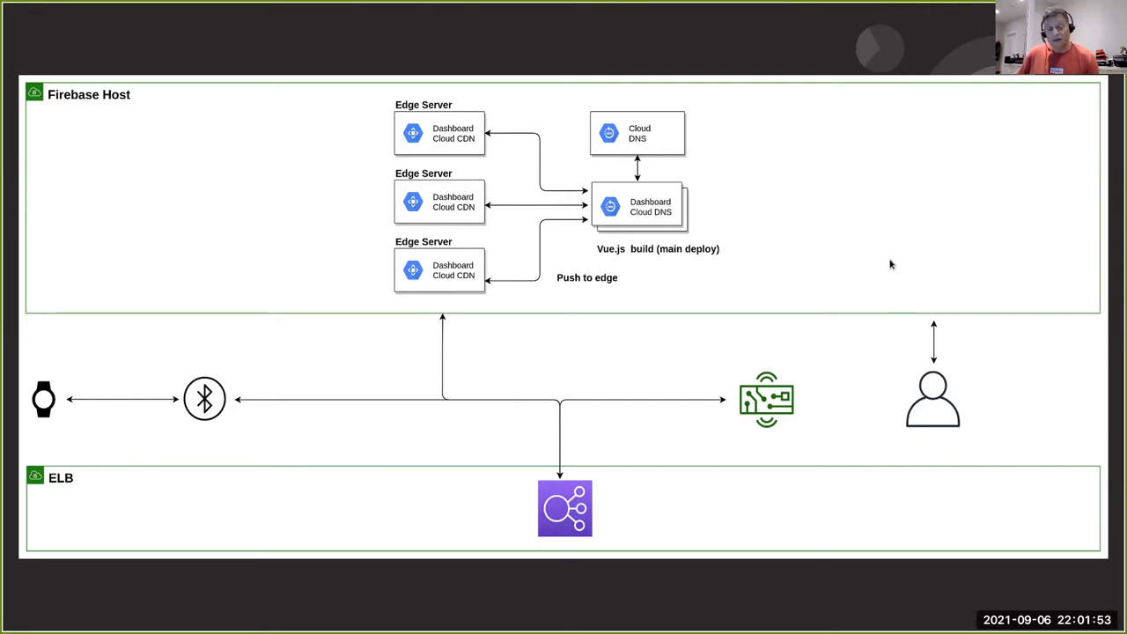
mouse_move(796, 535)
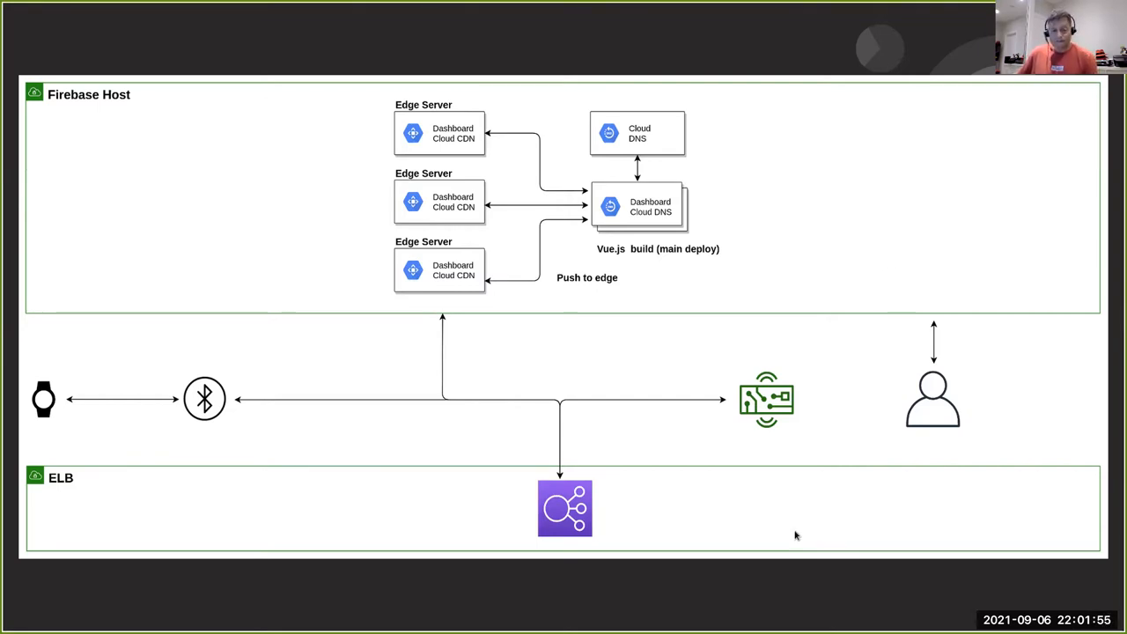
mouse_move(529, 515)
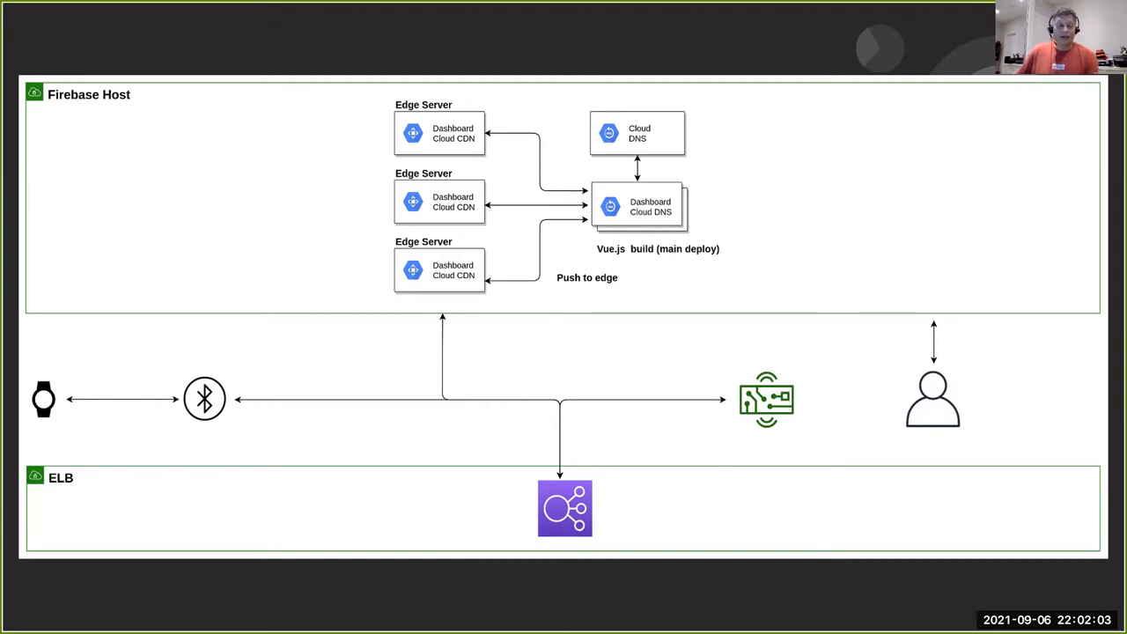
mouse_move(676, 528)
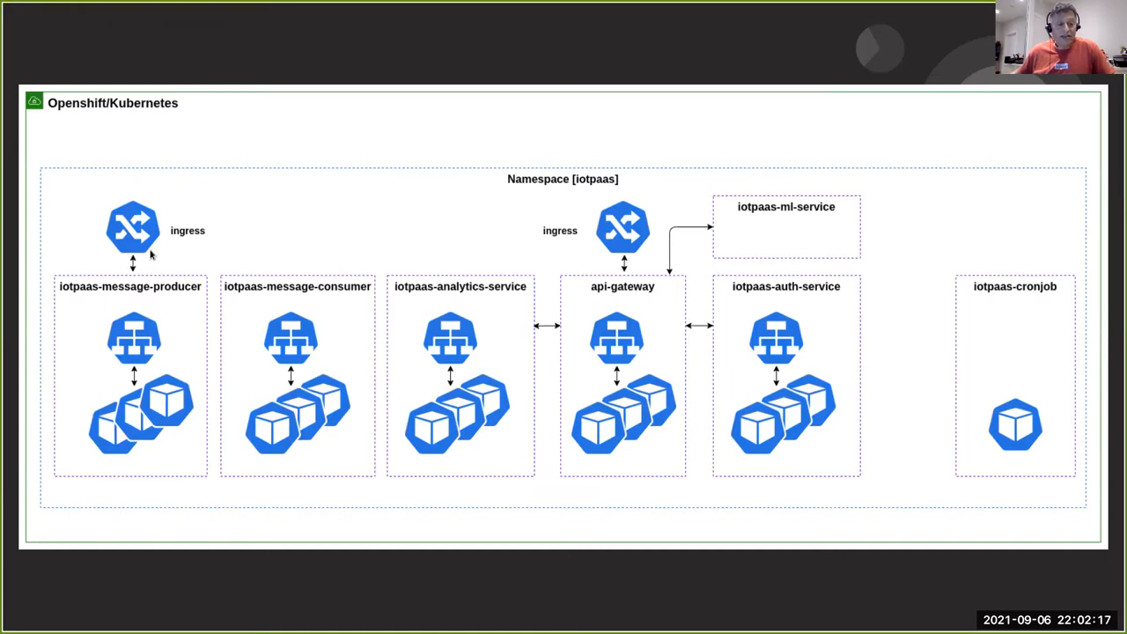
mouse_move(134, 358)
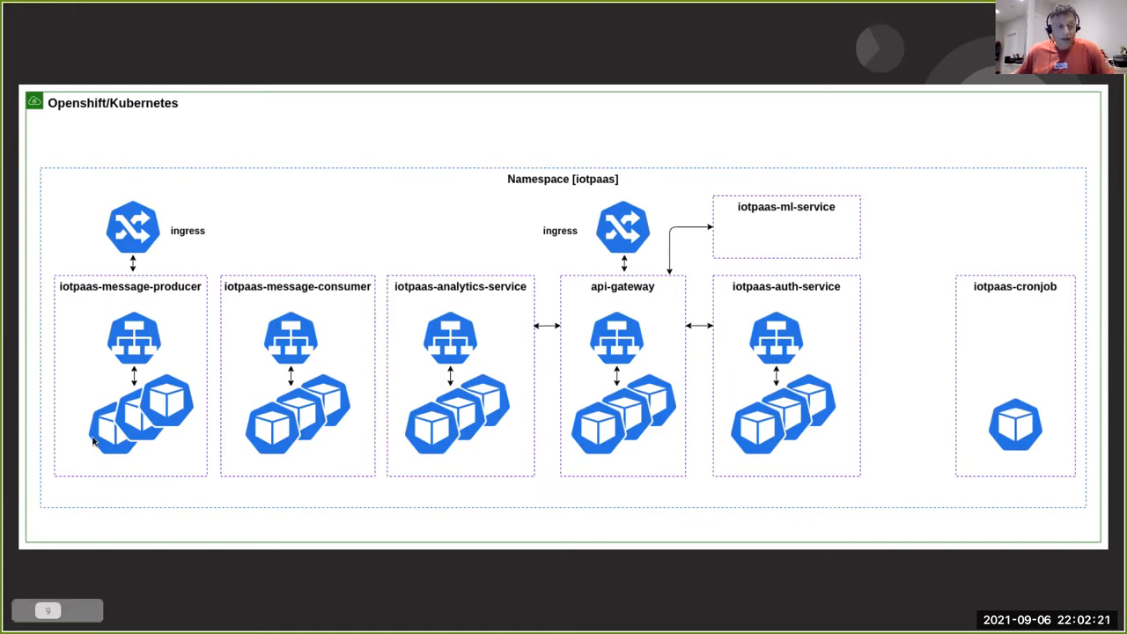
mouse_move(132, 430)
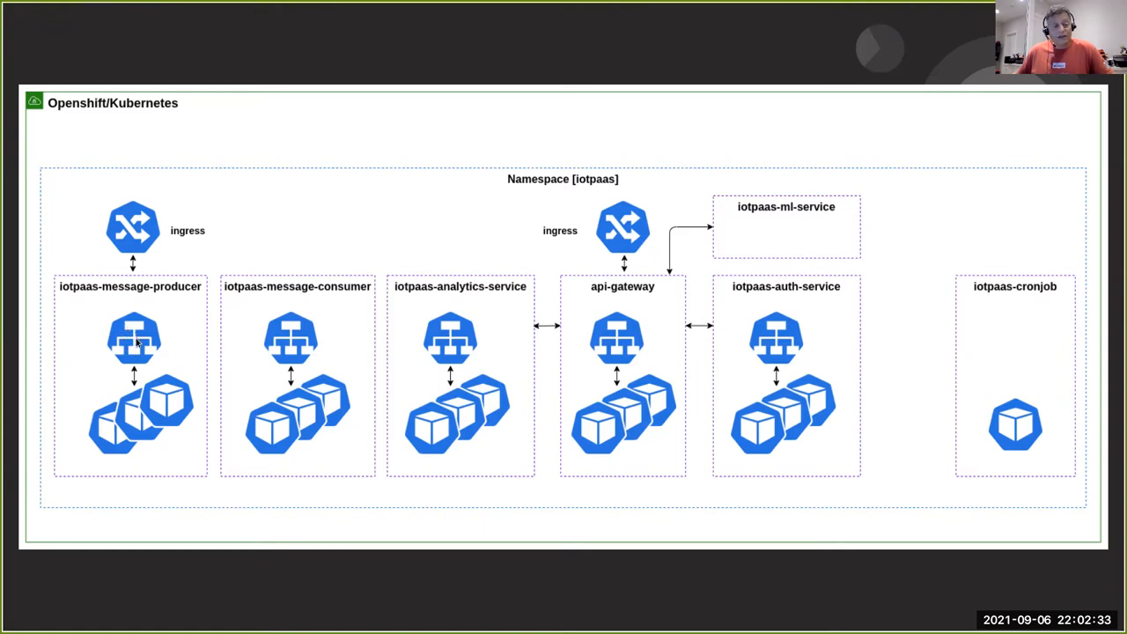
mouse_move(103, 441)
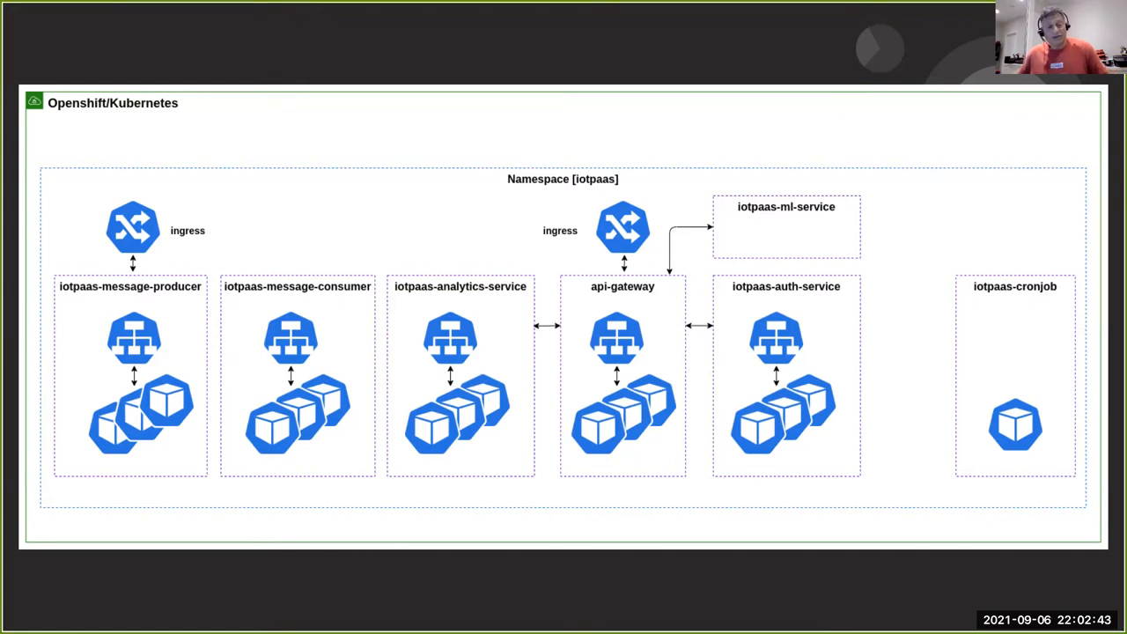
mouse_move(296, 342)
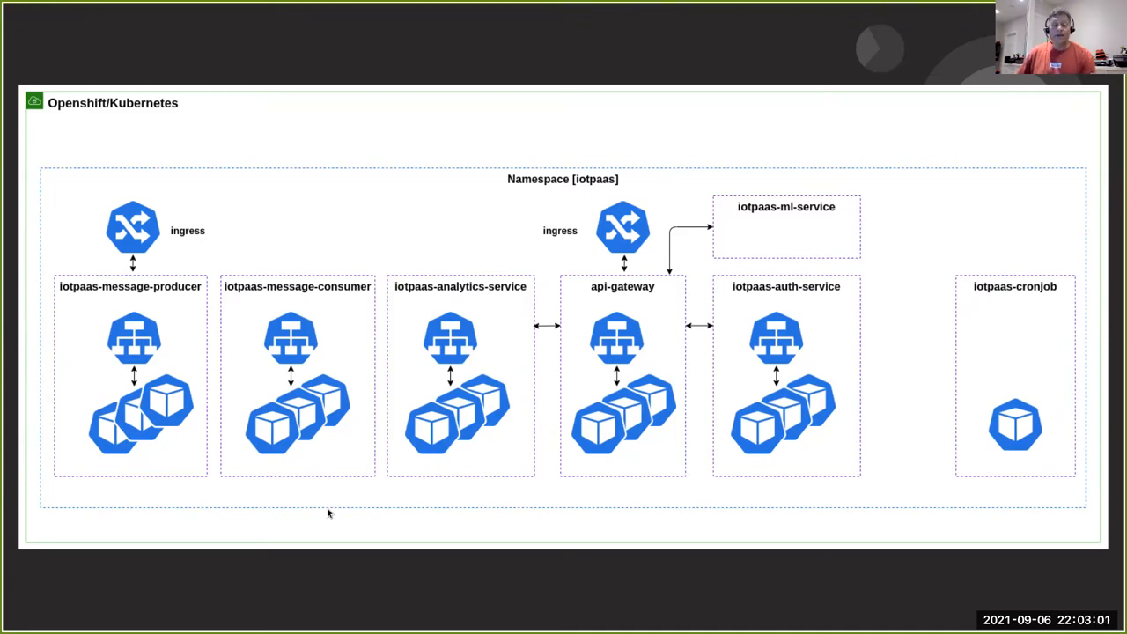
mouse_move(625, 231)
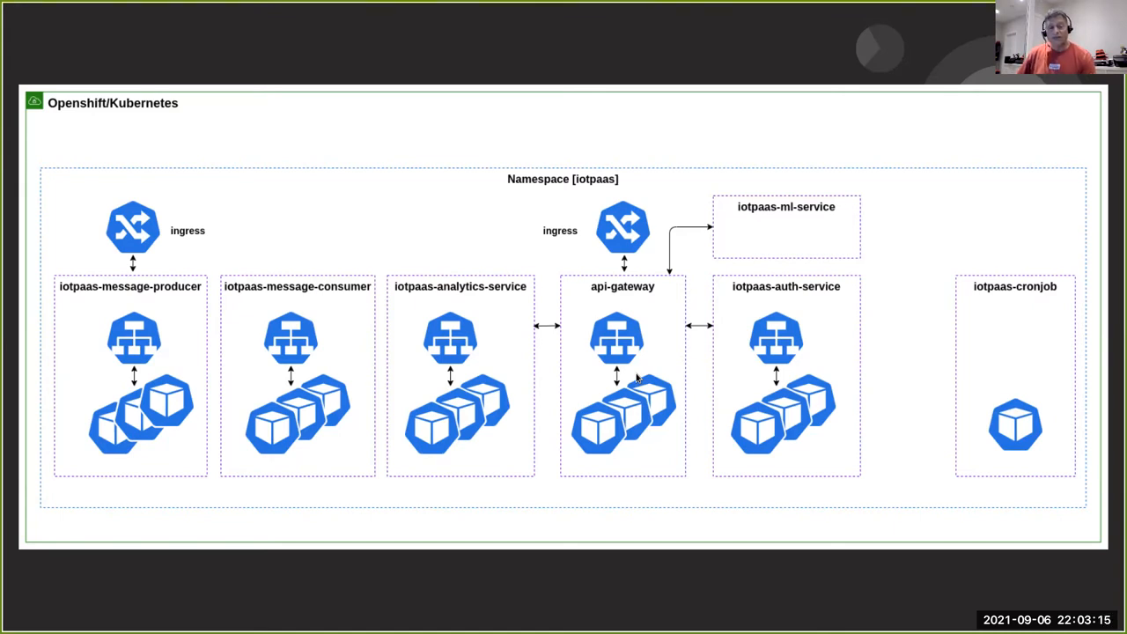
mouse_move(638, 360)
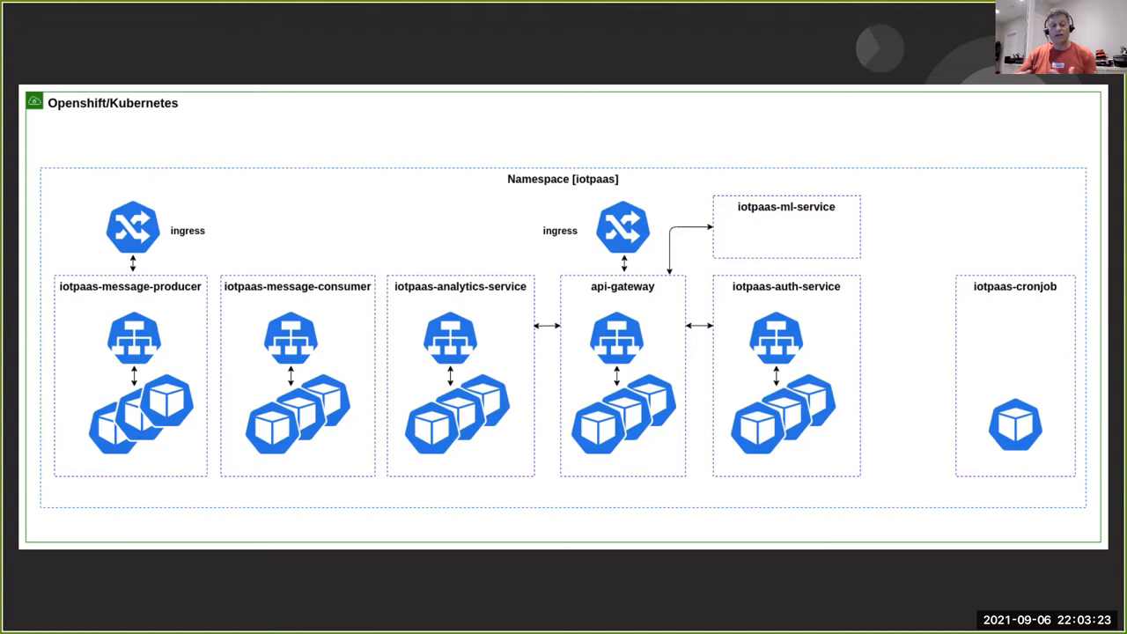
mouse_move(842, 440)
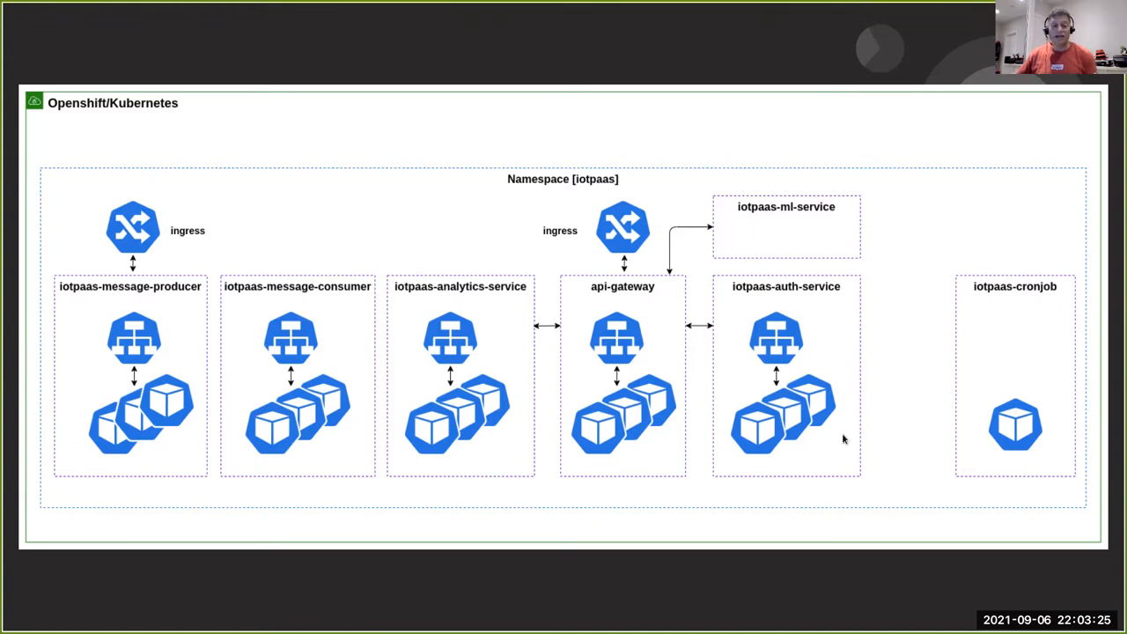
mouse_move(729, 386)
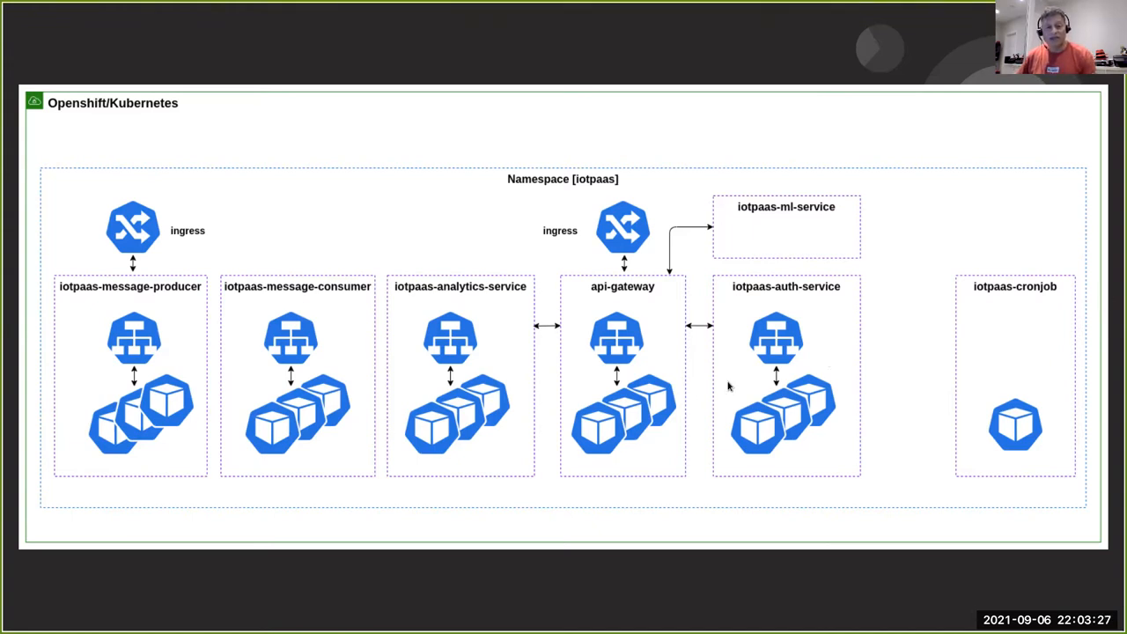
mouse_move(458, 378)
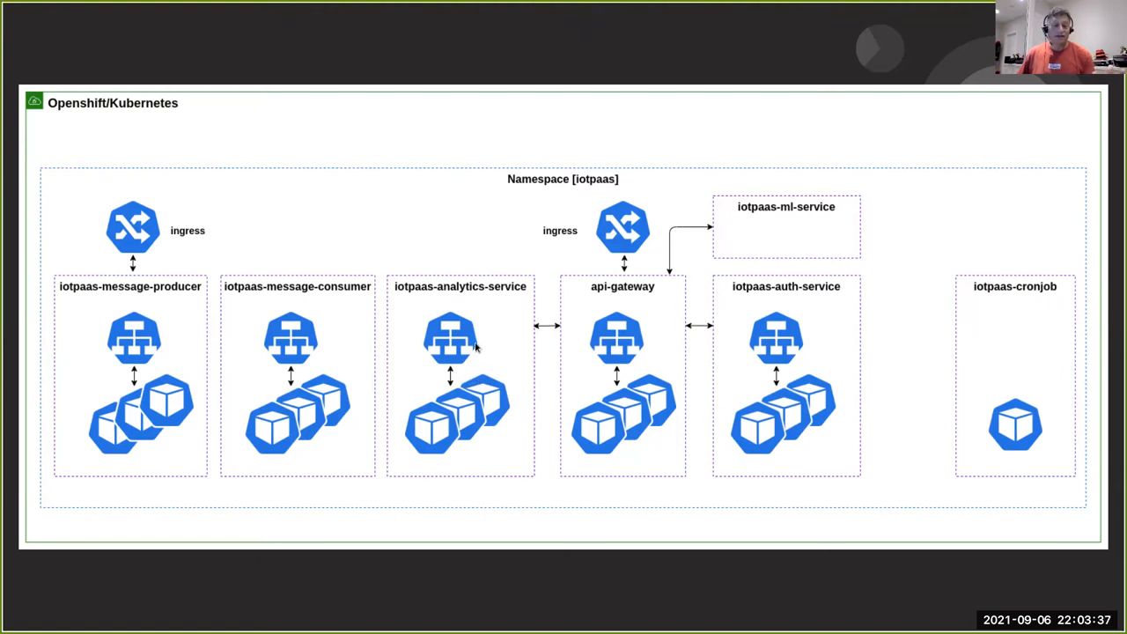
mouse_move(665, 374)
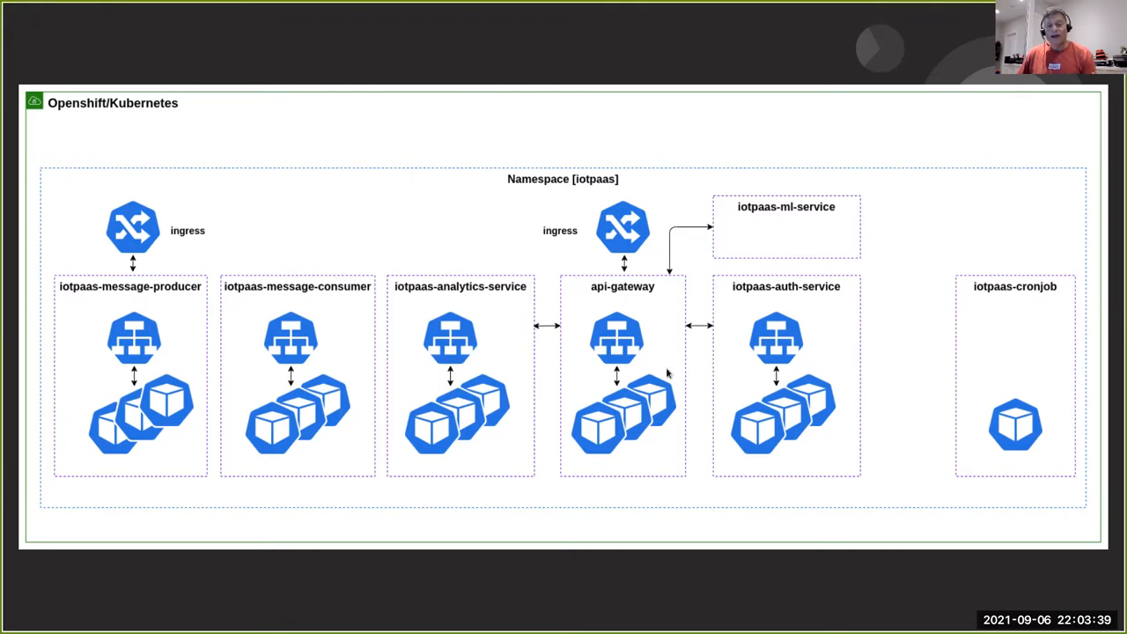
mouse_move(803, 361)
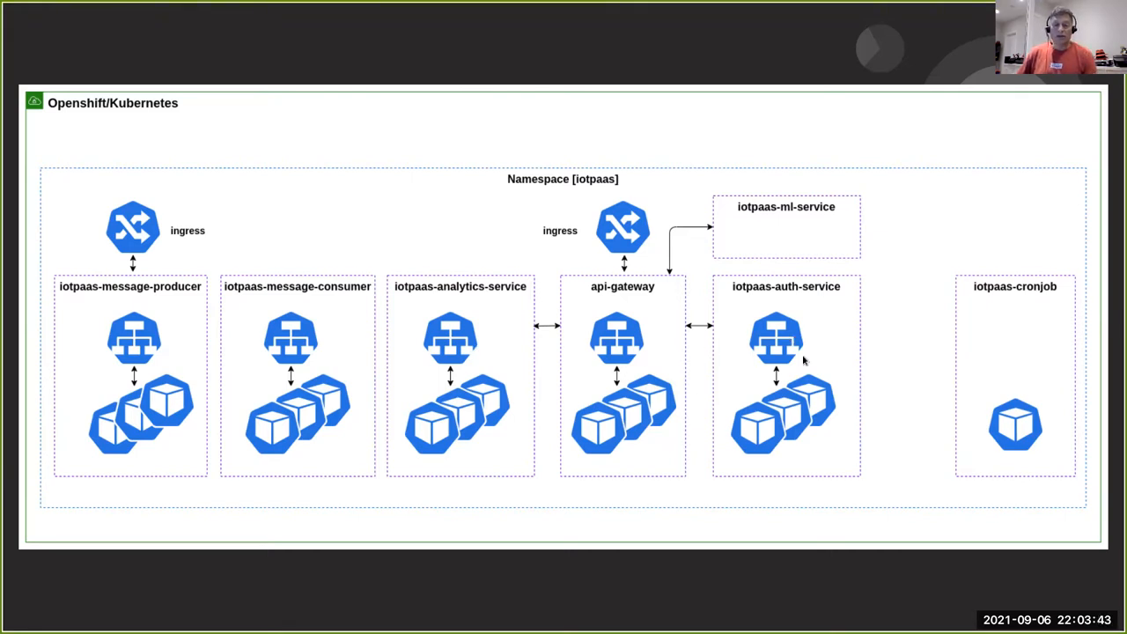
mouse_move(765, 230)
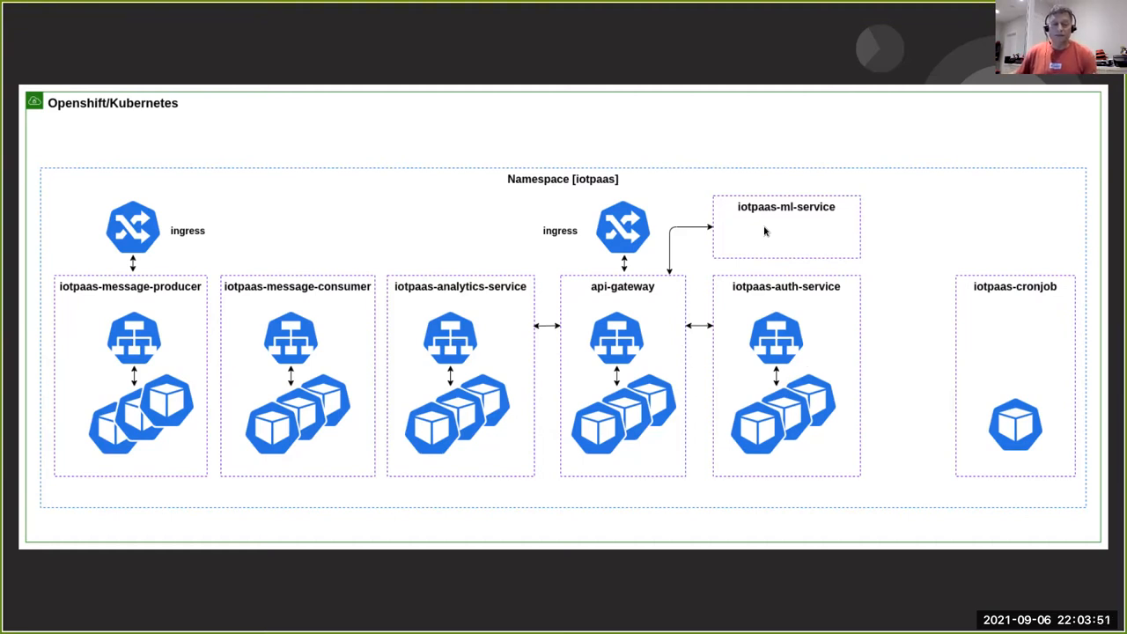
mouse_move(972, 368)
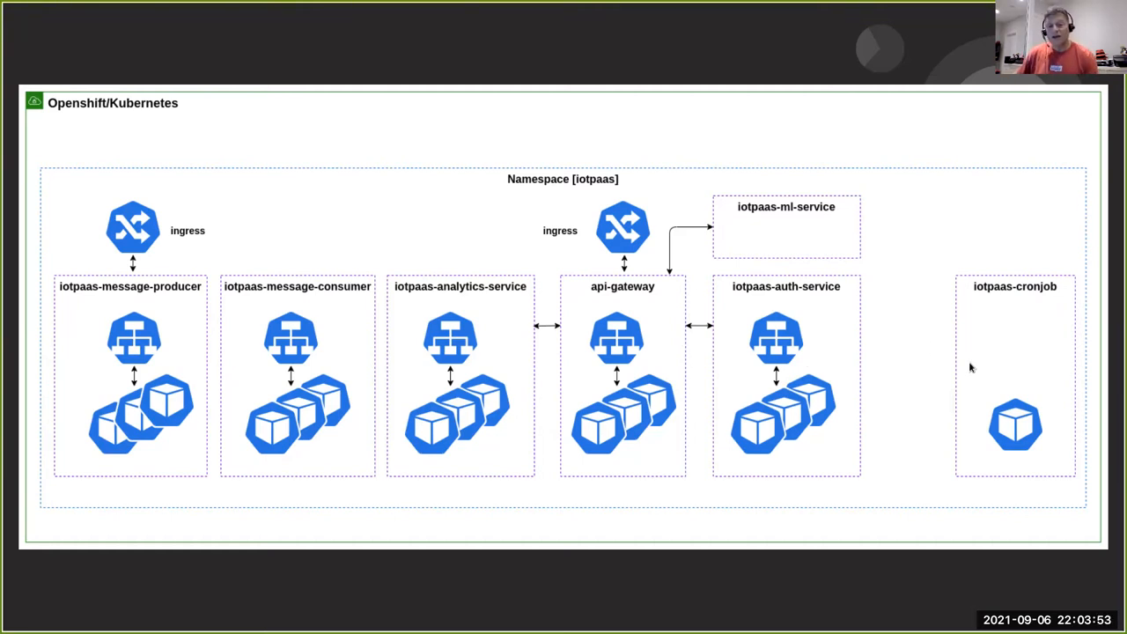
mouse_move(986, 361)
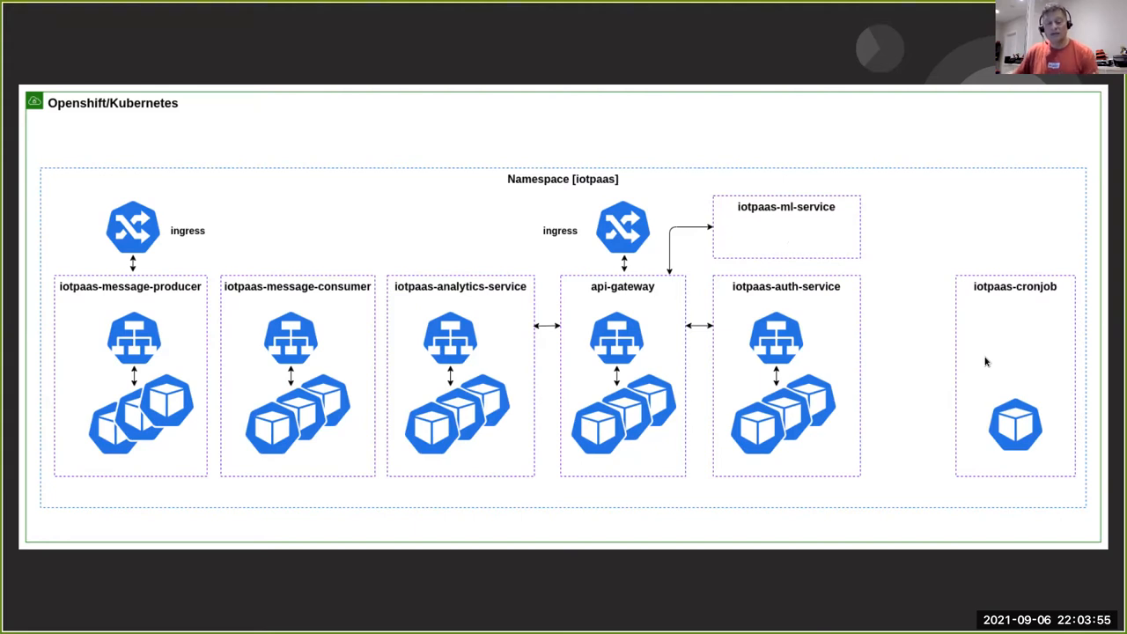
mouse_move(988, 356)
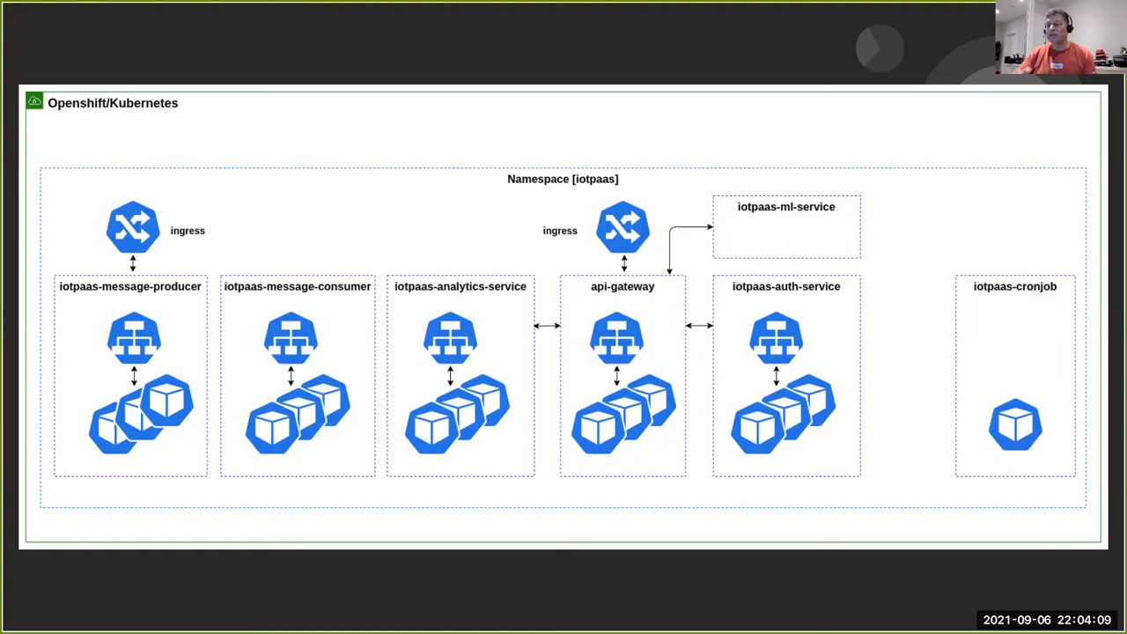
mouse_move(1008, 401)
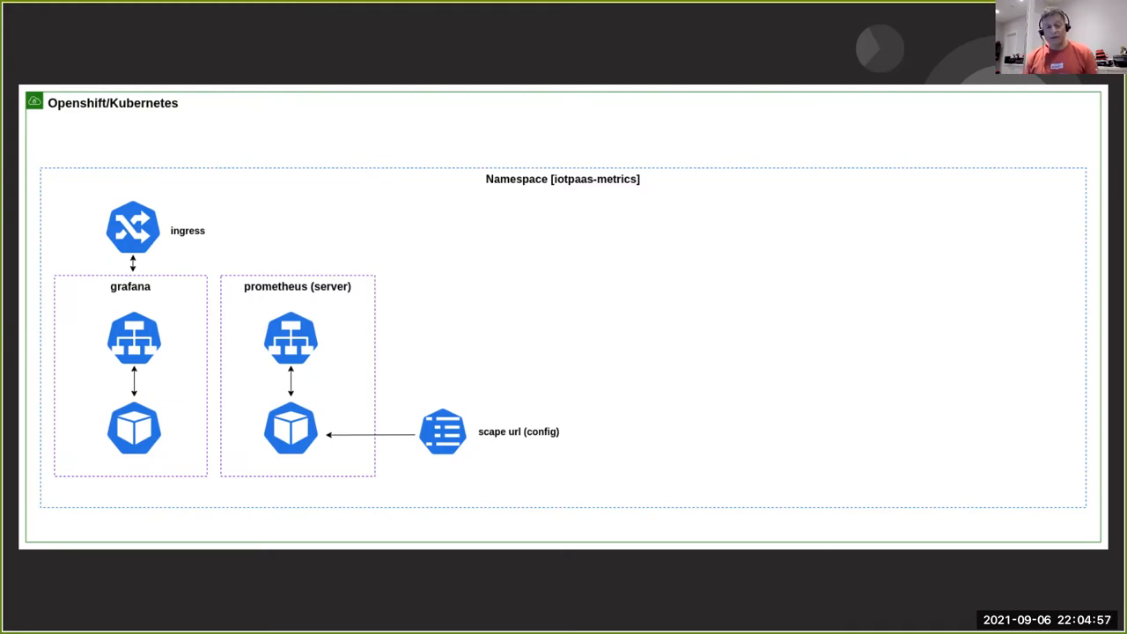
mouse_move(763, 523)
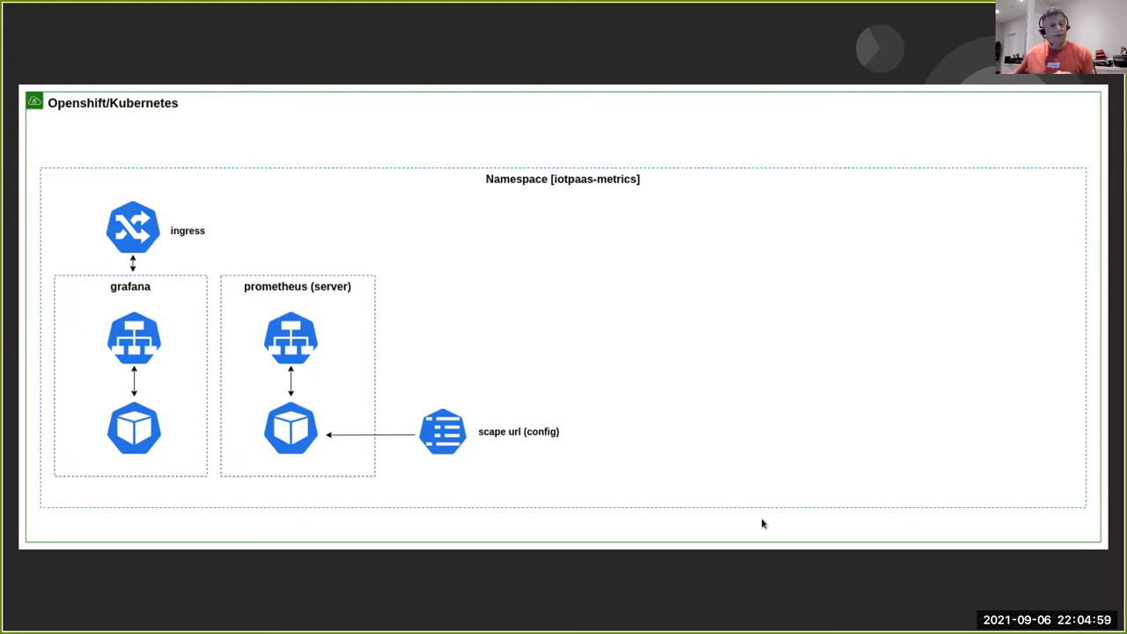
mouse_move(694, 398)
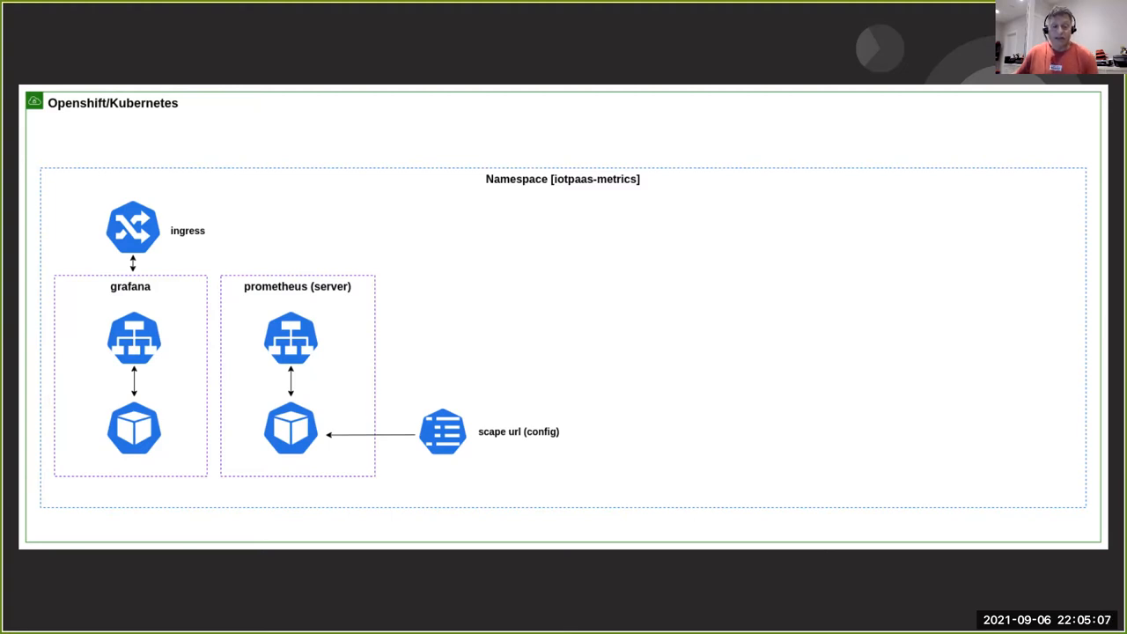
mouse_move(645, 342)
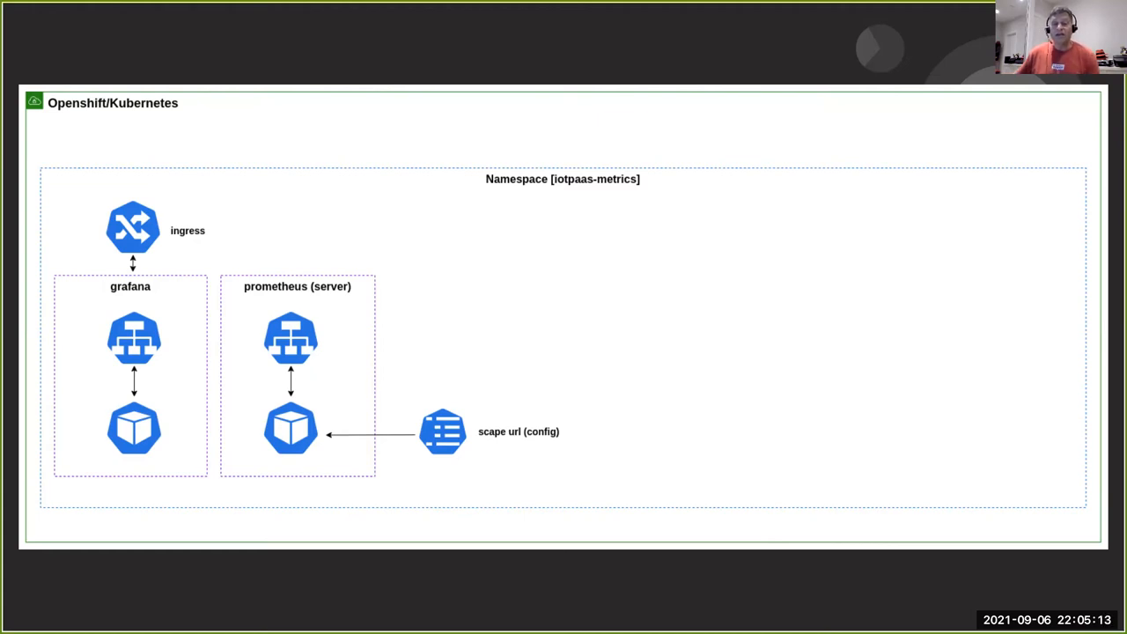
mouse_move(627, 313)
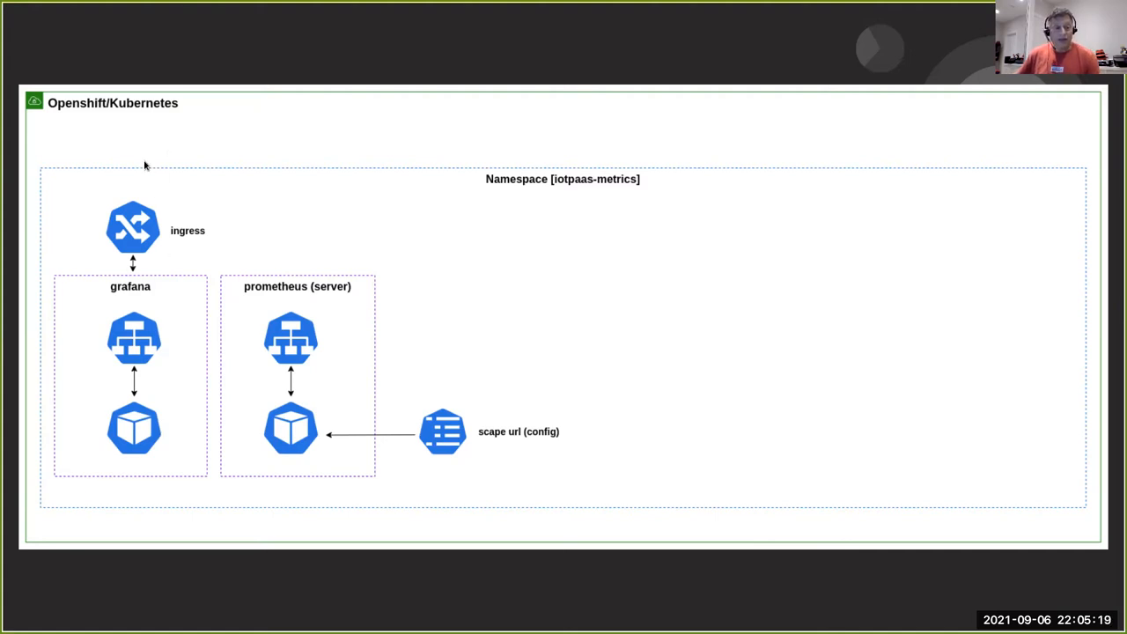
mouse_move(169, 317)
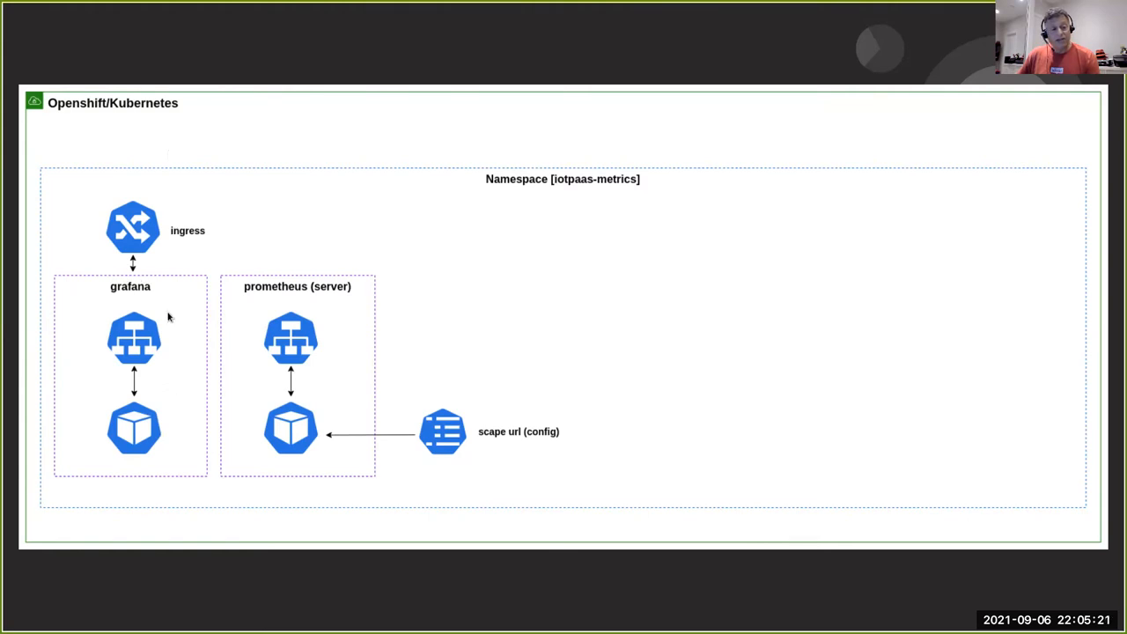
mouse_move(134, 345)
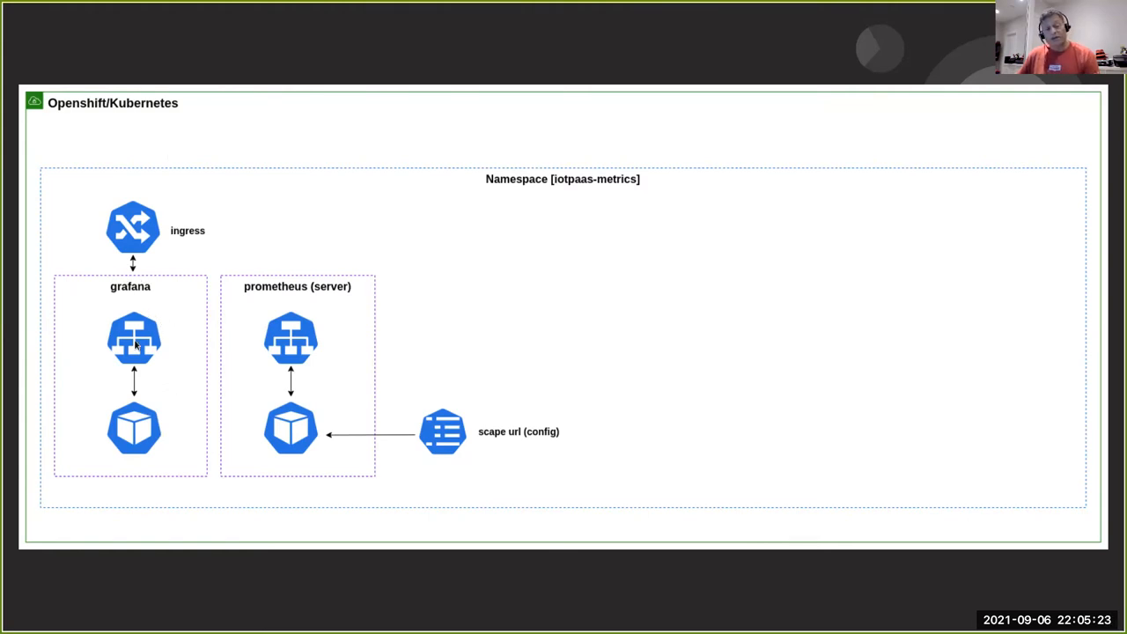
mouse_move(504, 314)
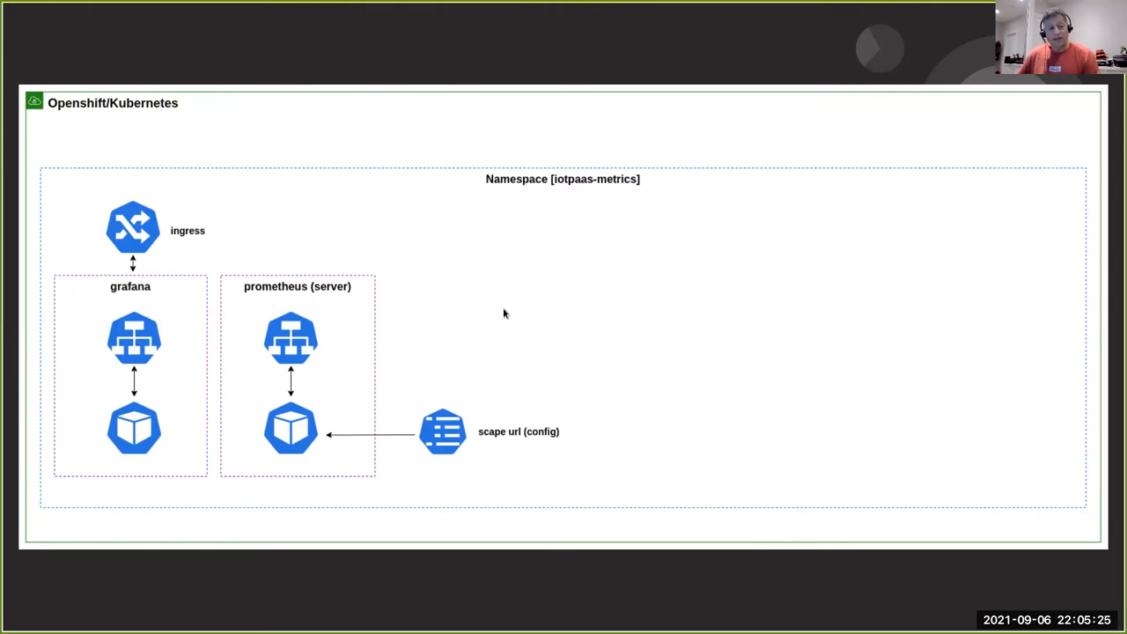
mouse_move(575, 326)
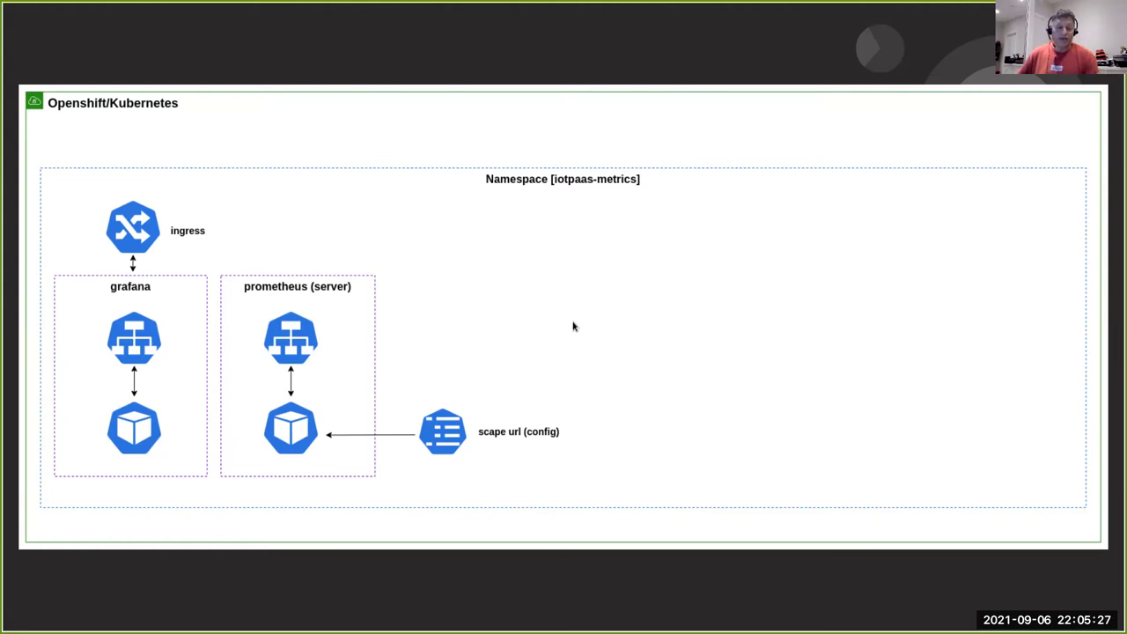
mouse_move(580, 324)
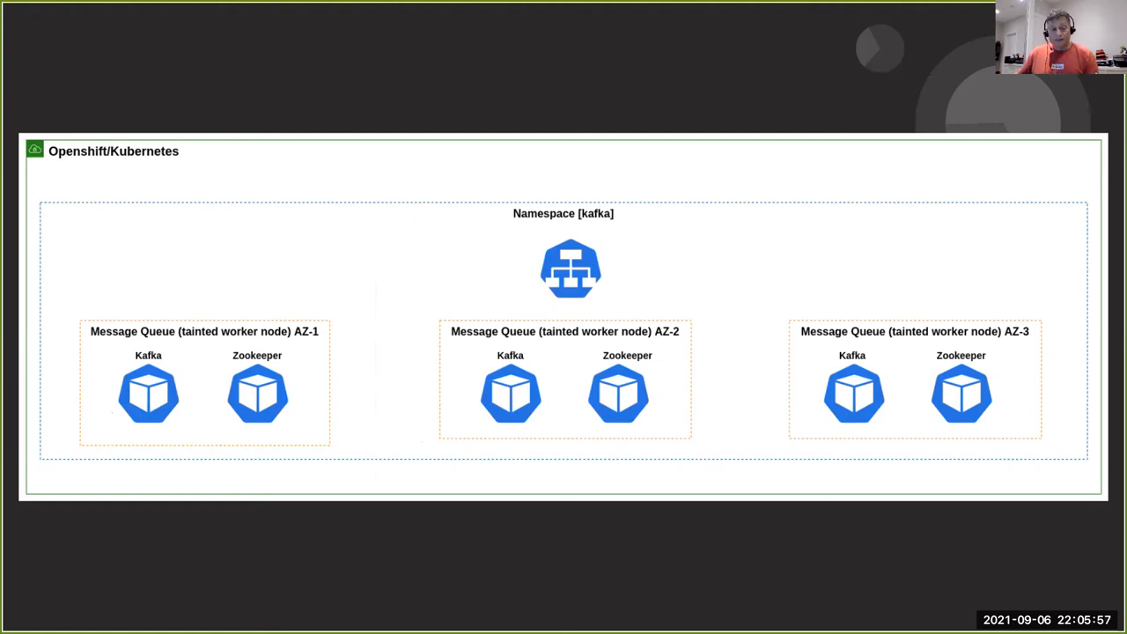
Advance to the redis/couchbase namespace slide with per-zone database nodes and volumes
key(Right)
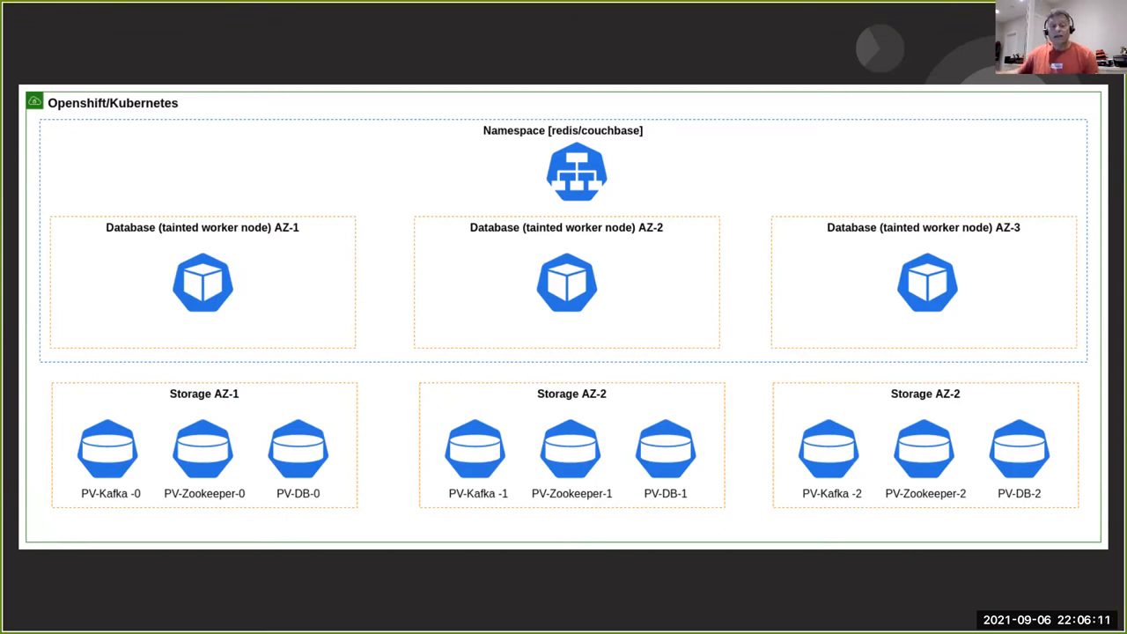
mouse_move(310, 257)
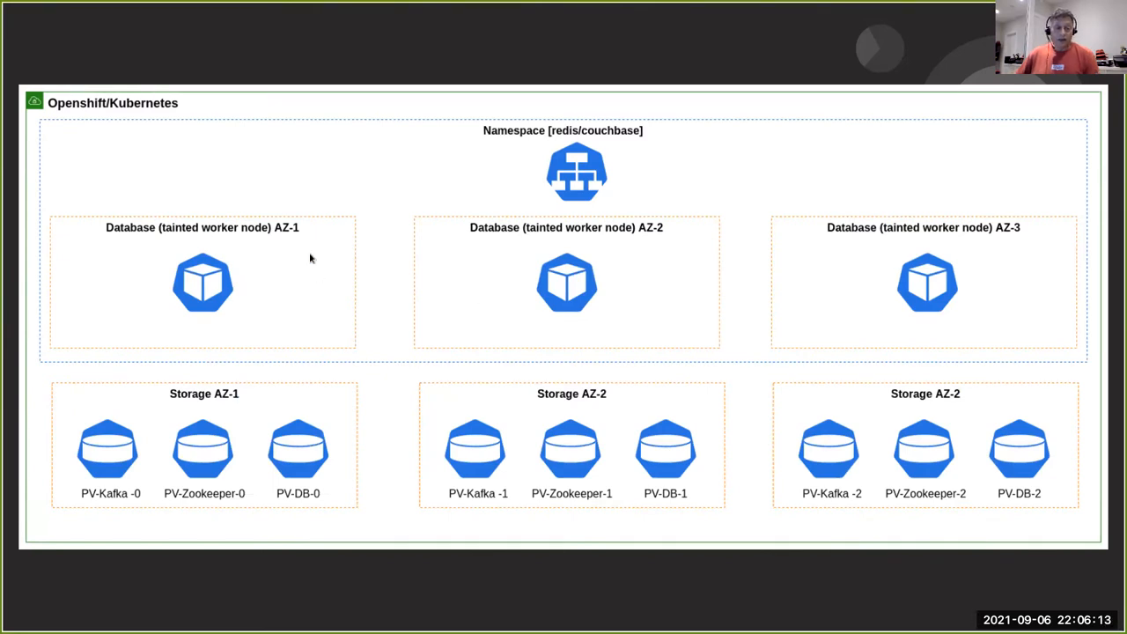
mouse_move(578, 368)
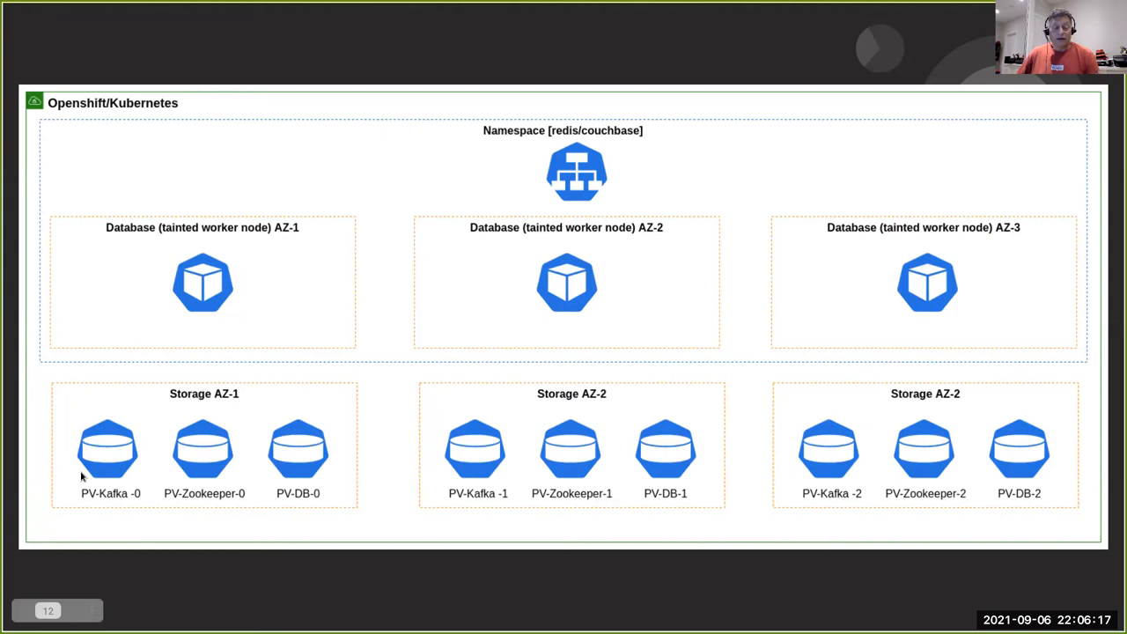
mouse_move(211, 458)
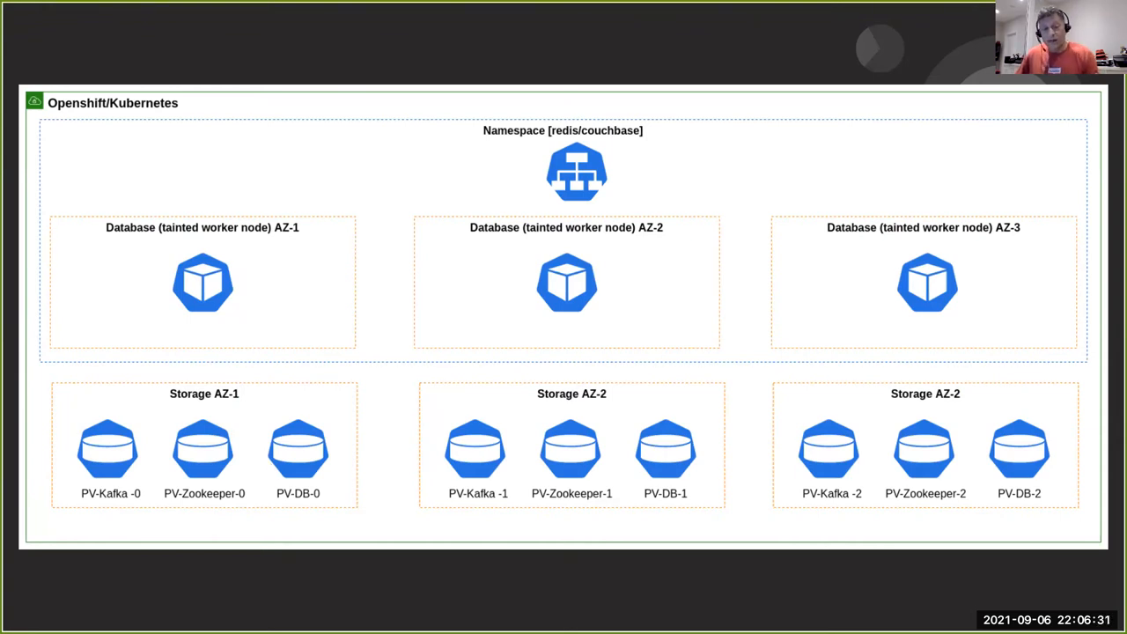
Advance to the AI/ML Local Development Environment and Flow slide
key(Right)
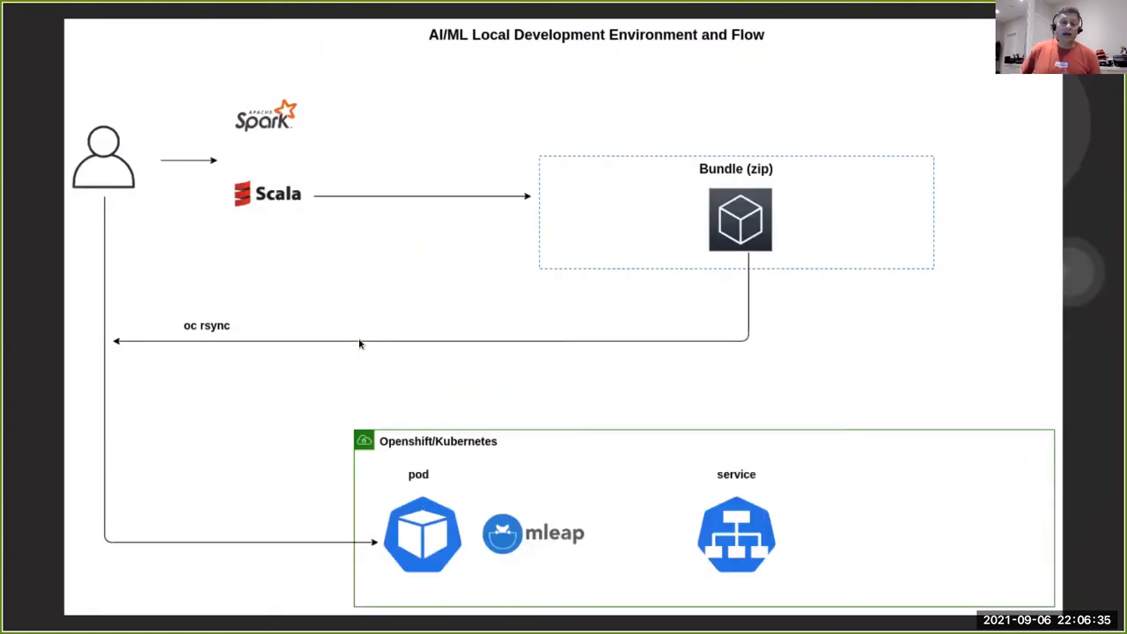
mouse_move(423, 274)
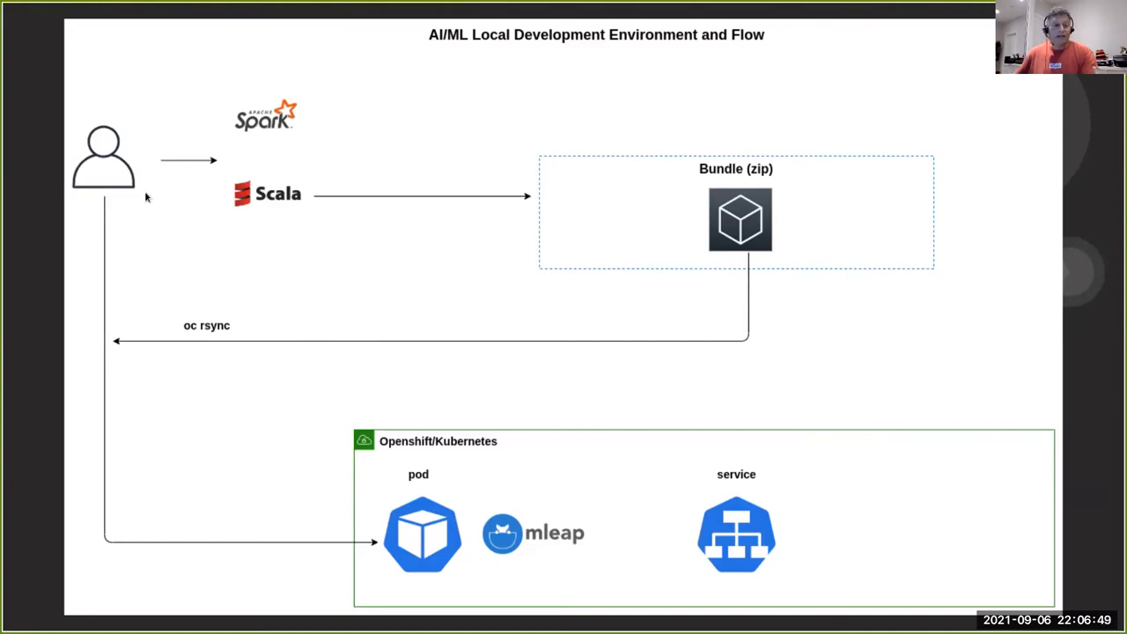
mouse_move(250, 201)
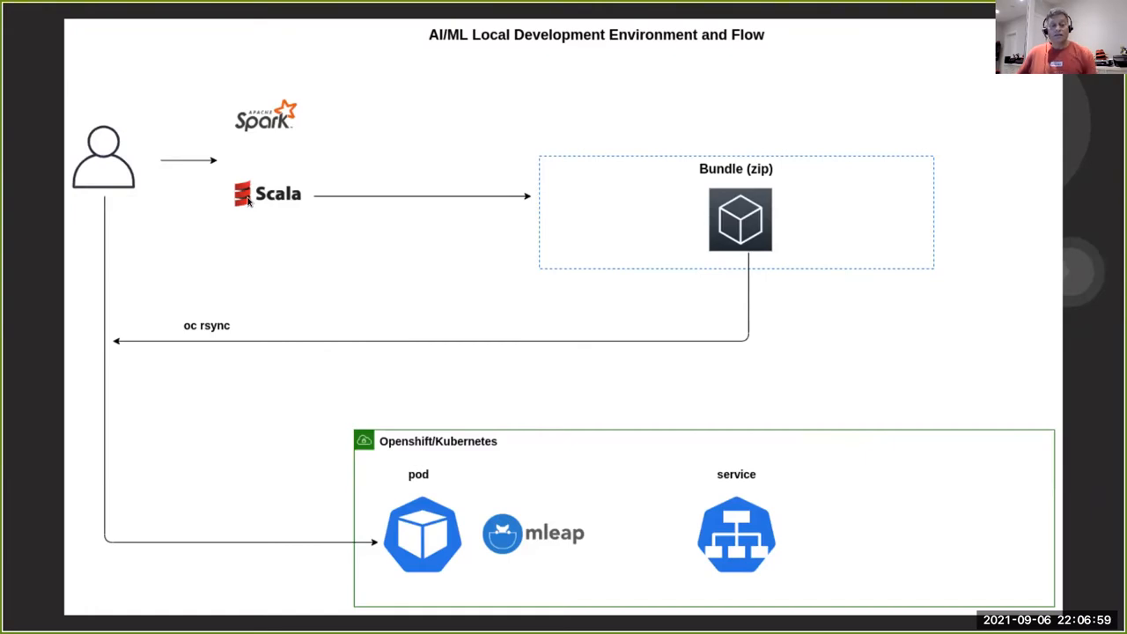
mouse_move(498, 250)
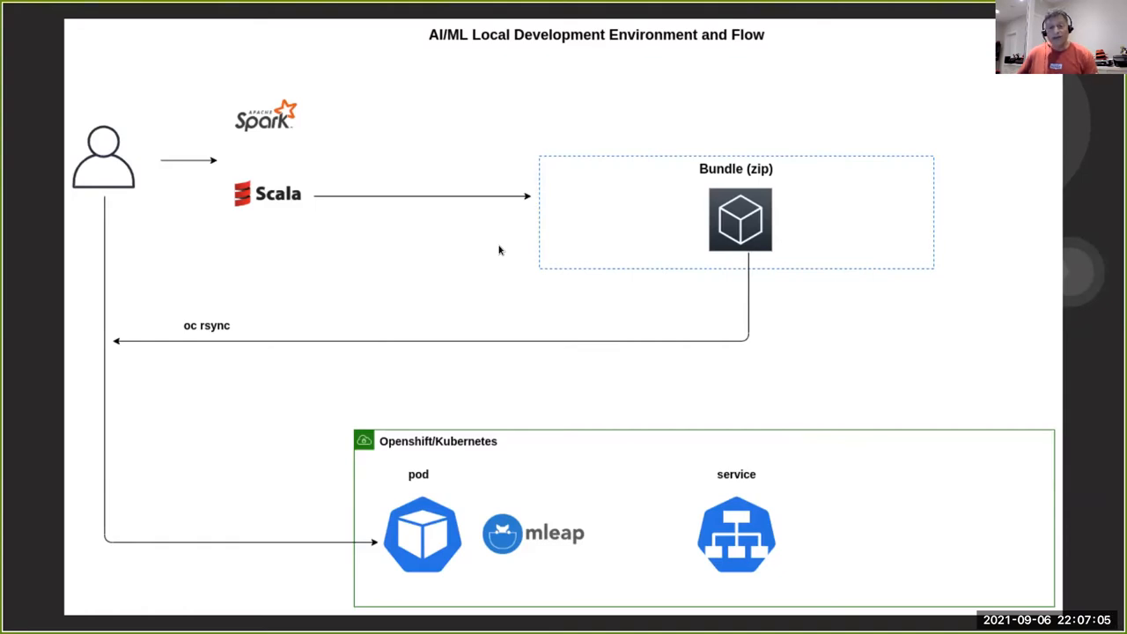
mouse_move(550, 458)
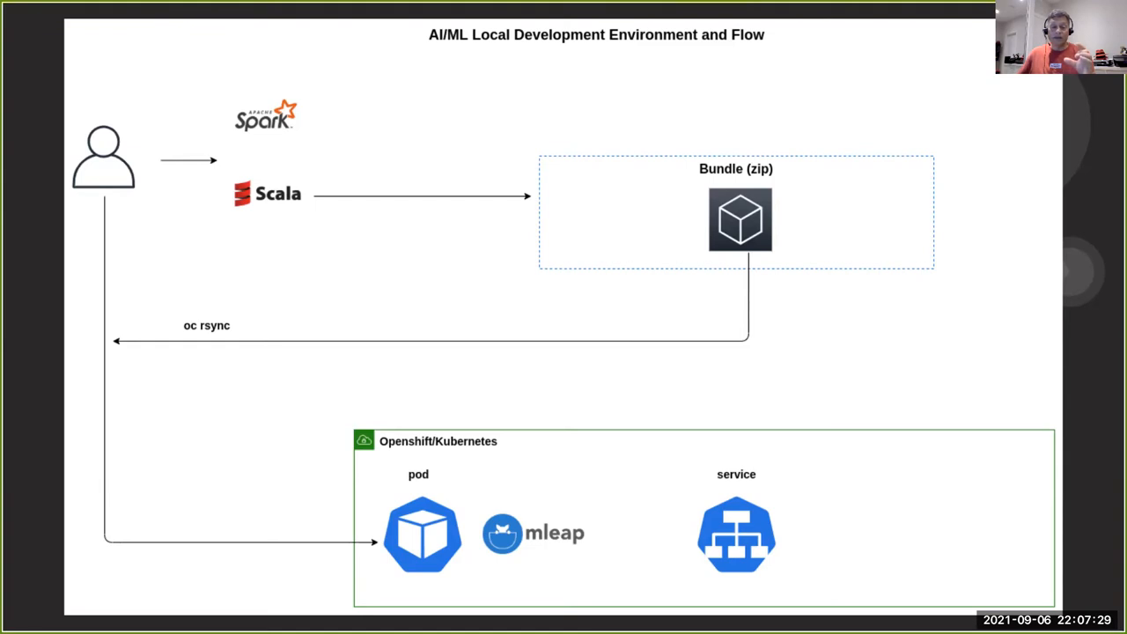
mouse_move(603, 187)
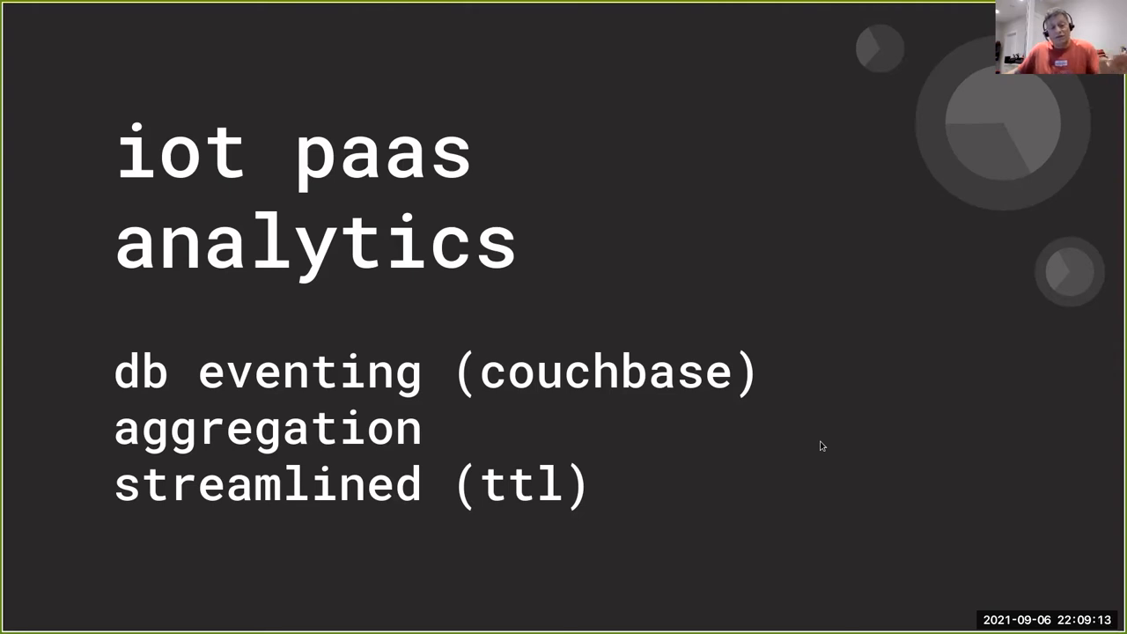
mouse_move(878, 428)
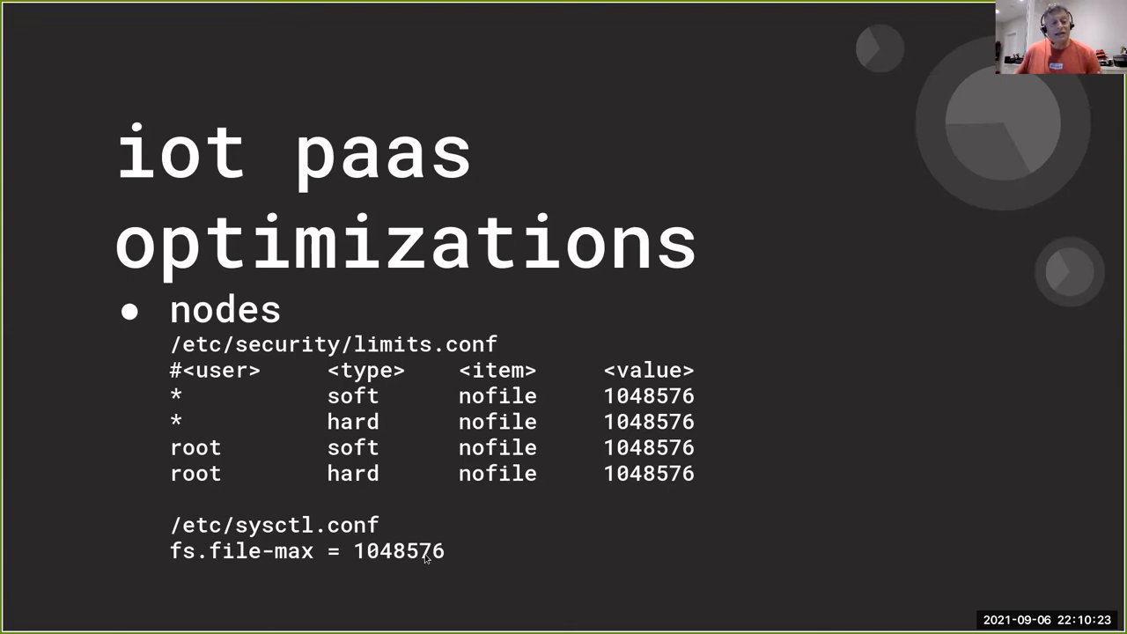
mouse_move(687, 345)
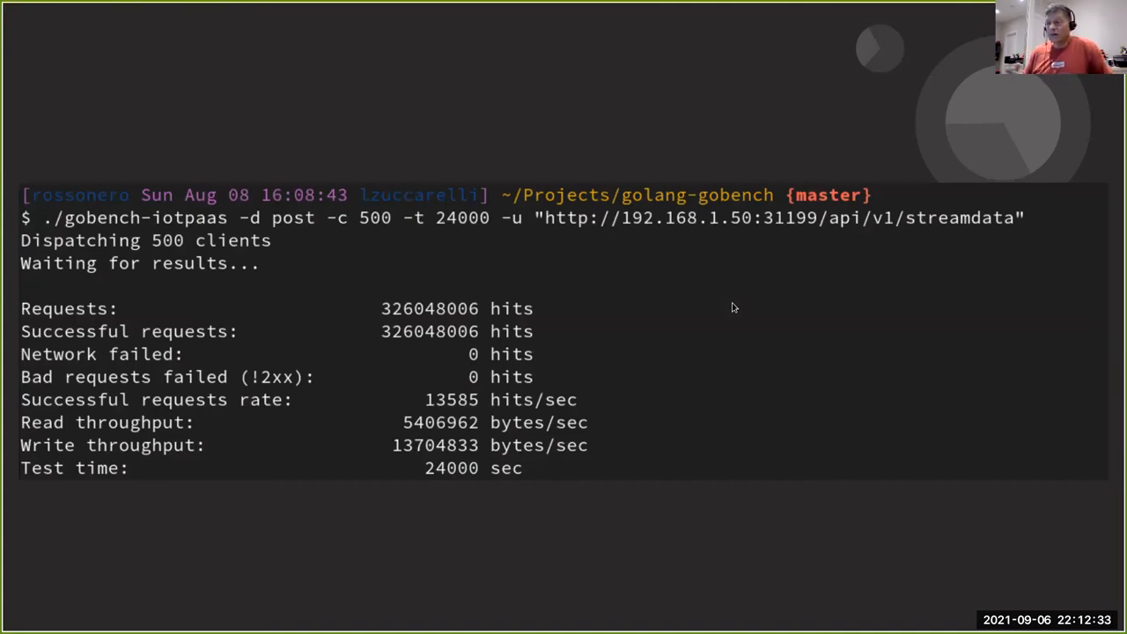
mouse_move(595, 250)
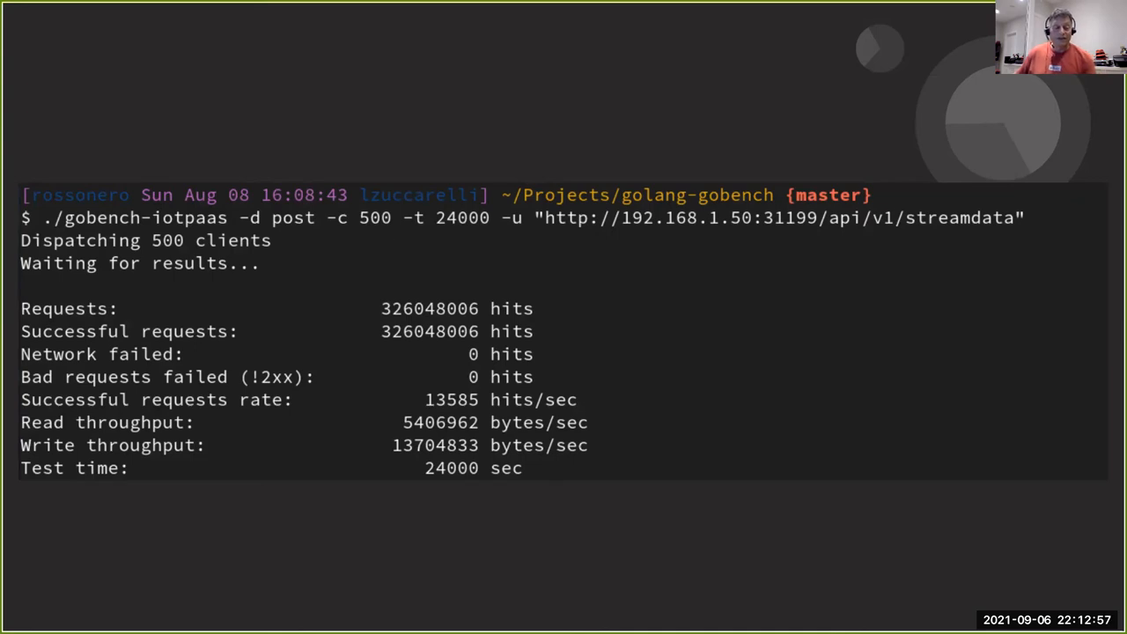
mouse_move(564, 335)
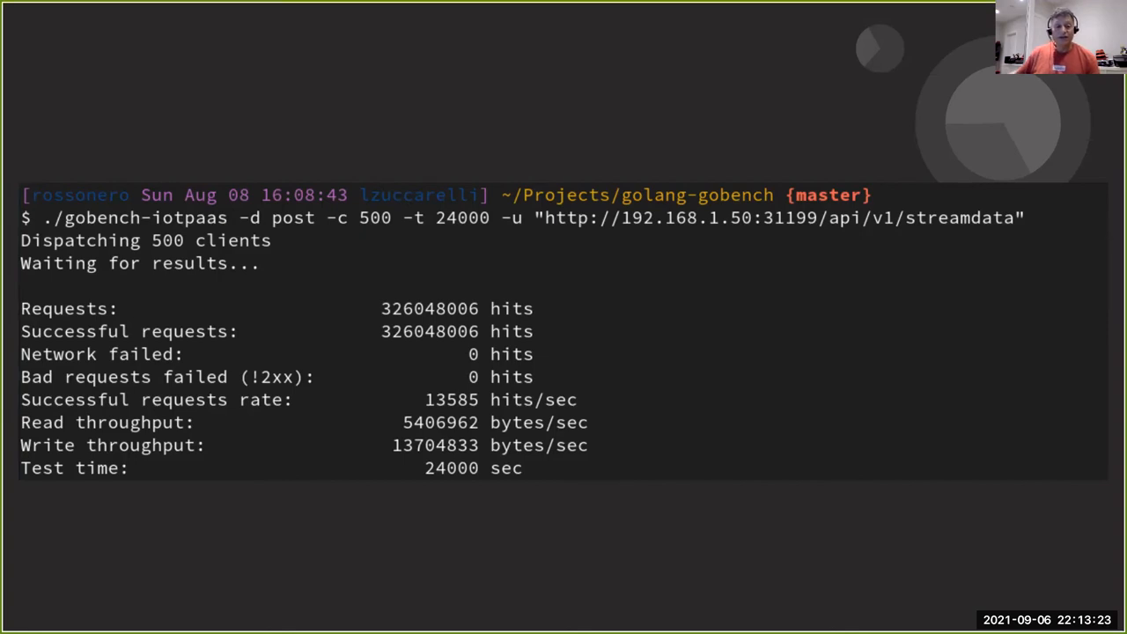
mouse_move(375, 492)
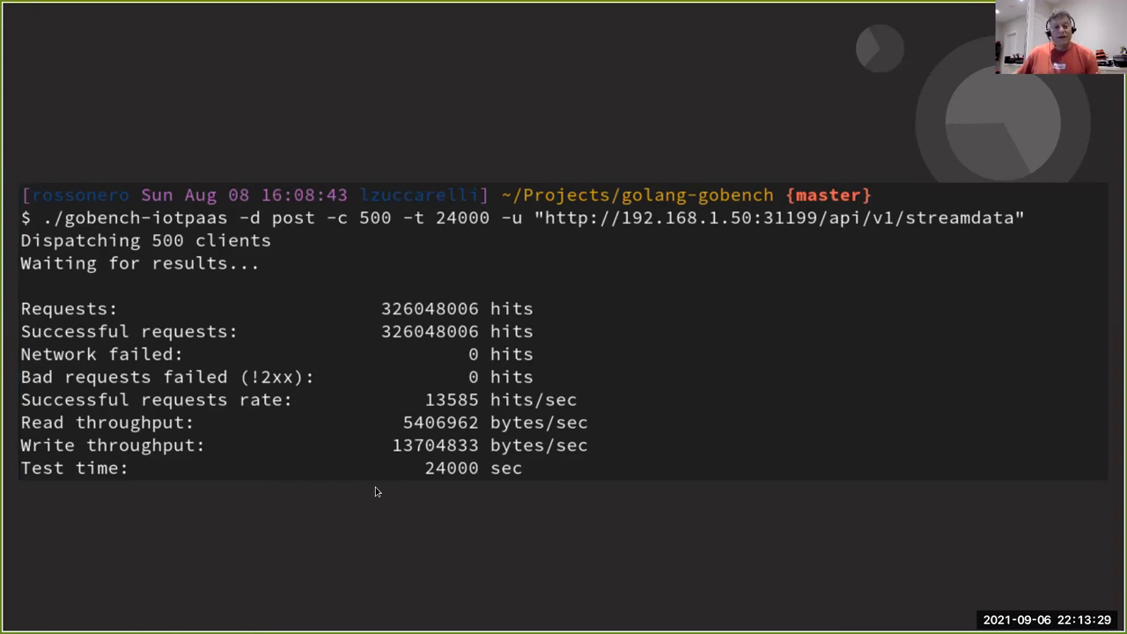
mouse_move(407, 409)
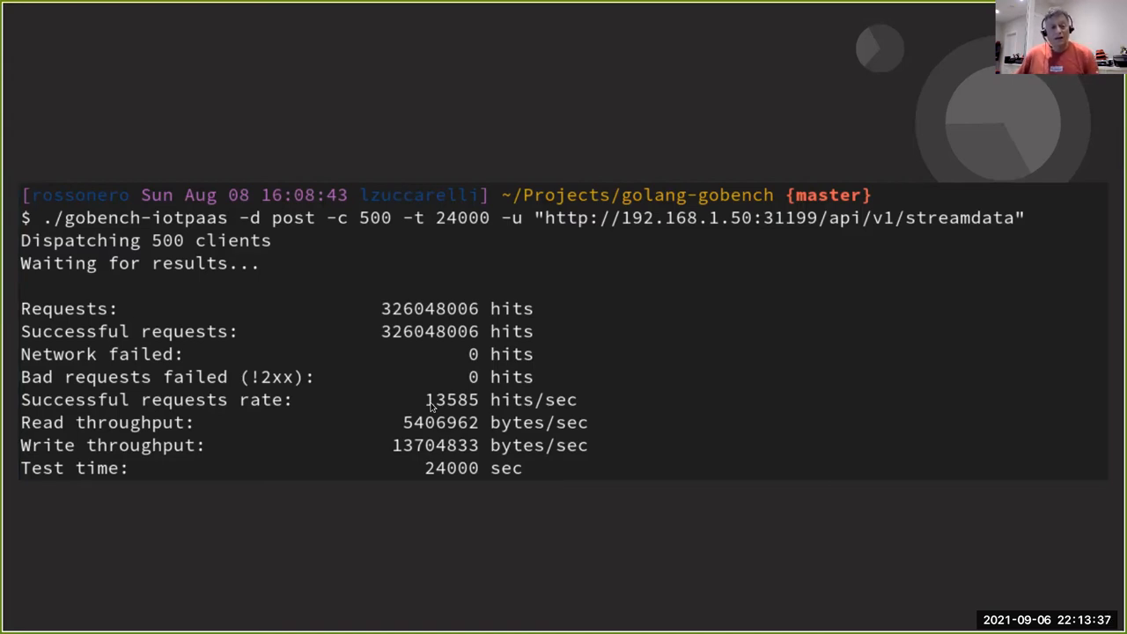
mouse_move(370, 313)
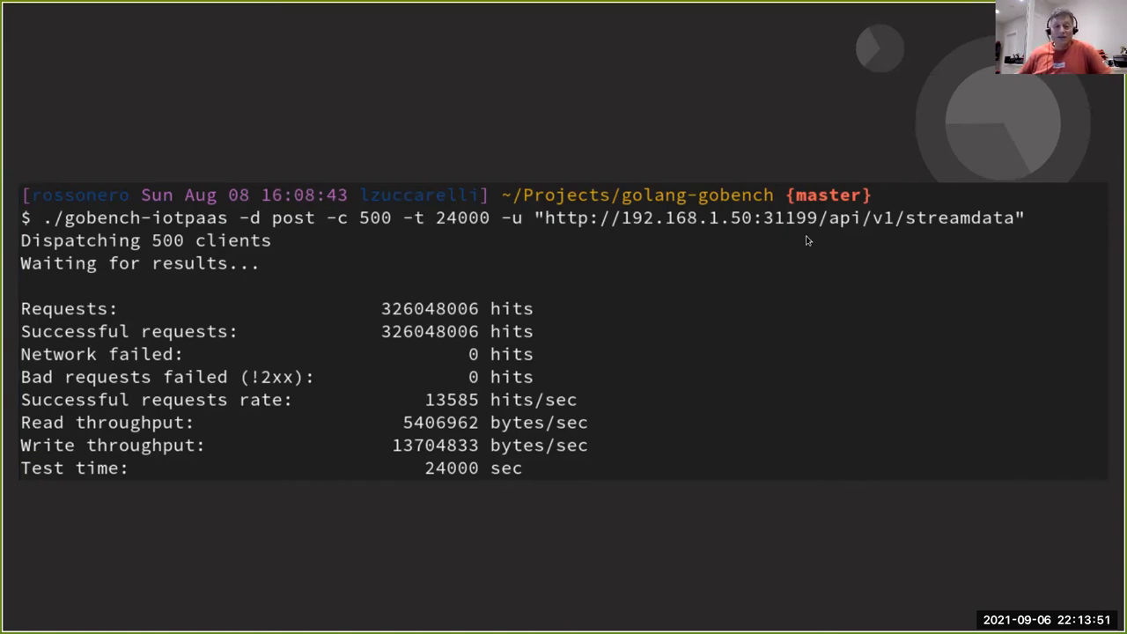
mouse_move(804, 285)
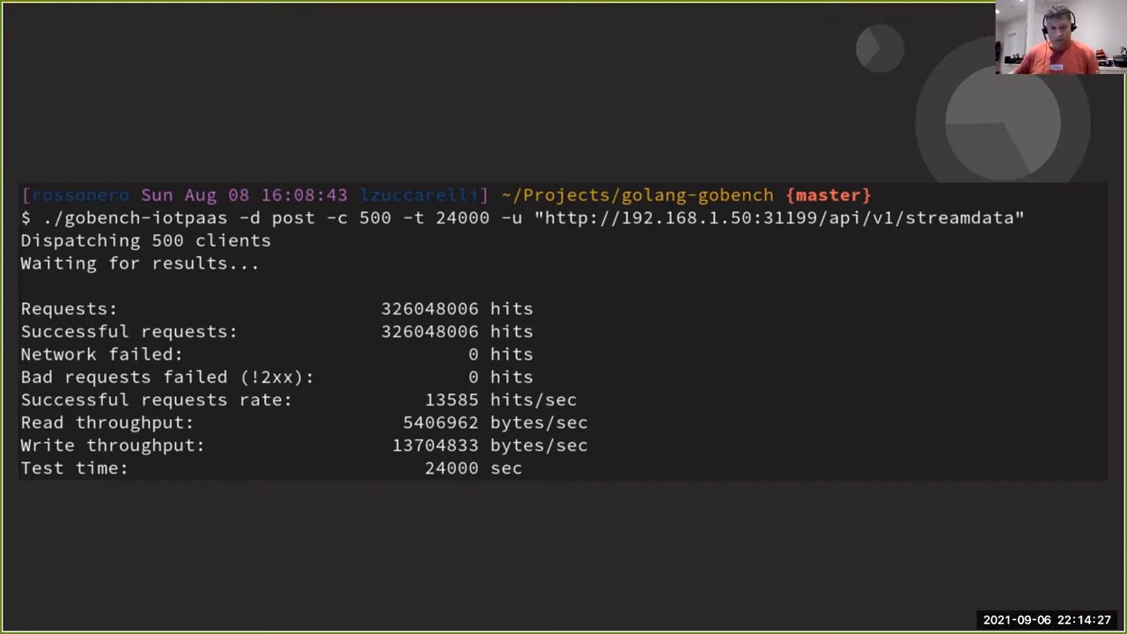
mouse_move(736, 349)
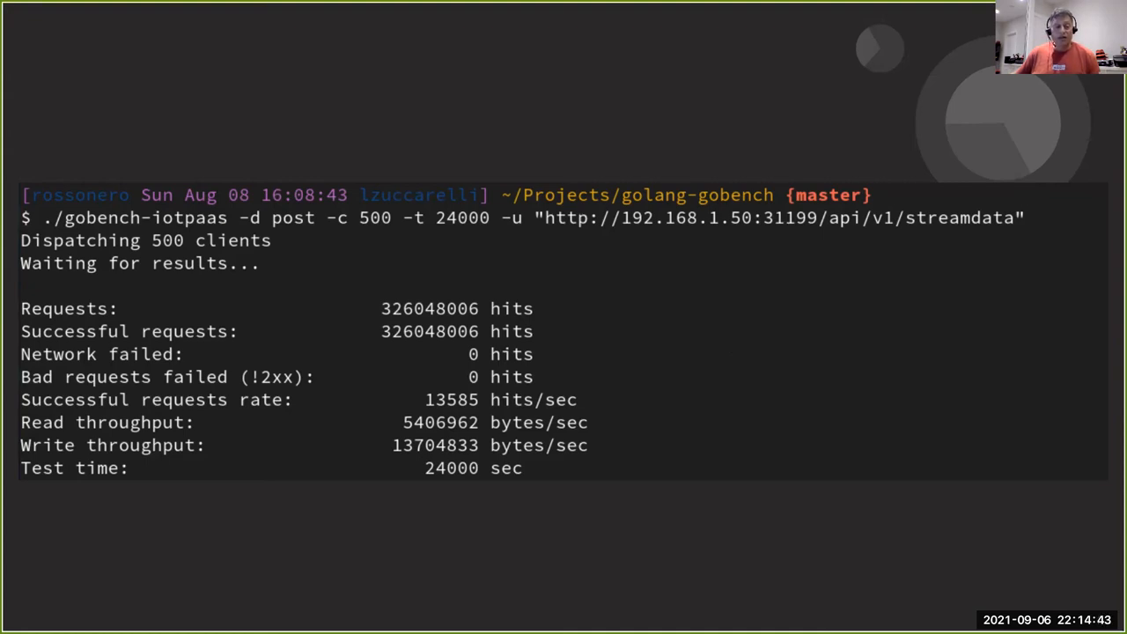
mouse_move(740, 358)
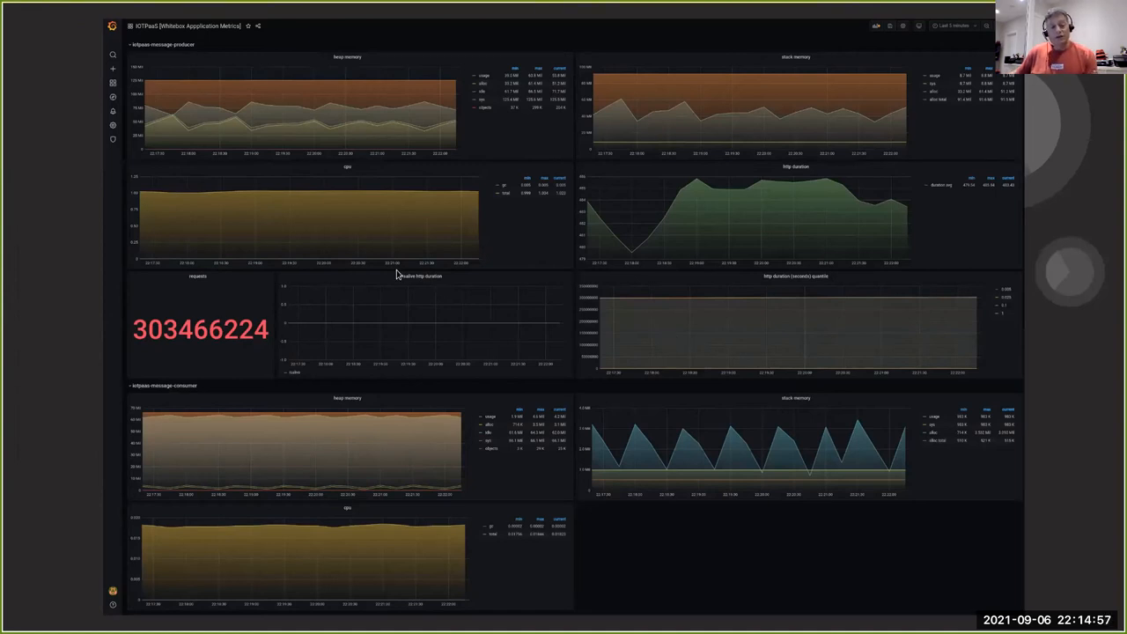
mouse_move(173, 114)
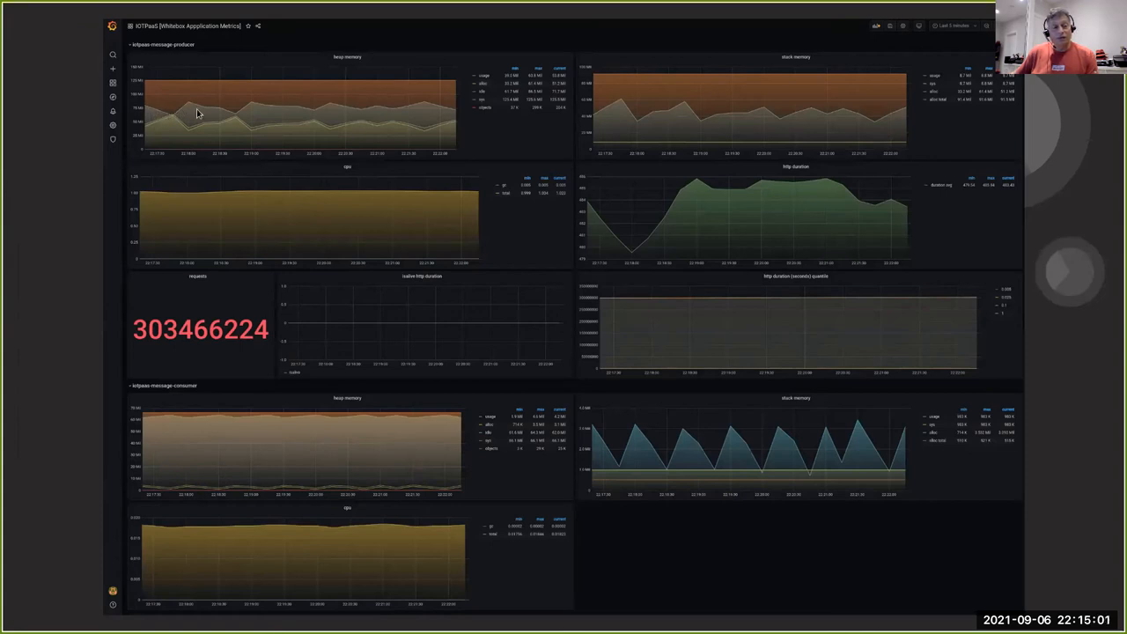
mouse_move(251, 117)
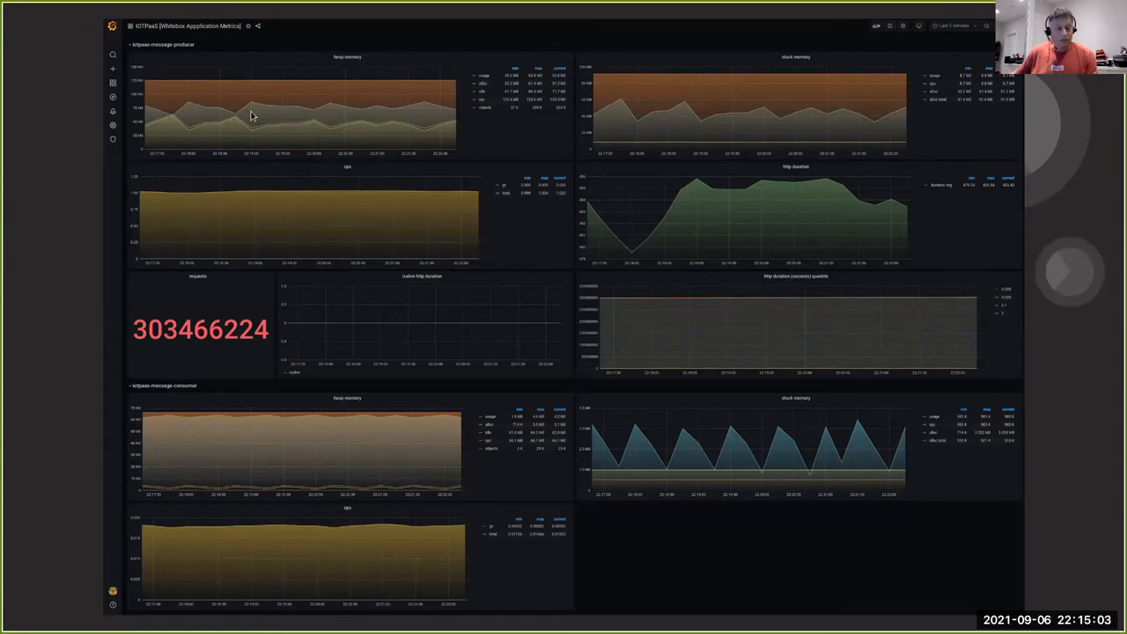
mouse_move(320, 218)
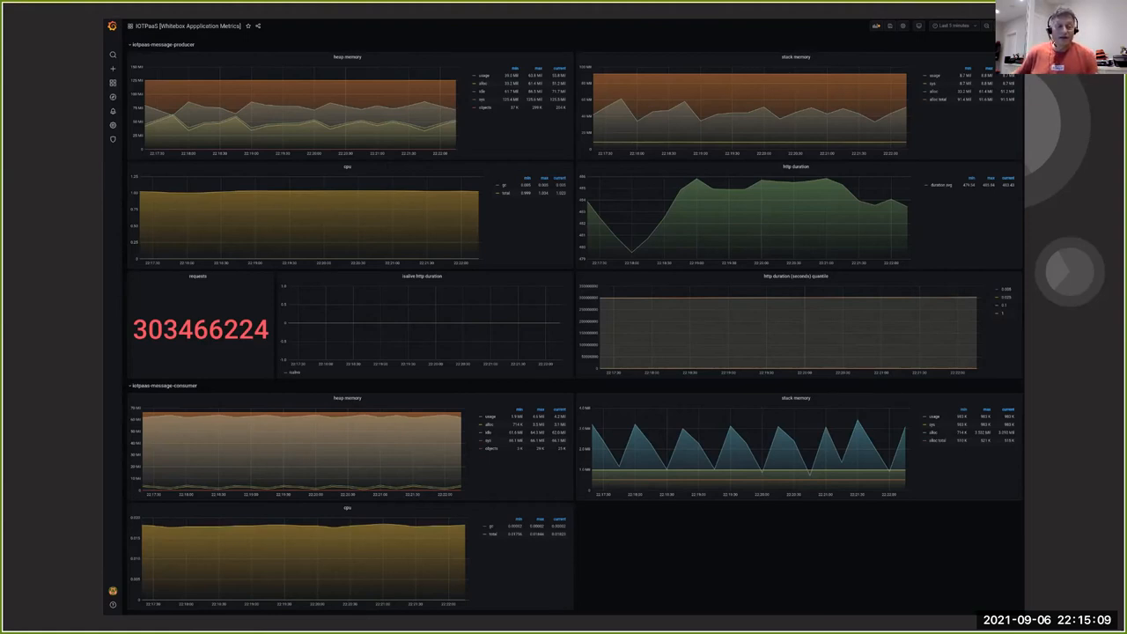
mouse_move(392, 144)
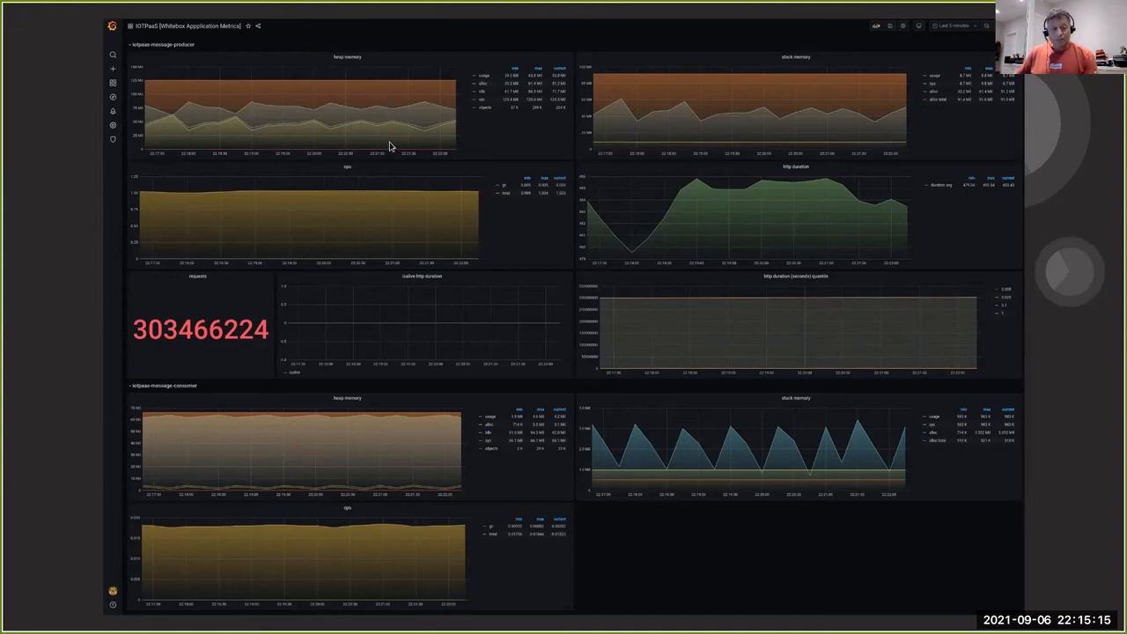
mouse_move(607, 246)
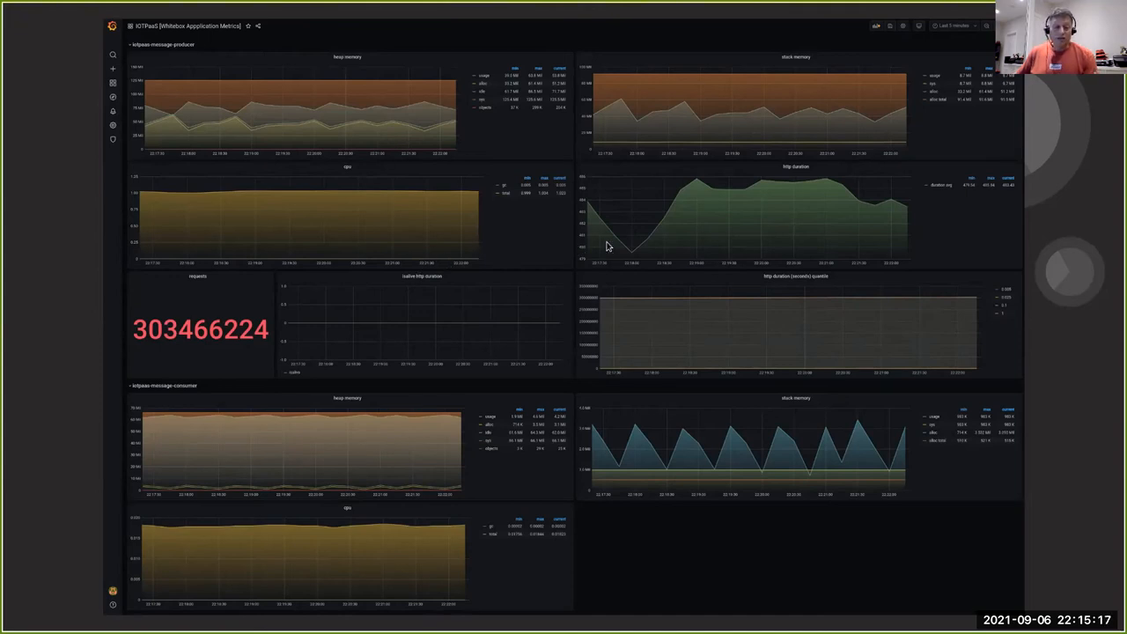
mouse_move(627, 241)
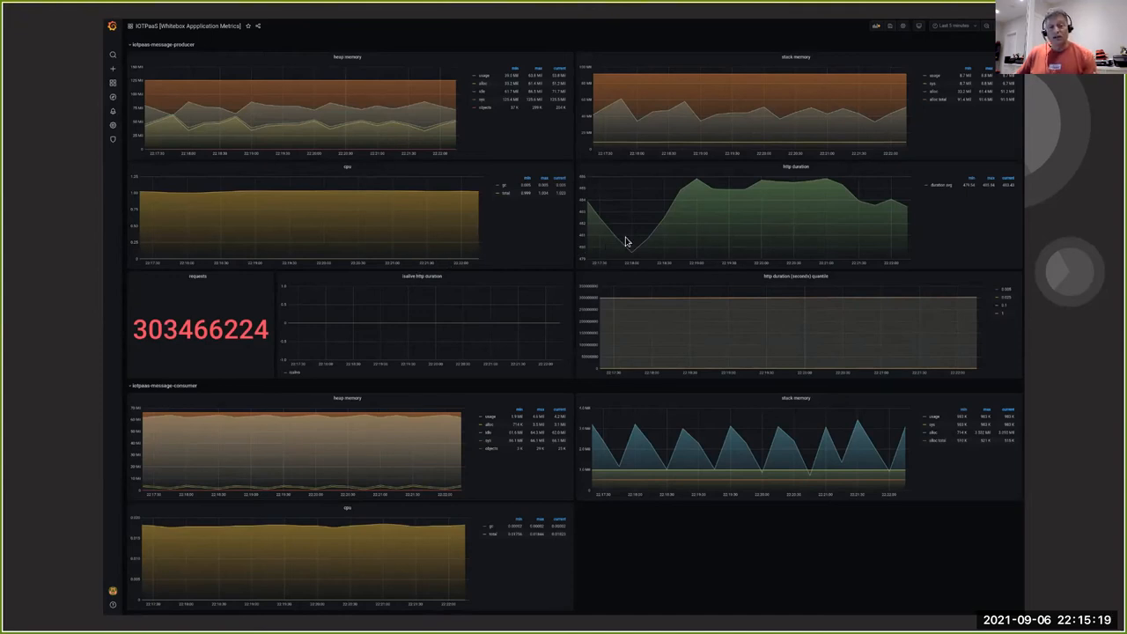
mouse_move(814, 220)
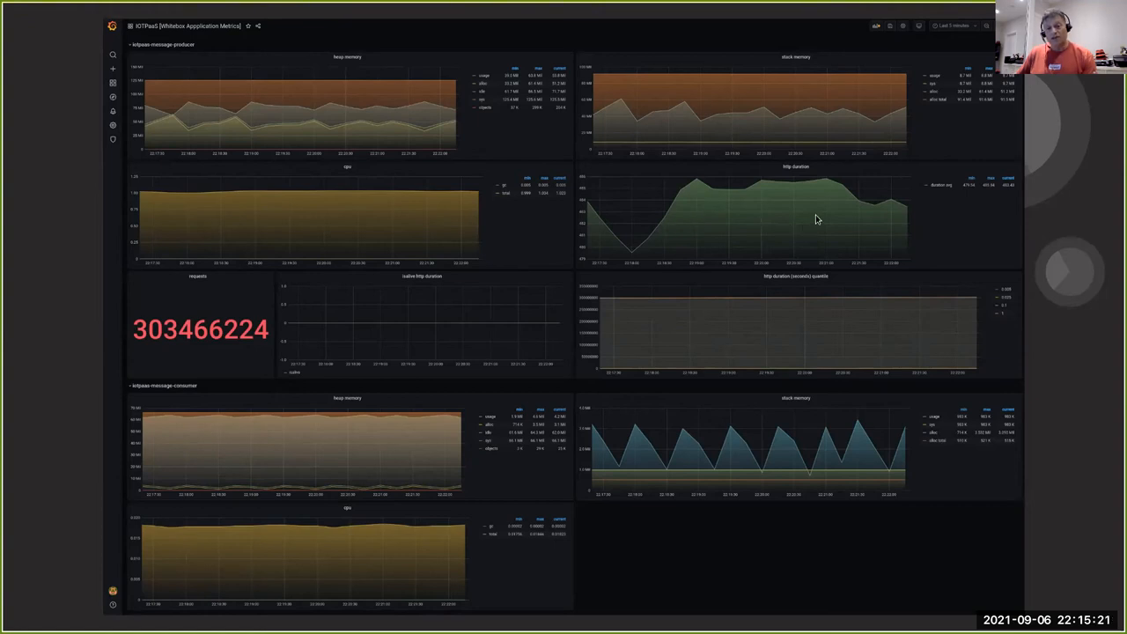
mouse_move(730, 208)
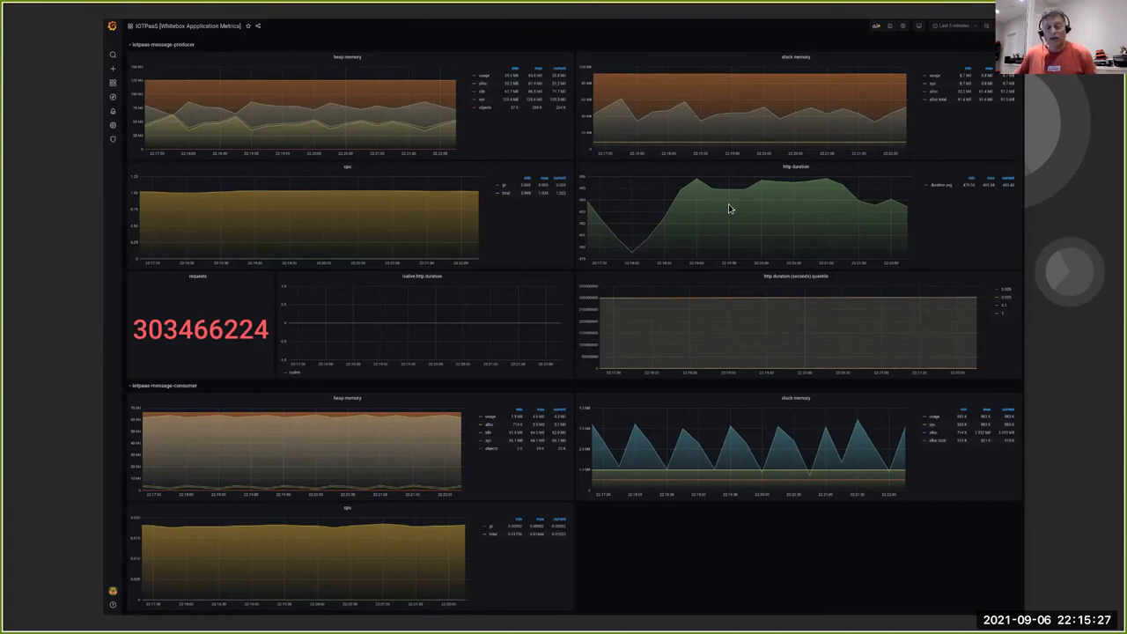
mouse_move(666, 236)
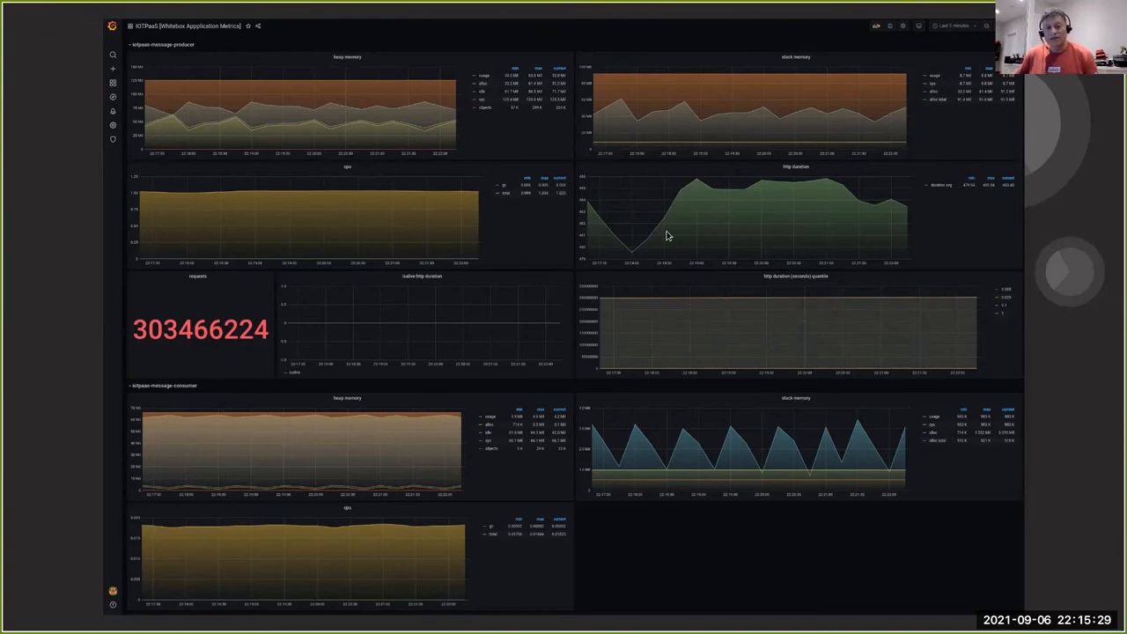
mouse_move(631, 200)
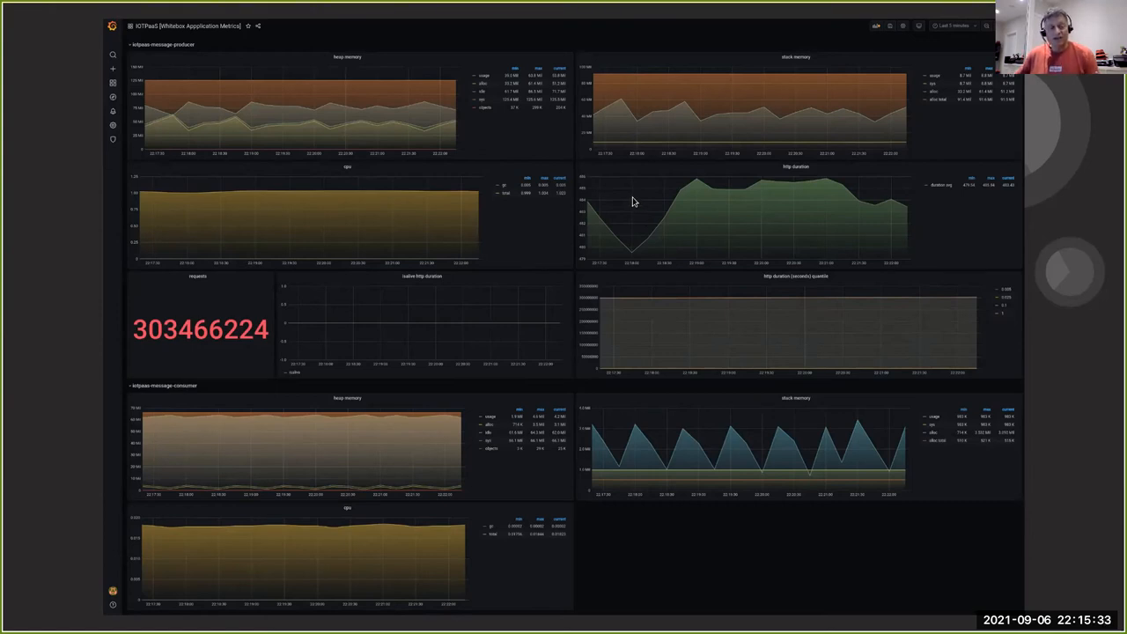
mouse_move(179, 342)
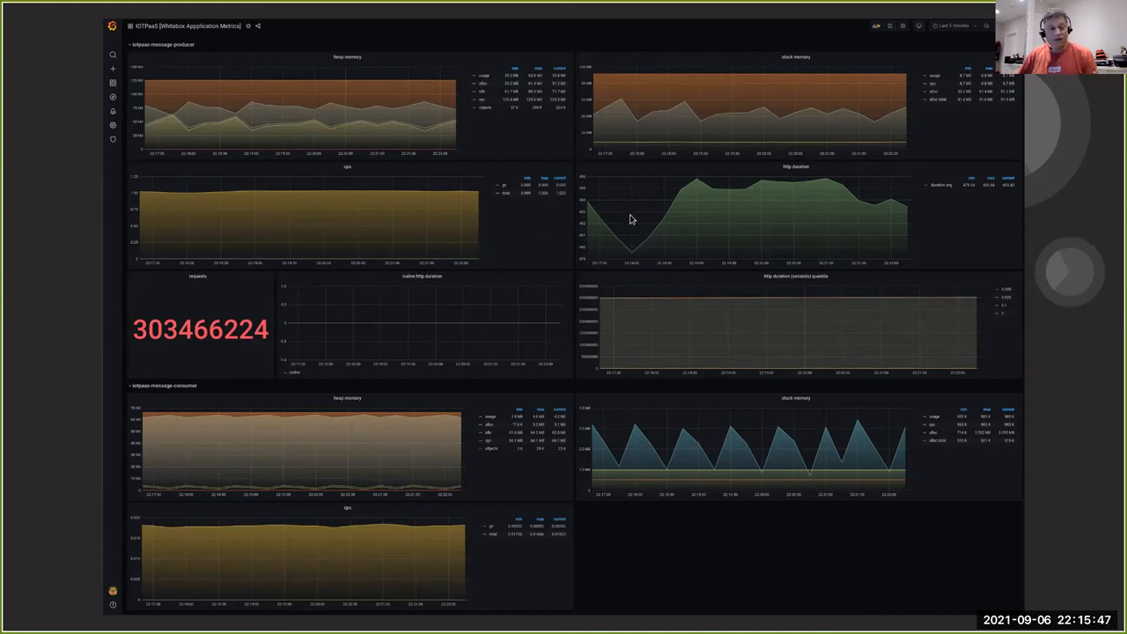
mouse_move(826, 214)
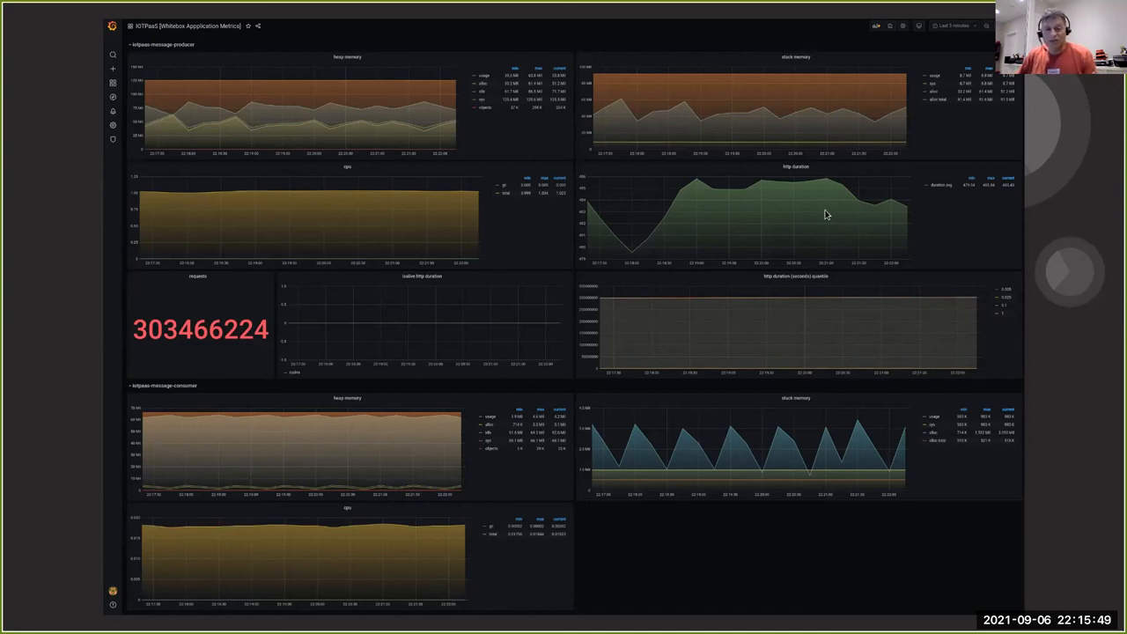
mouse_move(862, 213)
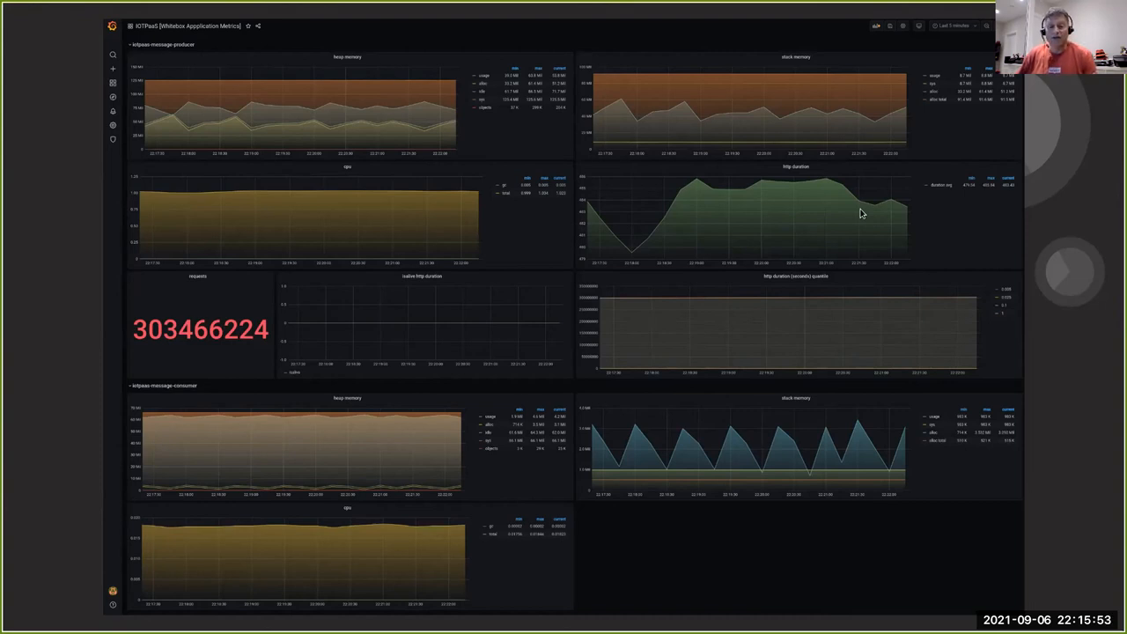
mouse_move(811, 362)
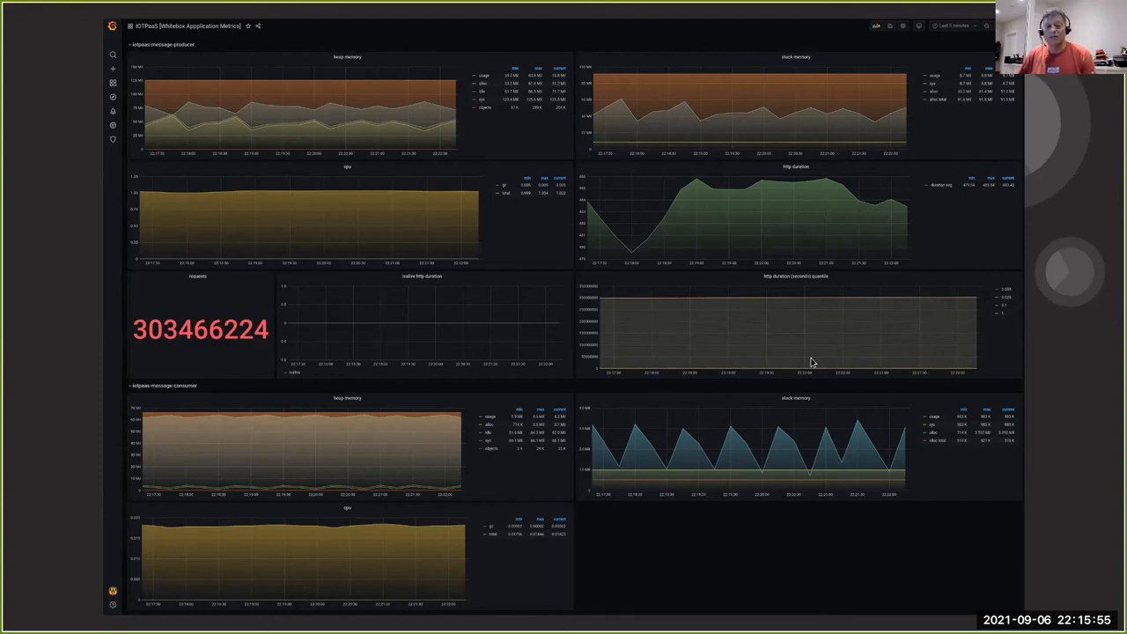
mouse_move(275, 465)
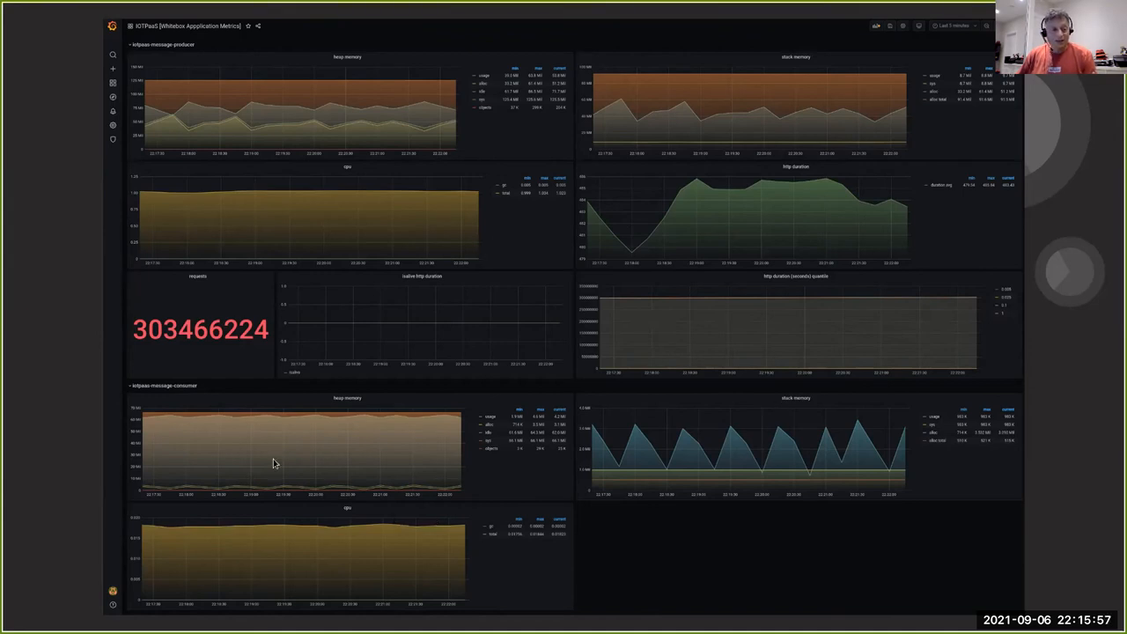
mouse_move(366, 447)
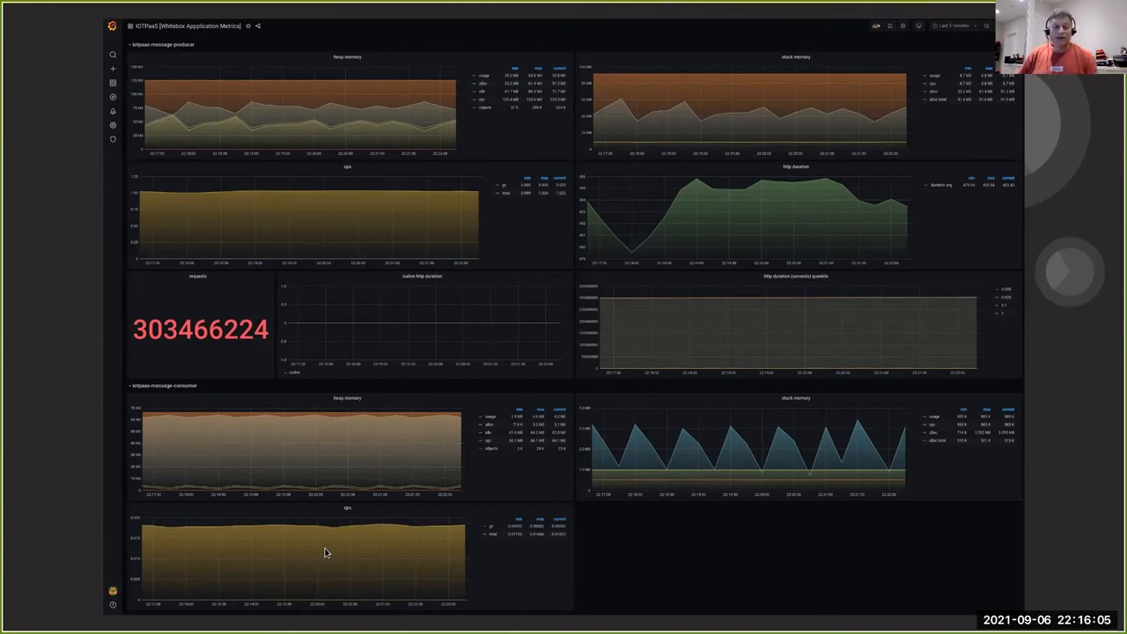
mouse_move(655, 586)
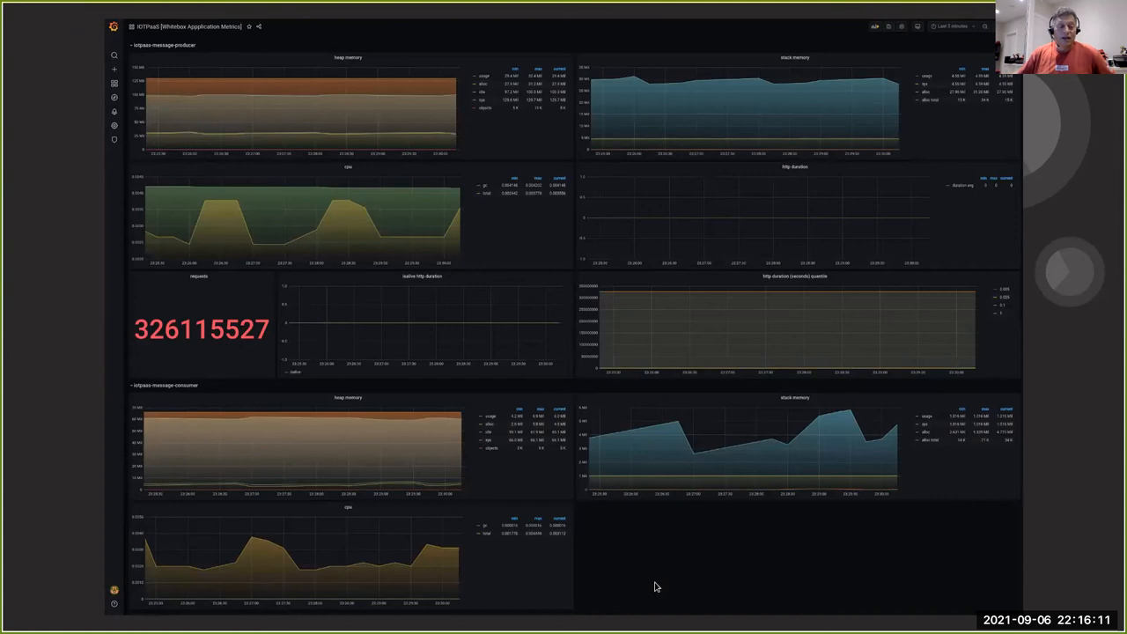
mouse_move(250, 373)
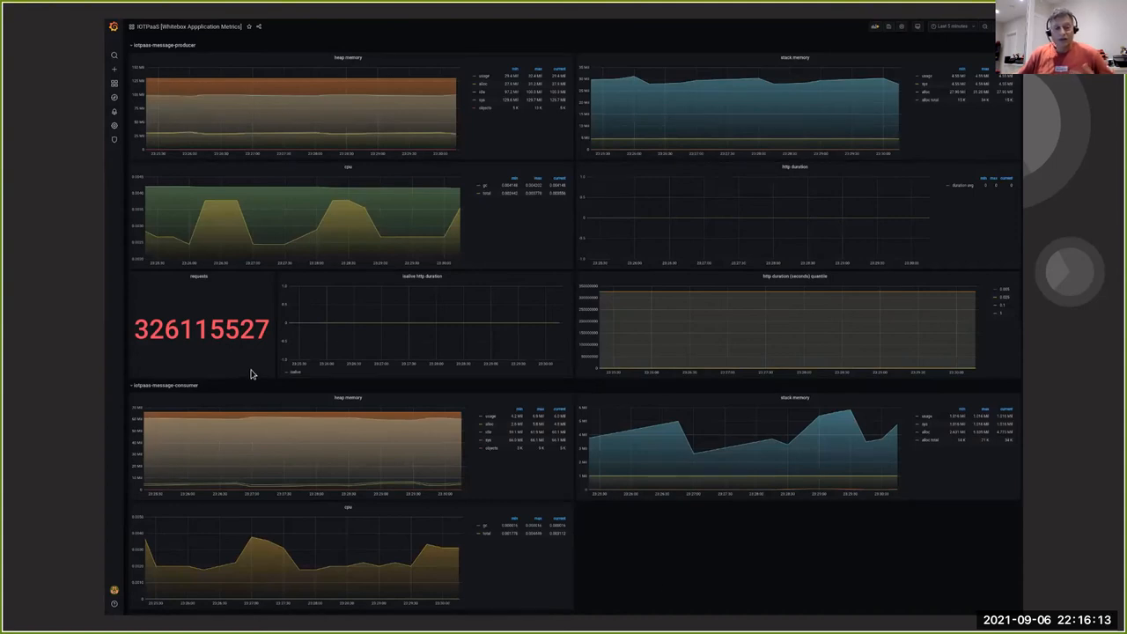
mouse_move(176, 359)
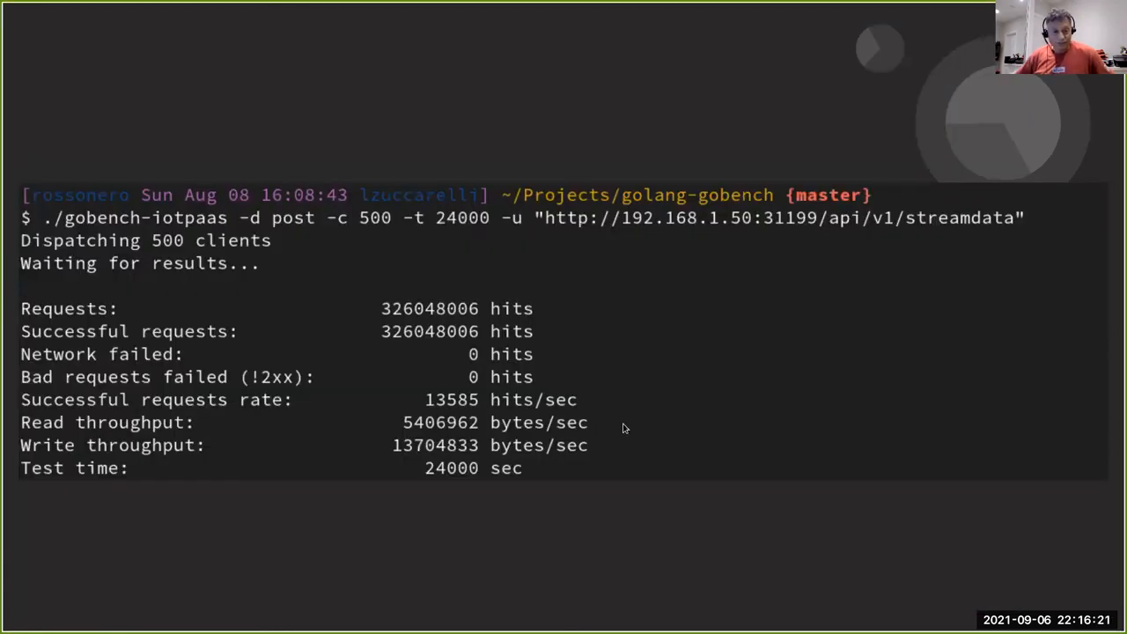
mouse_move(572, 395)
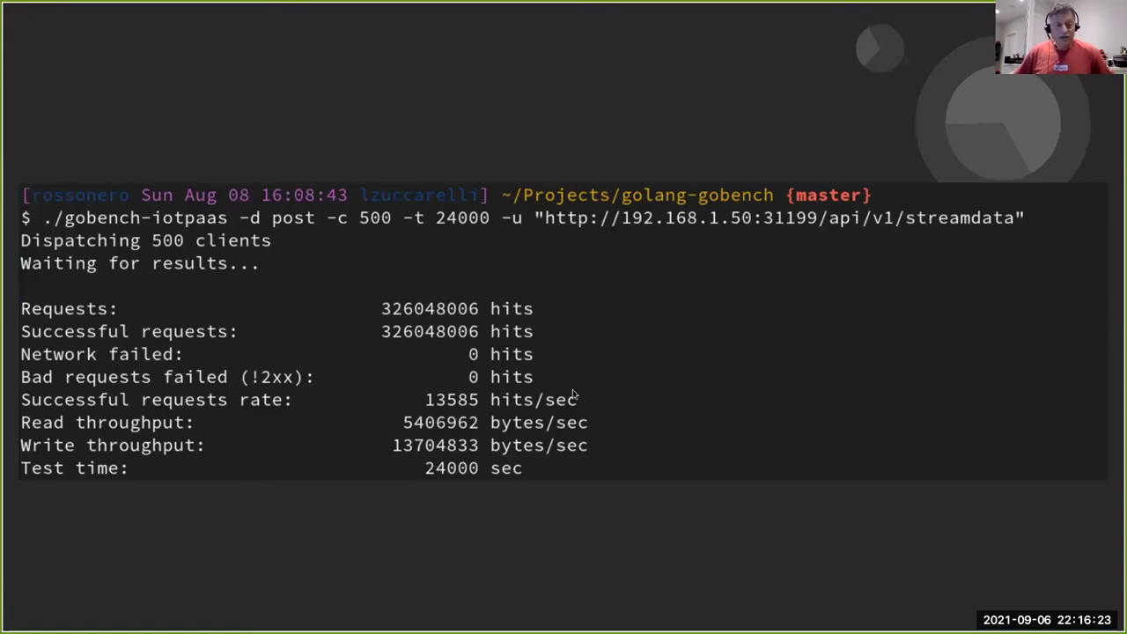
mouse_move(377, 315)
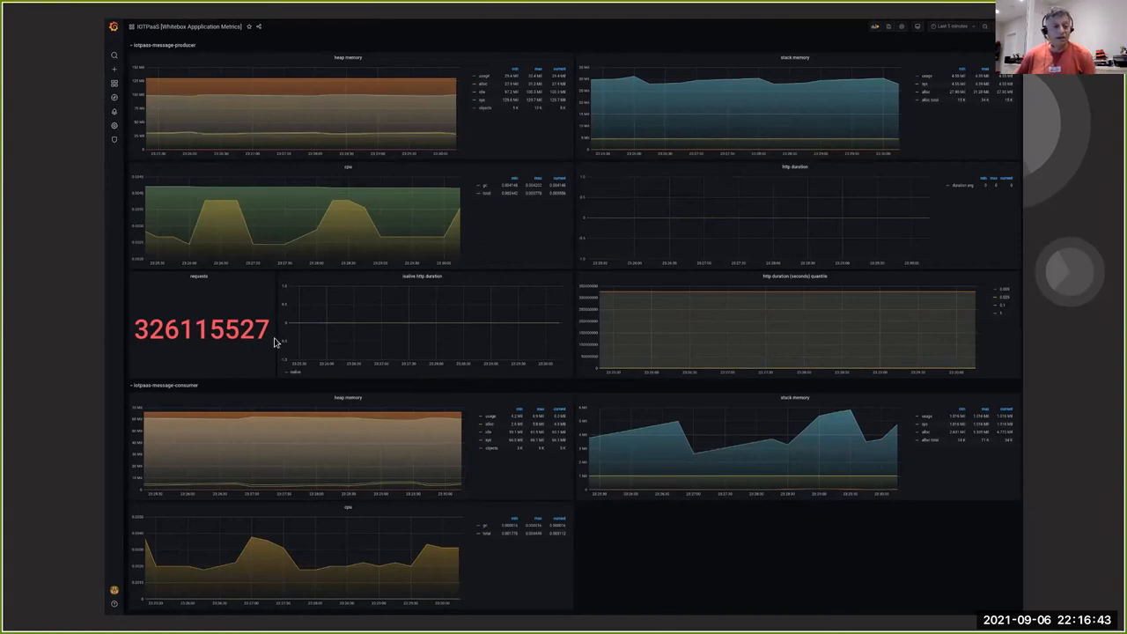
mouse_move(236, 342)
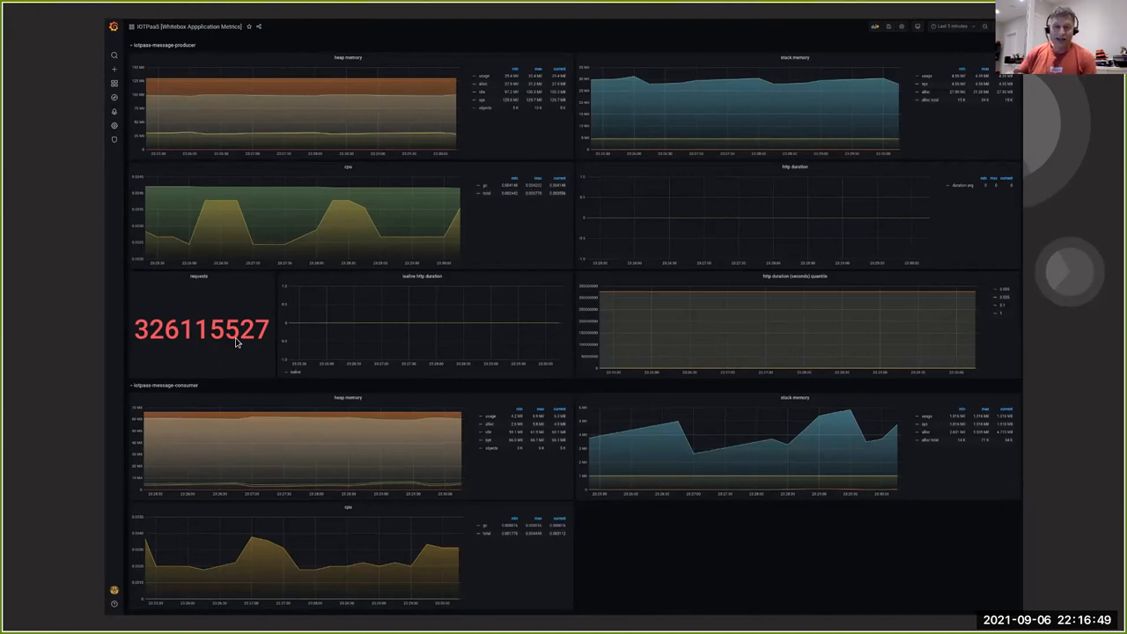
mouse_move(554, 446)
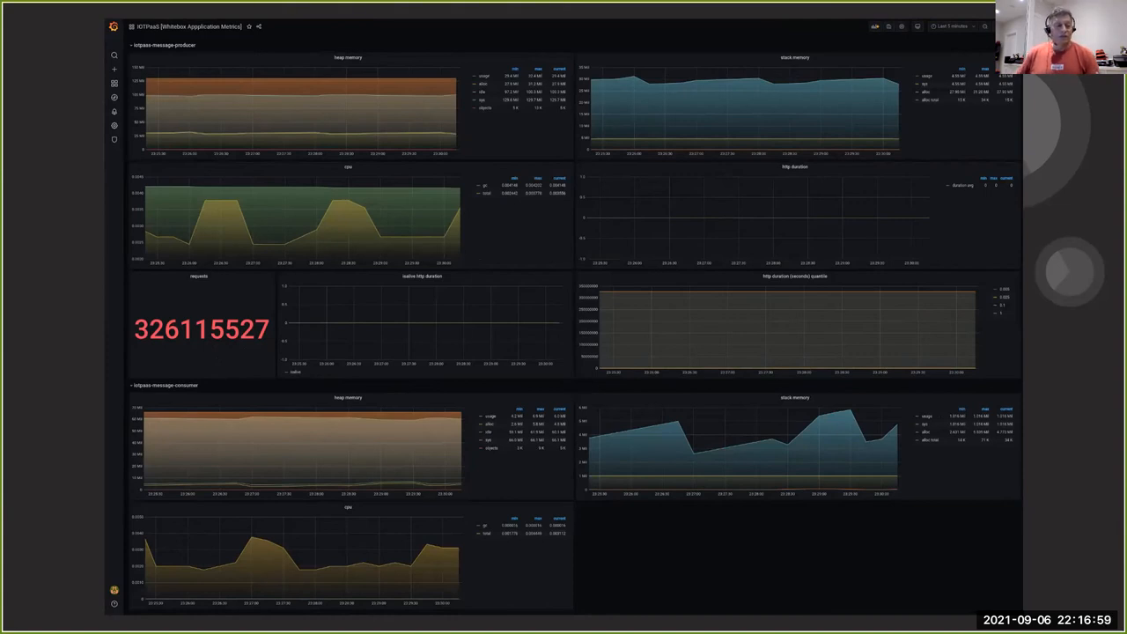
mouse_move(679, 542)
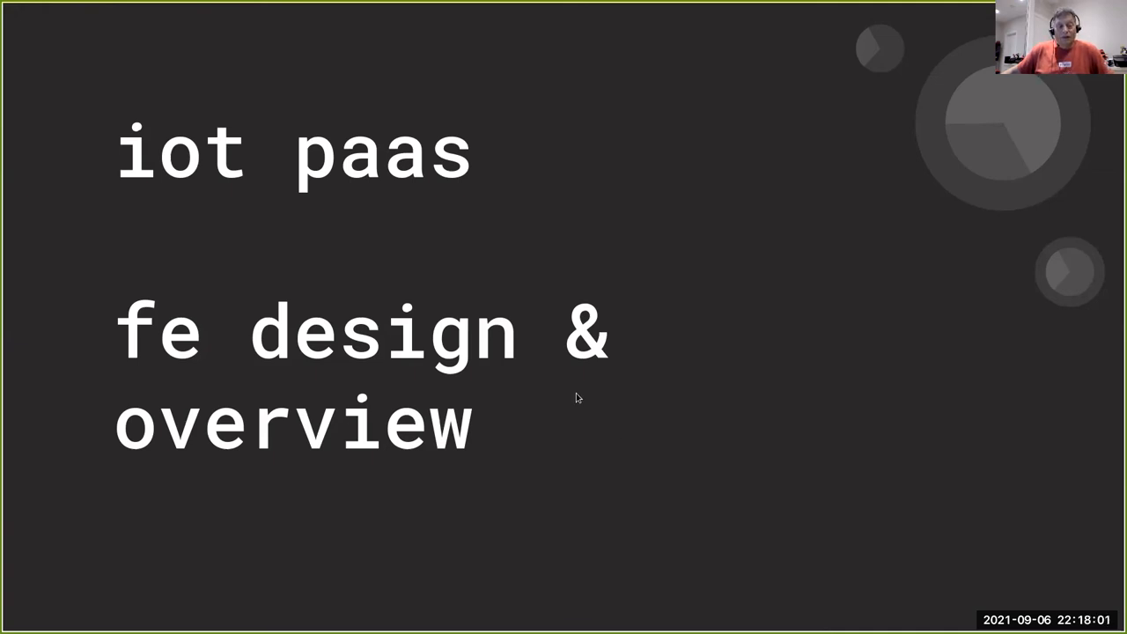
mouse_move(630, 282)
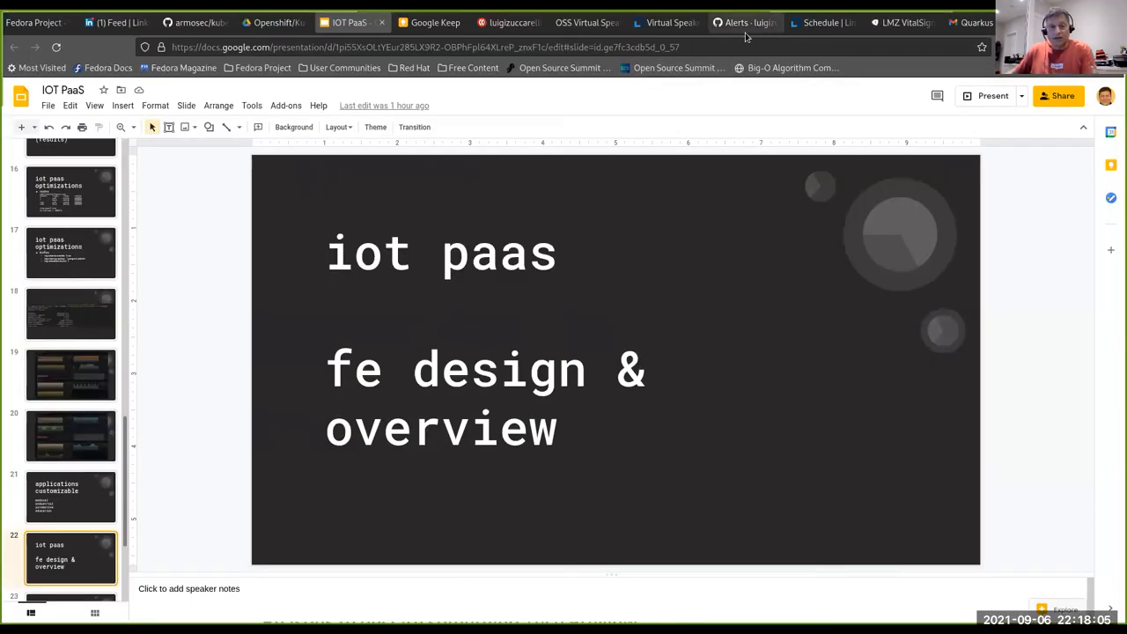
click(899, 21)
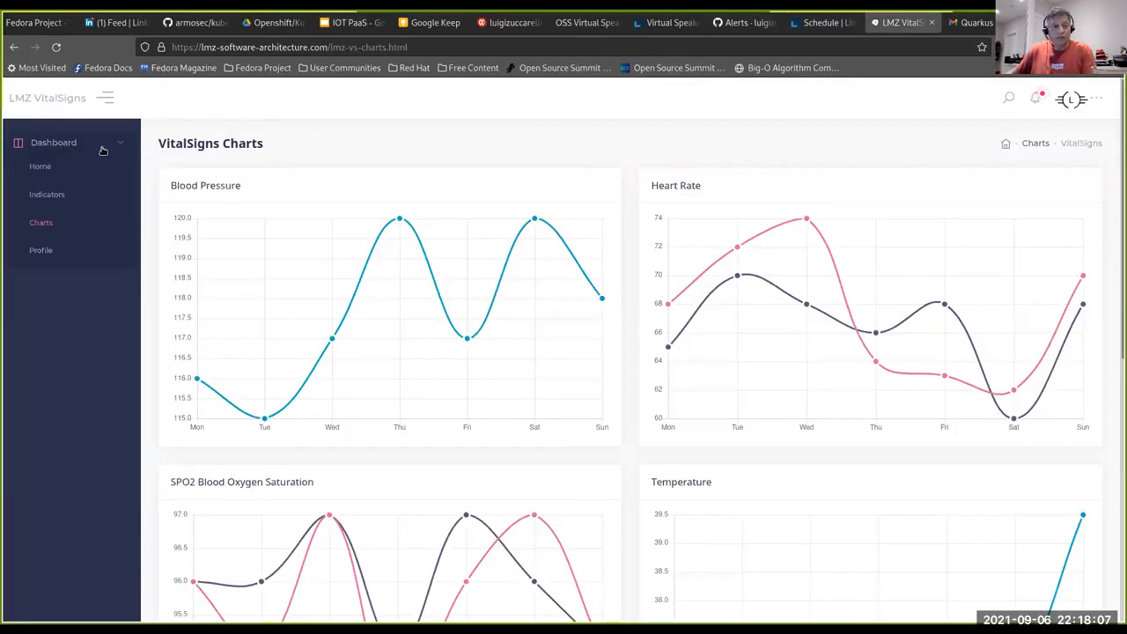
click(39, 165)
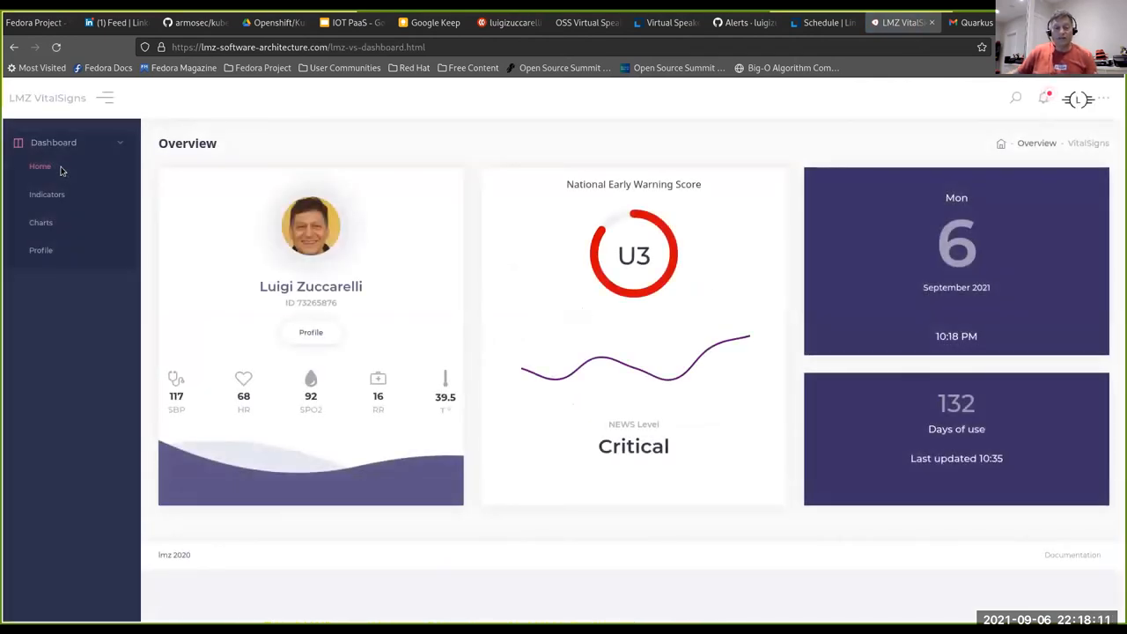
mouse_move(257, 137)
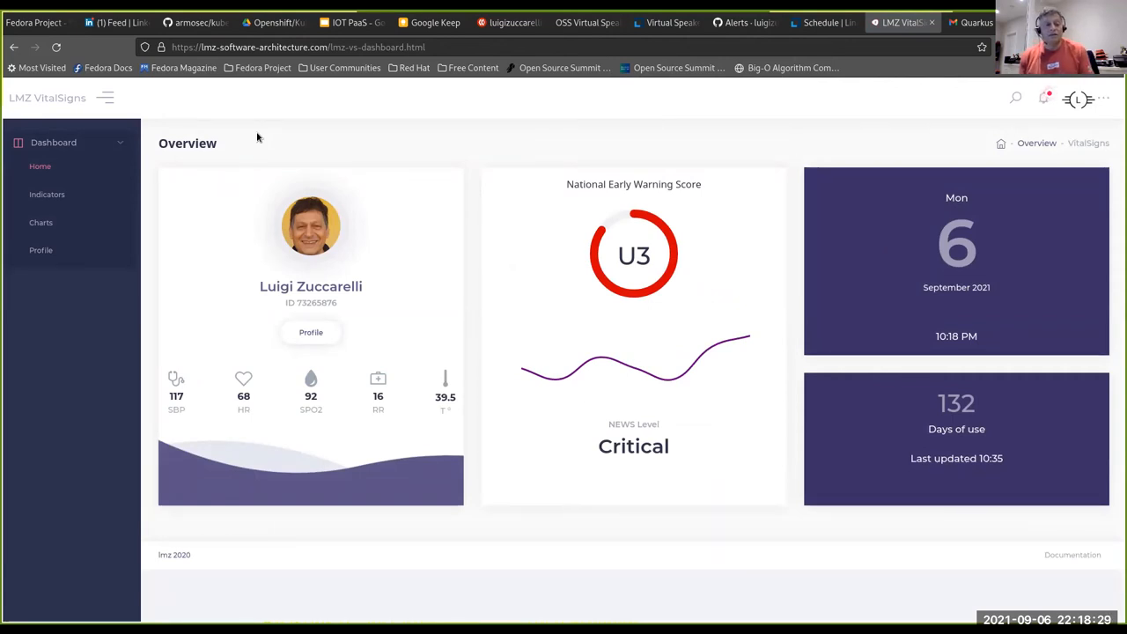
mouse_move(567, 222)
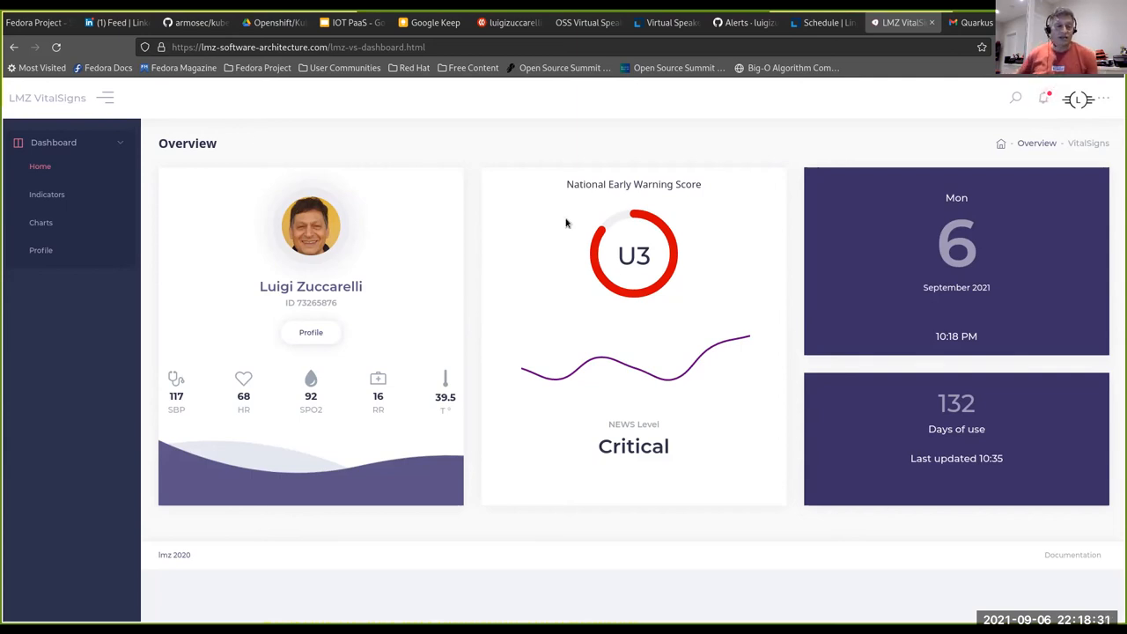
mouse_move(278, 295)
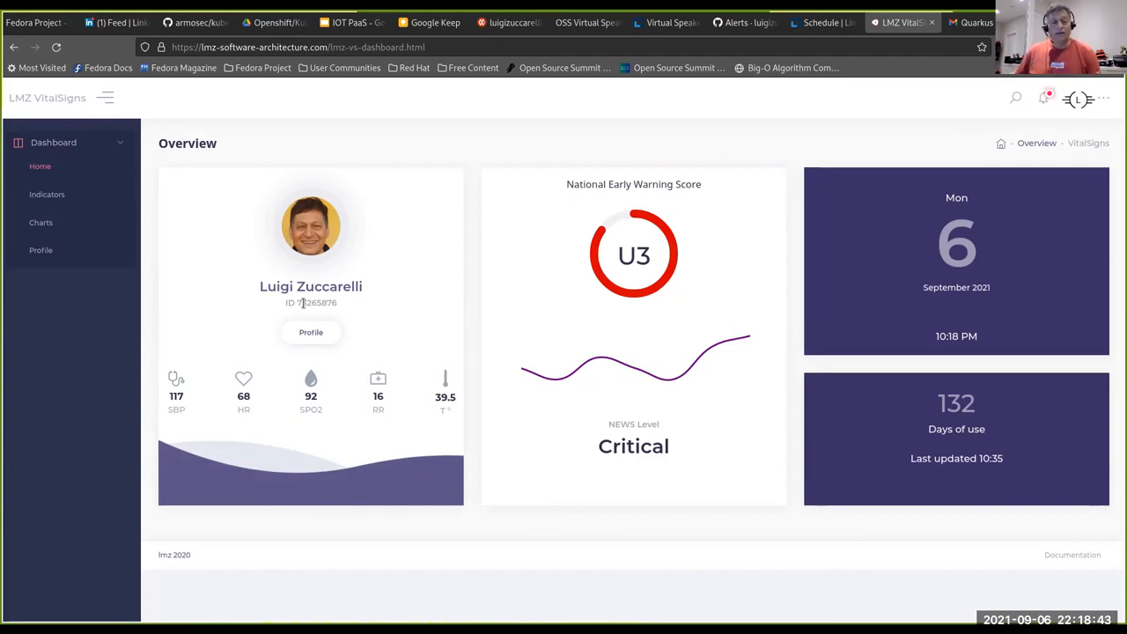
mouse_move(310, 225)
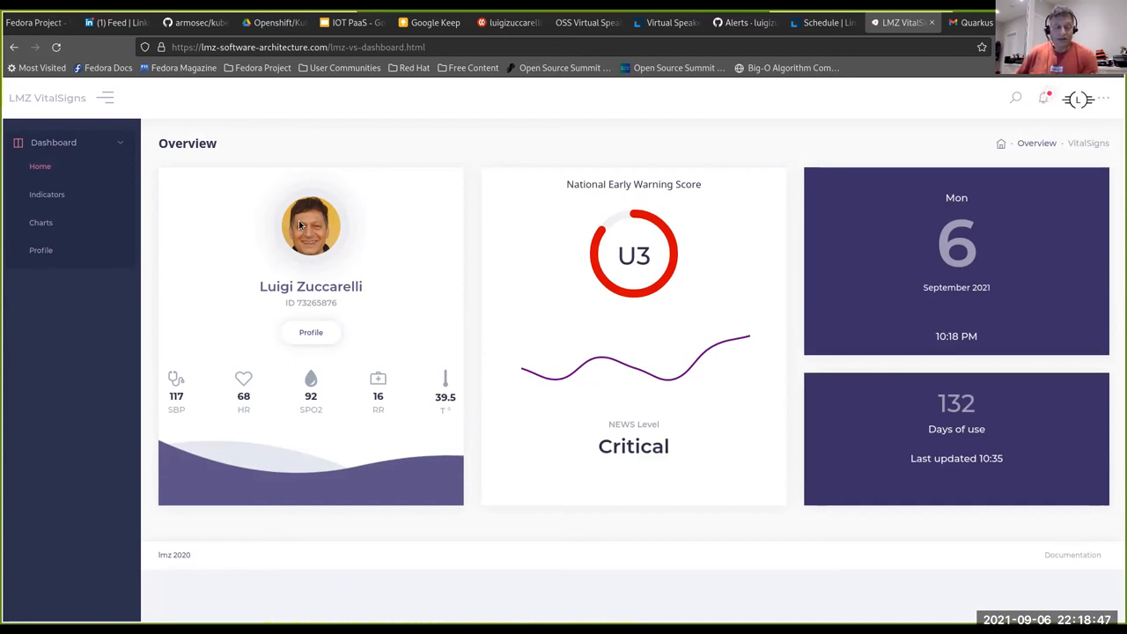
mouse_move(280, 423)
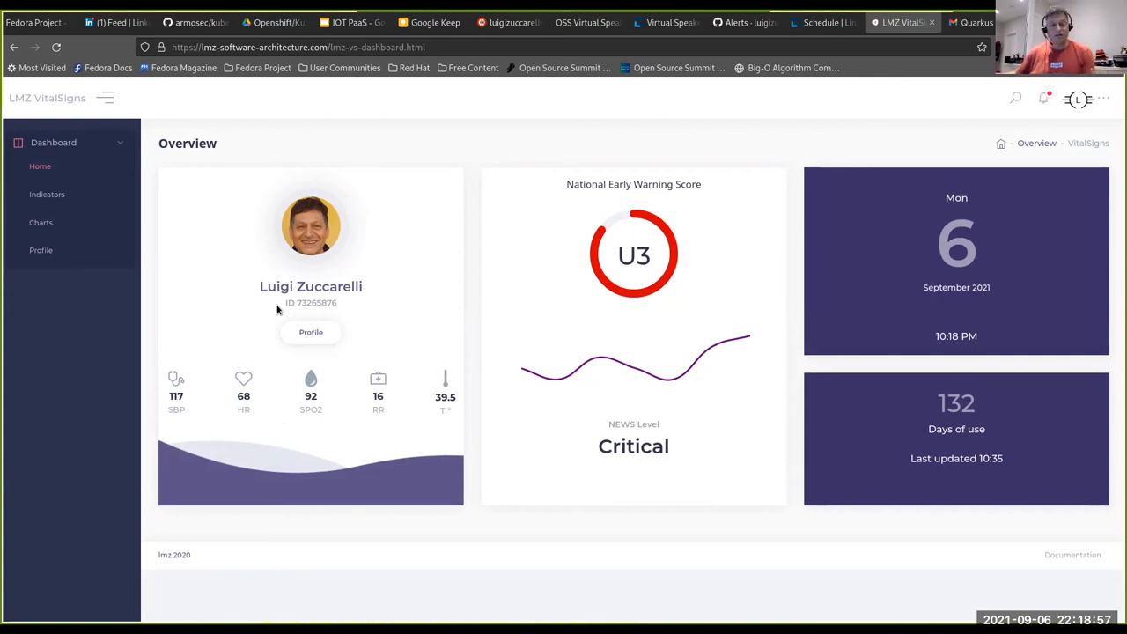
mouse_move(274, 474)
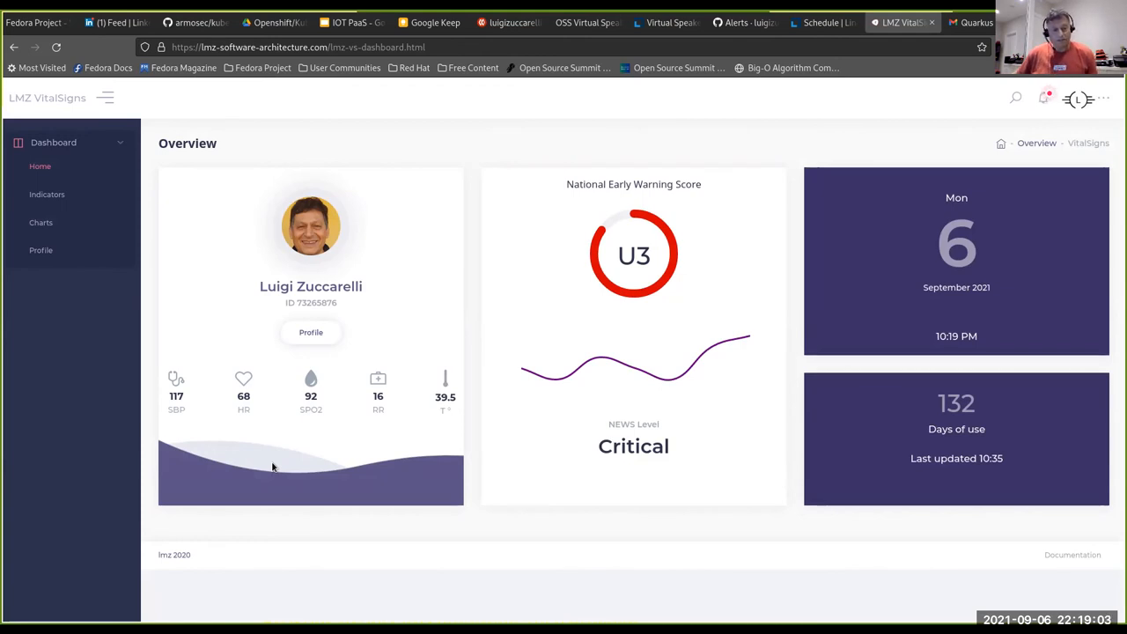
mouse_move(195, 430)
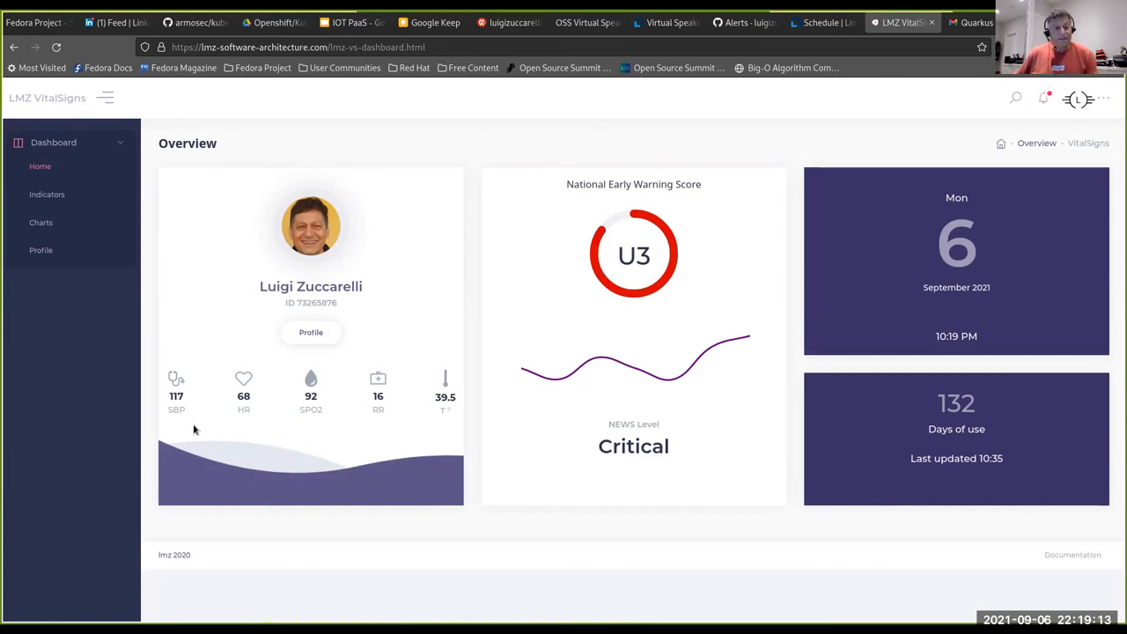
mouse_move(176, 412)
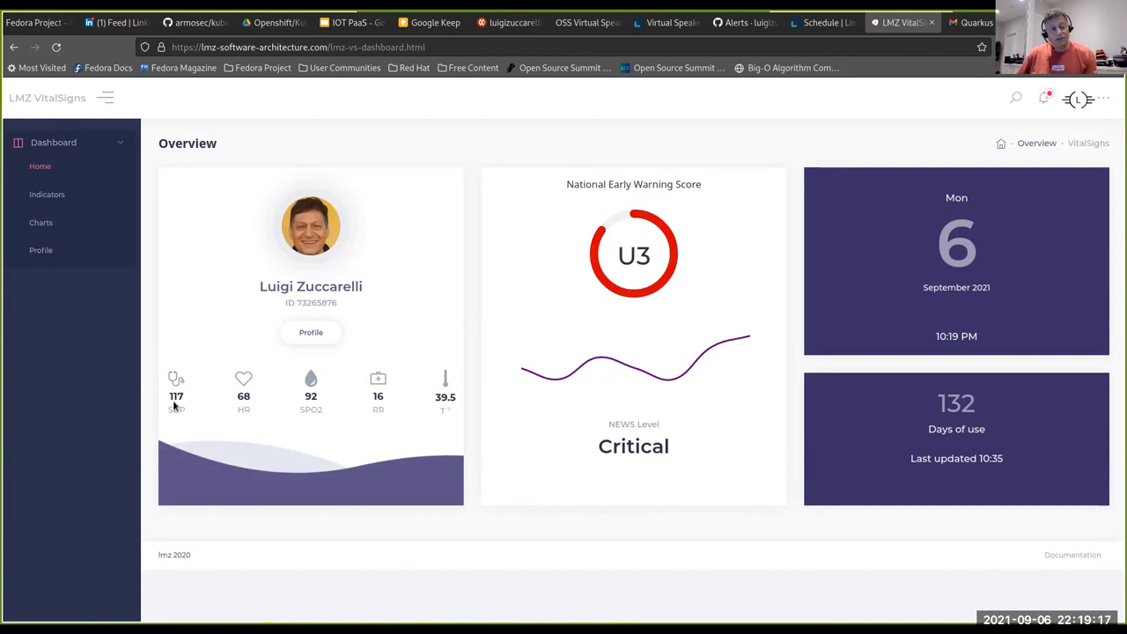
mouse_move(247, 416)
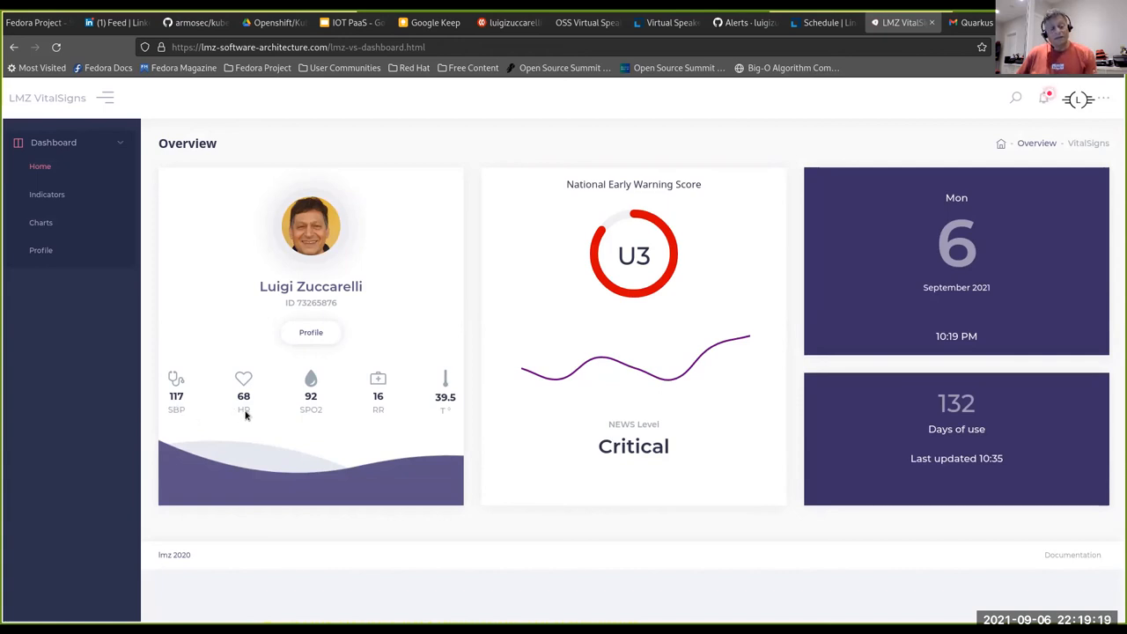
mouse_move(300, 418)
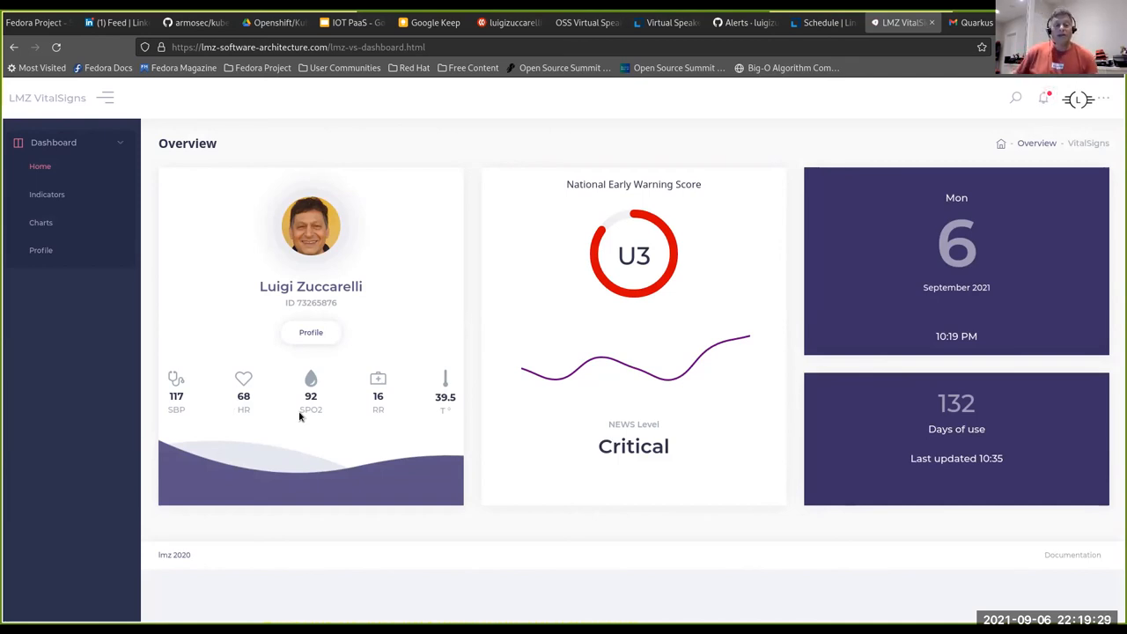
mouse_move(379, 389)
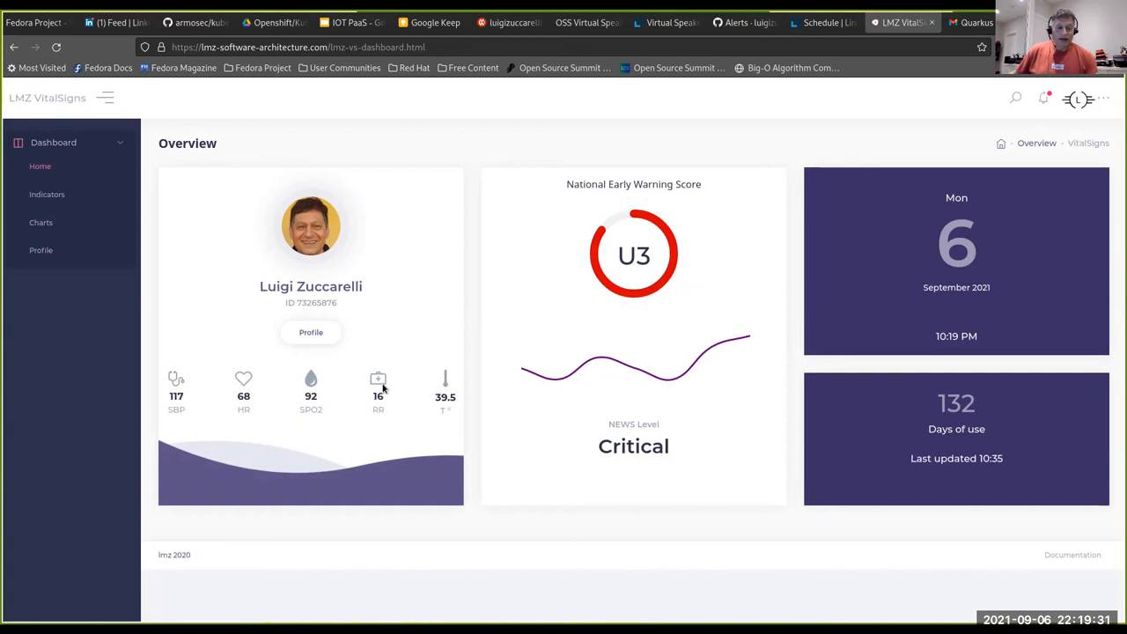
mouse_move(373, 430)
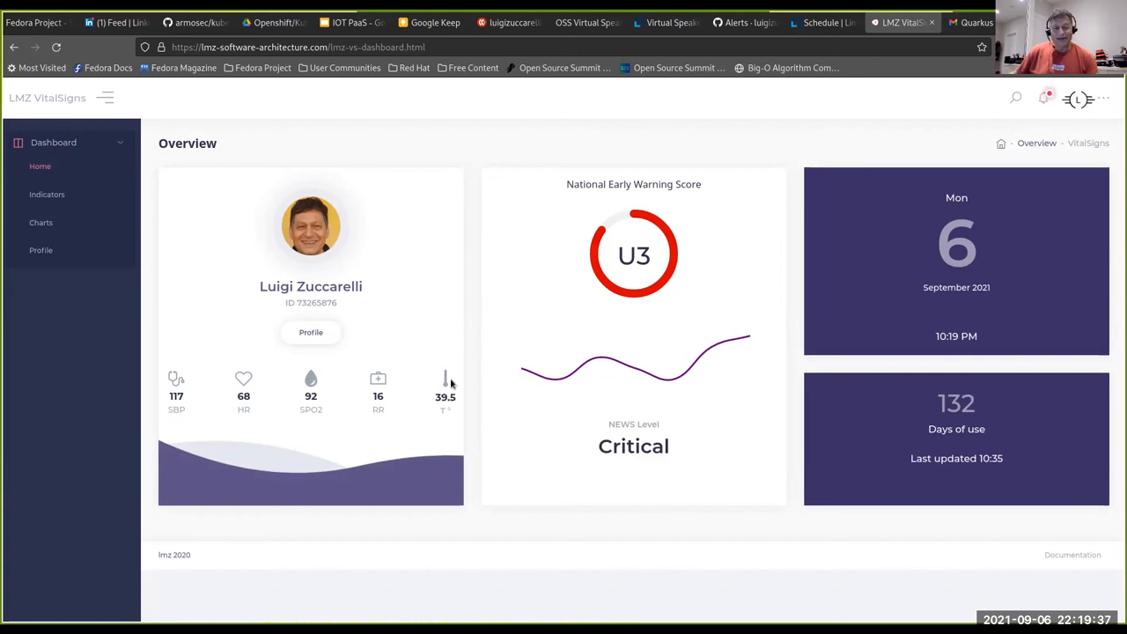
mouse_move(409, 391)
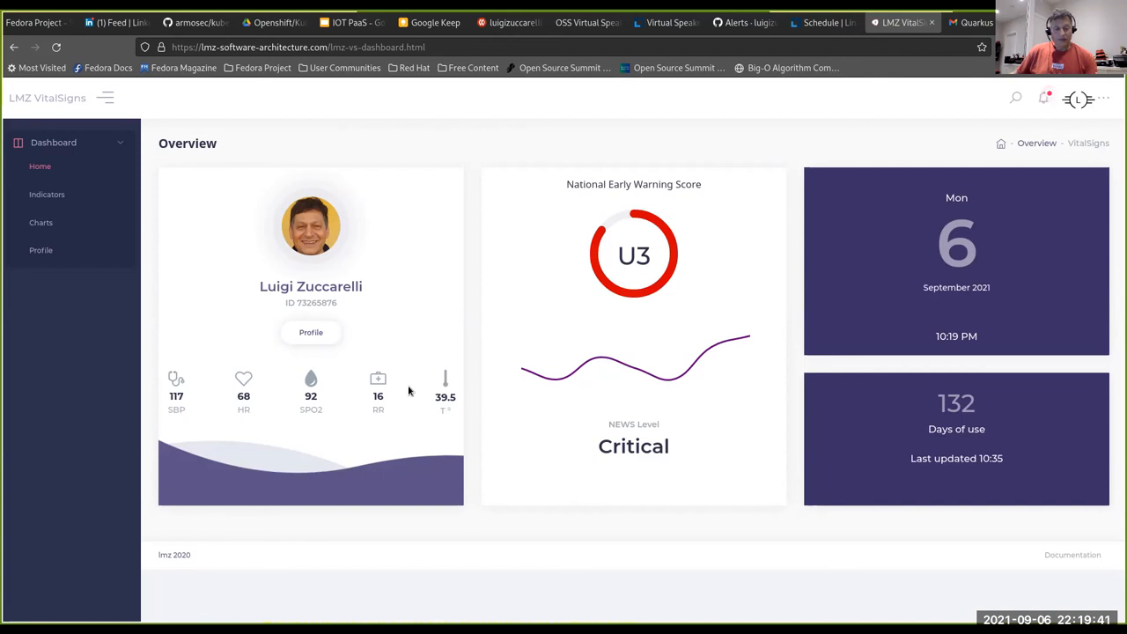
mouse_move(271, 398)
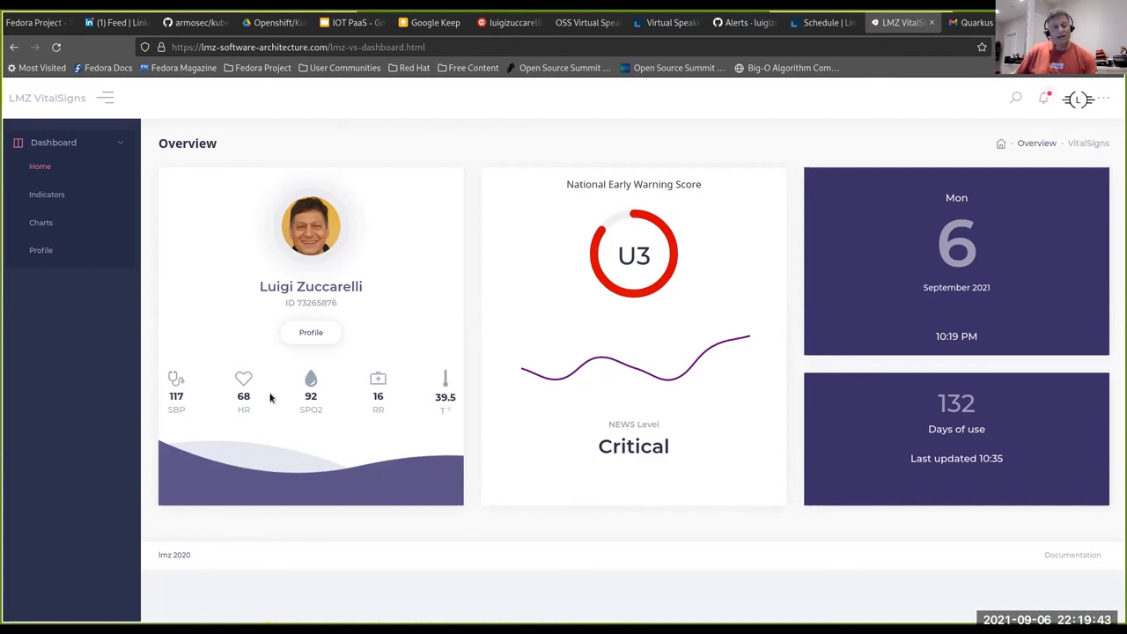
mouse_move(412, 402)
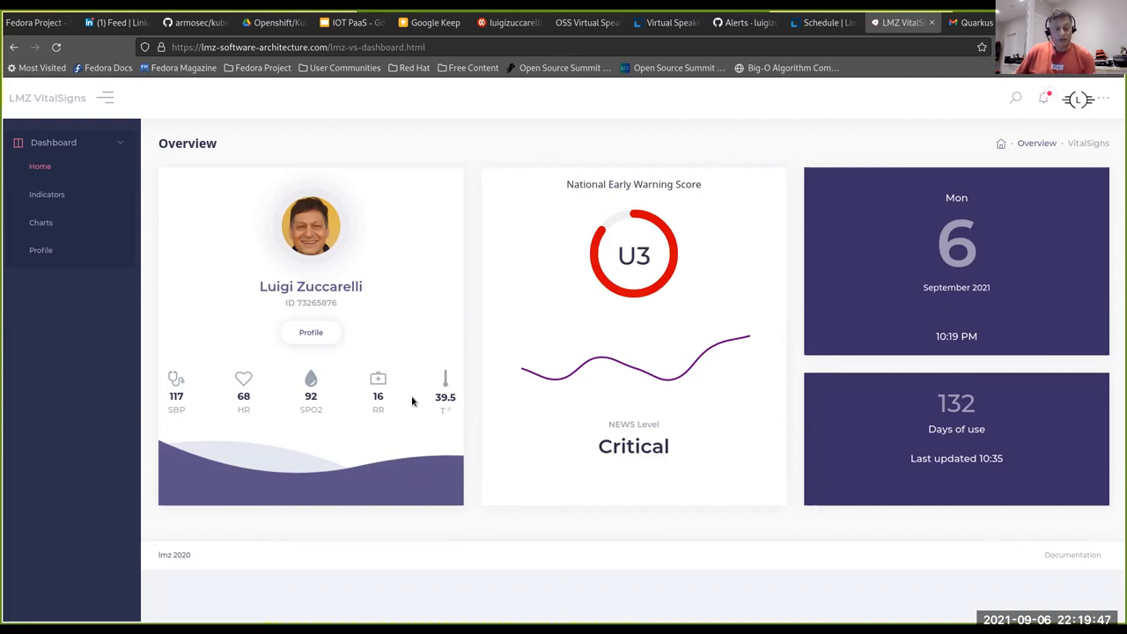
mouse_move(567, 368)
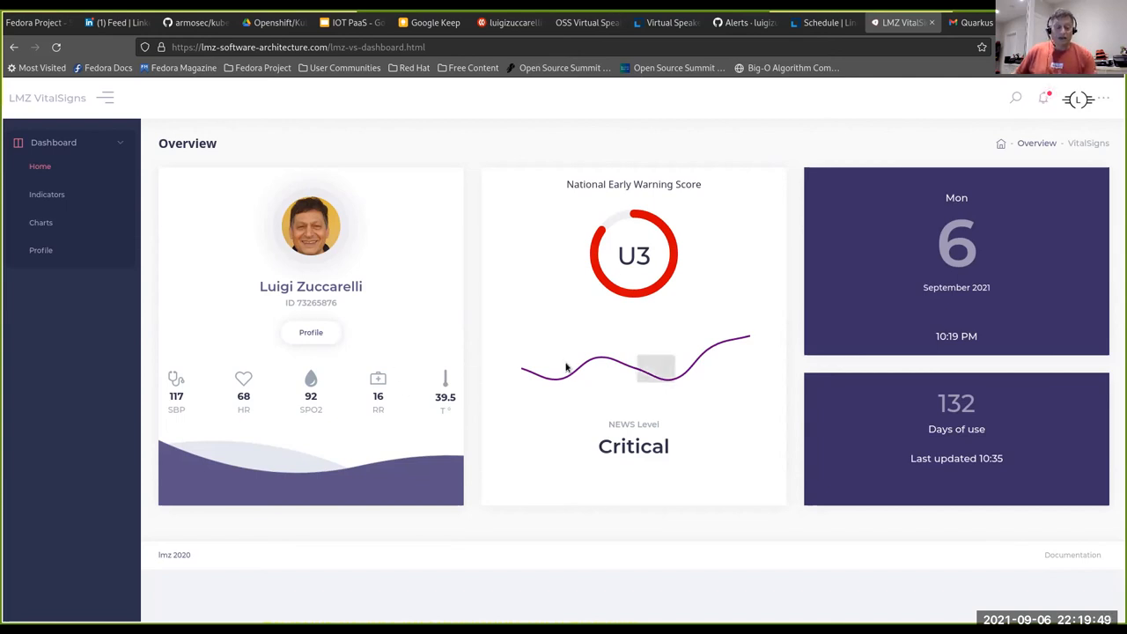
mouse_move(602, 479)
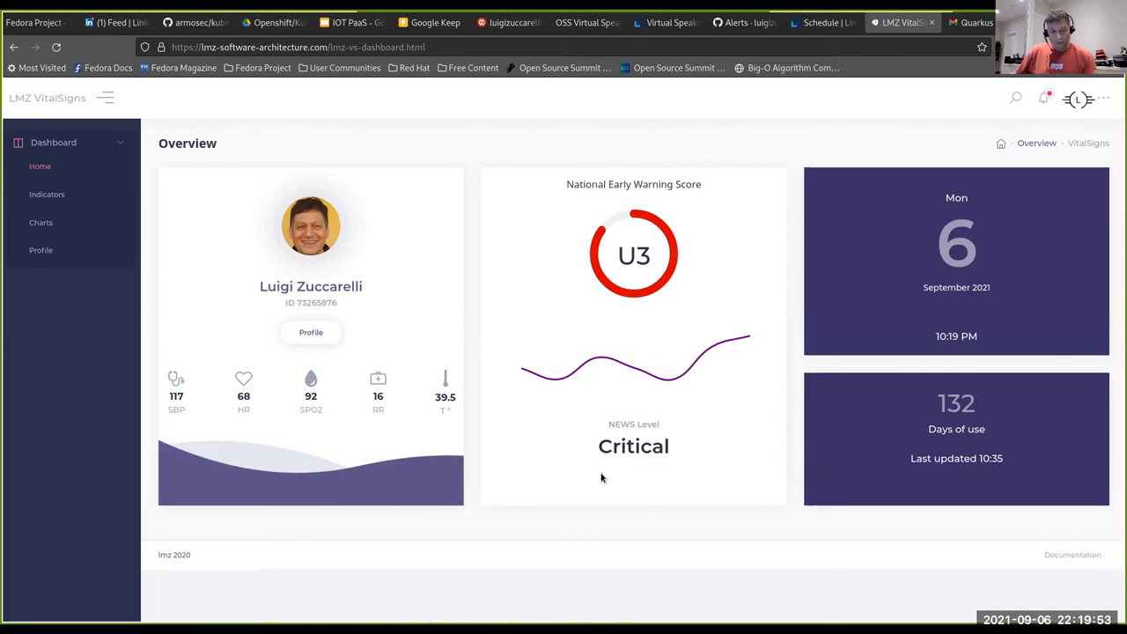
mouse_move(589, 236)
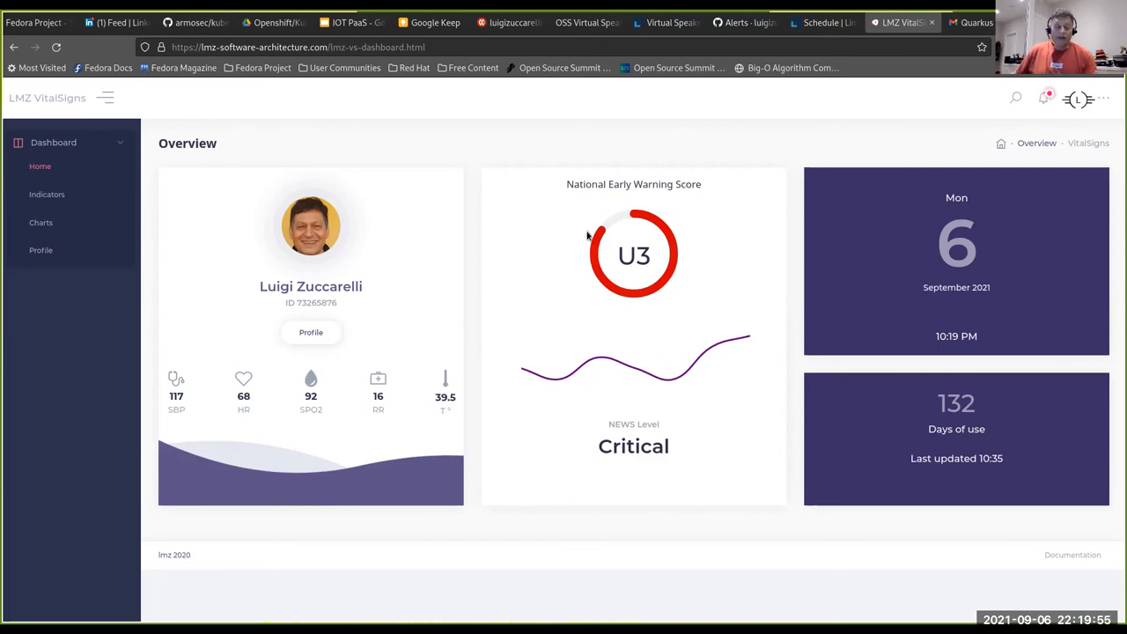
mouse_move(619, 285)
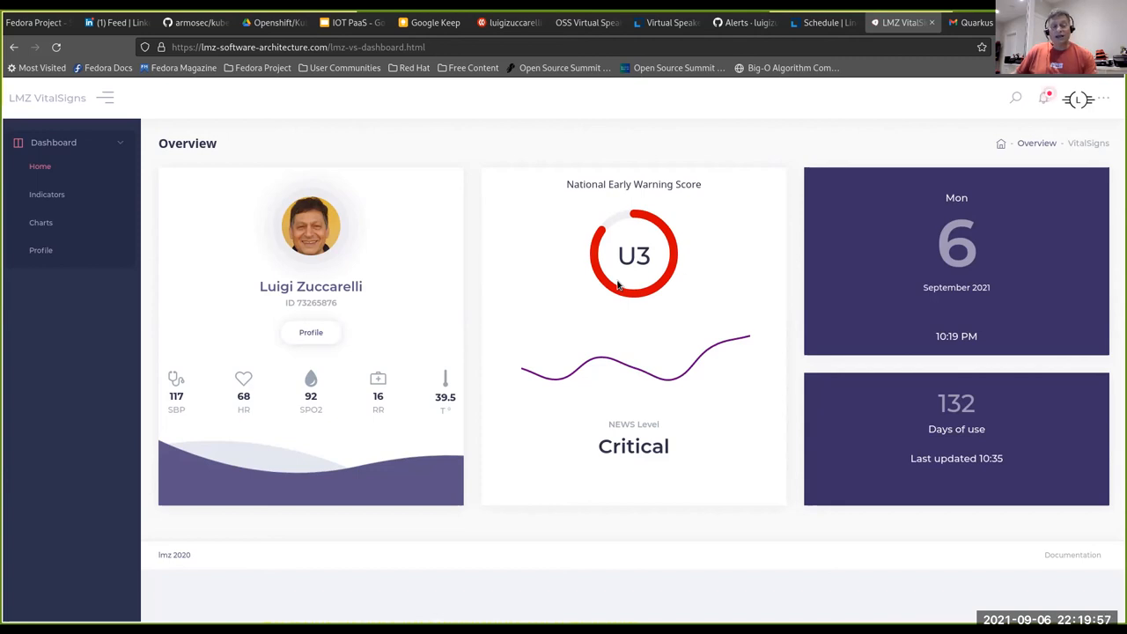
mouse_move(615, 356)
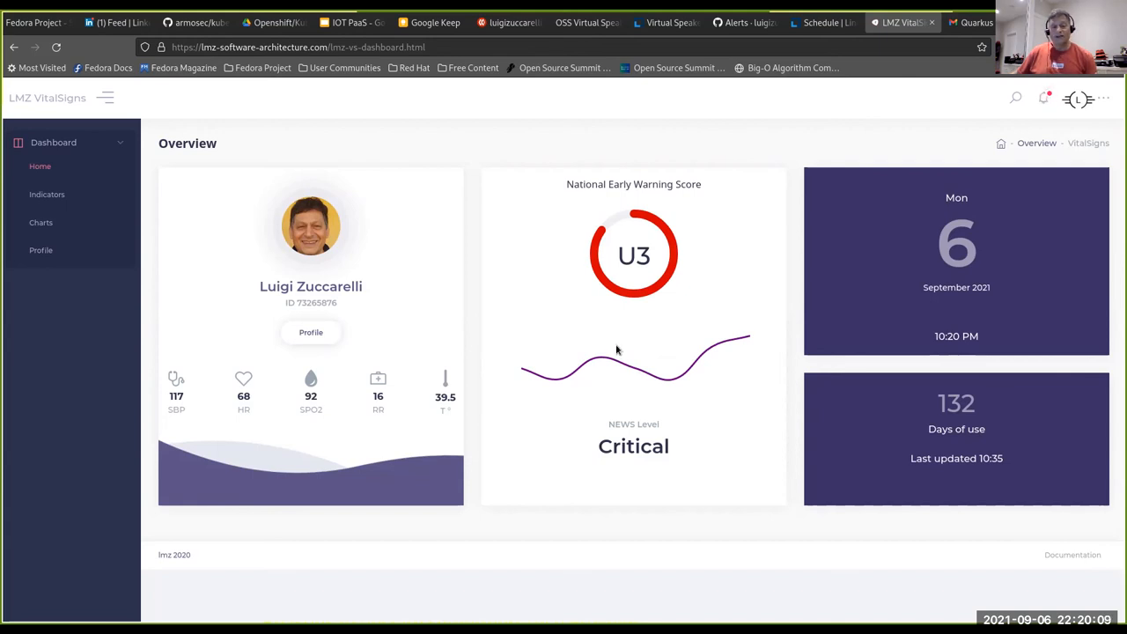
mouse_move(957, 365)
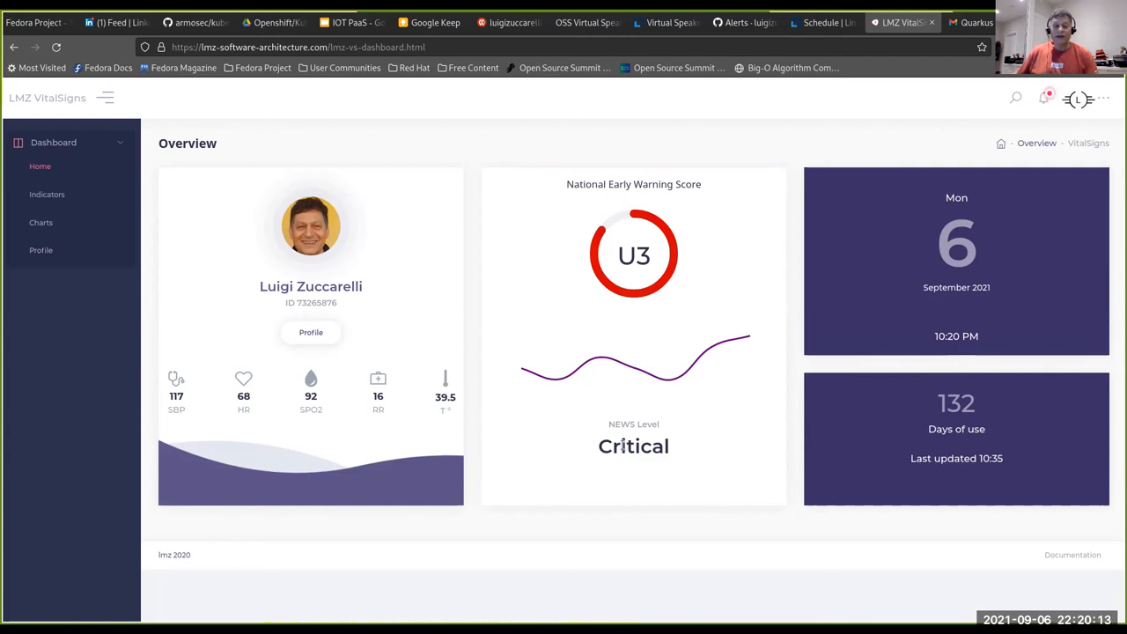
mouse_move(606, 440)
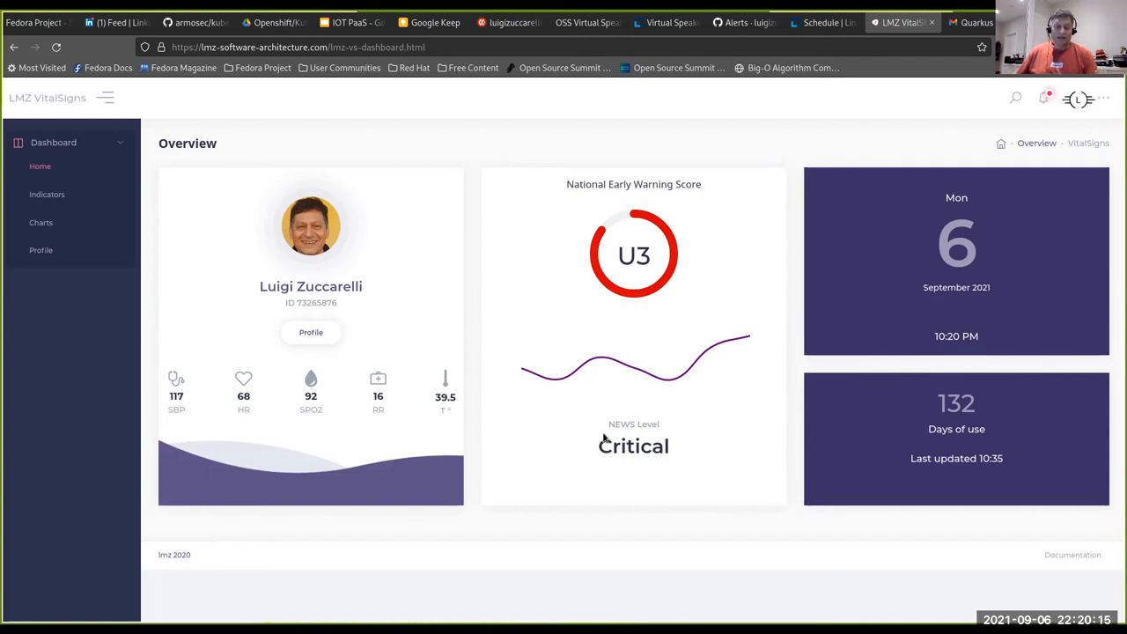
mouse_move(581, 381)
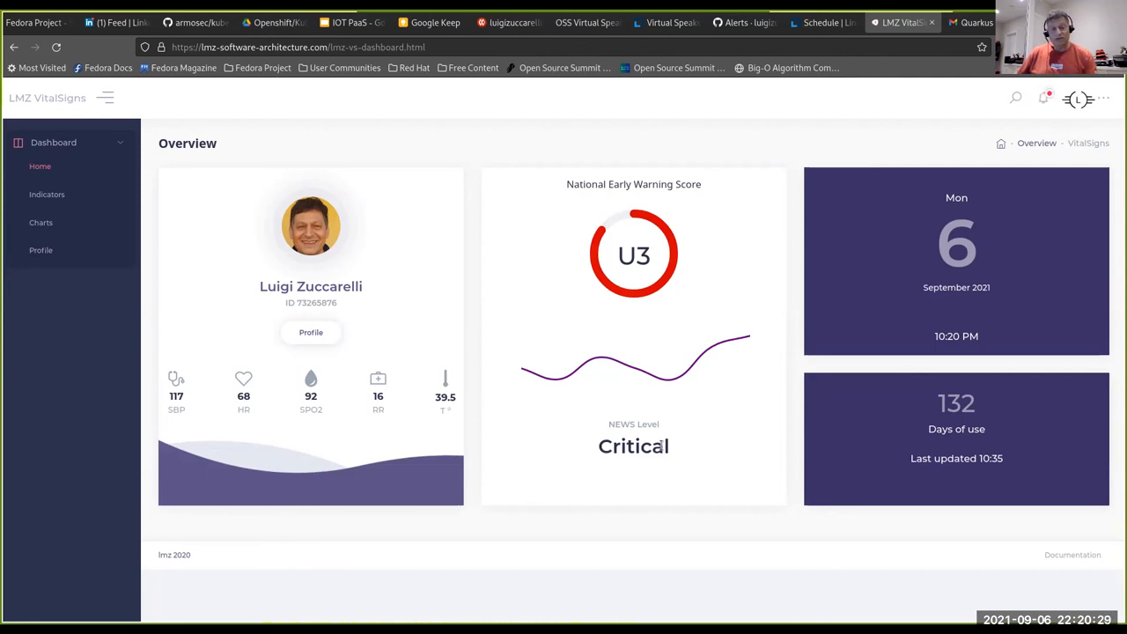
Show the VitalSign Indicators page with each vital's early warning score level
click(46, 194)
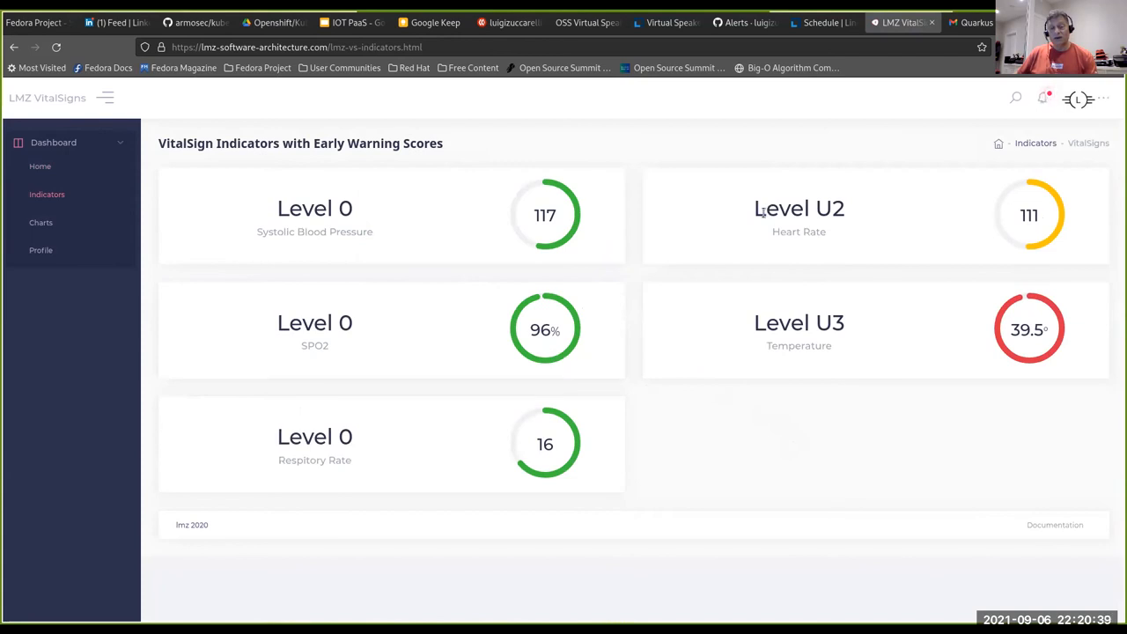
mouse_move(880, 204)
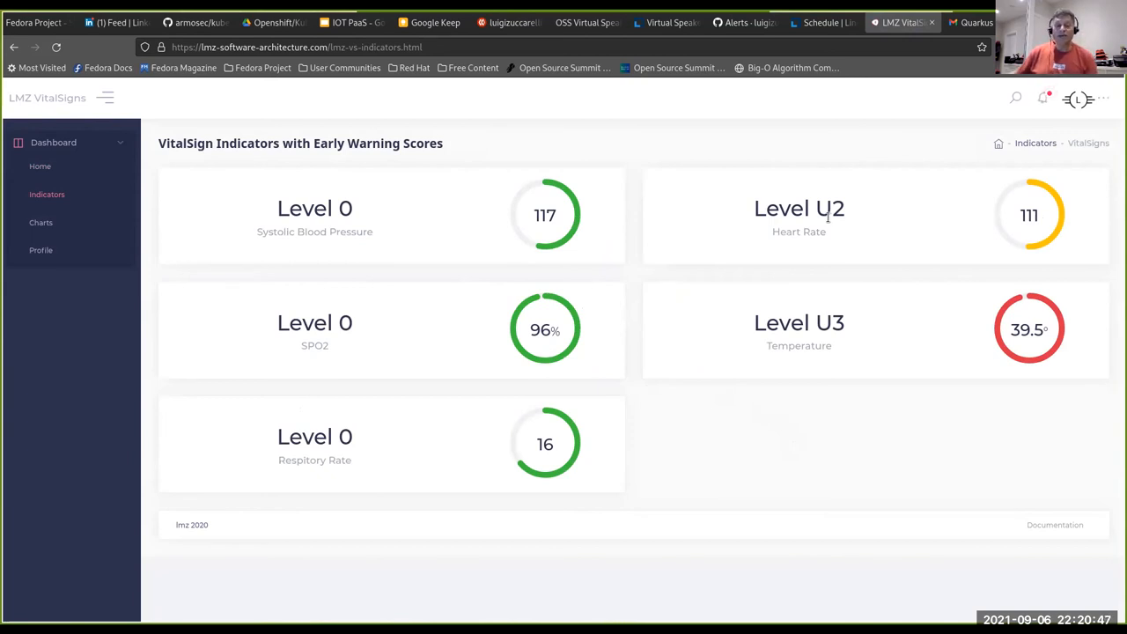
mouse_move(803, 359)
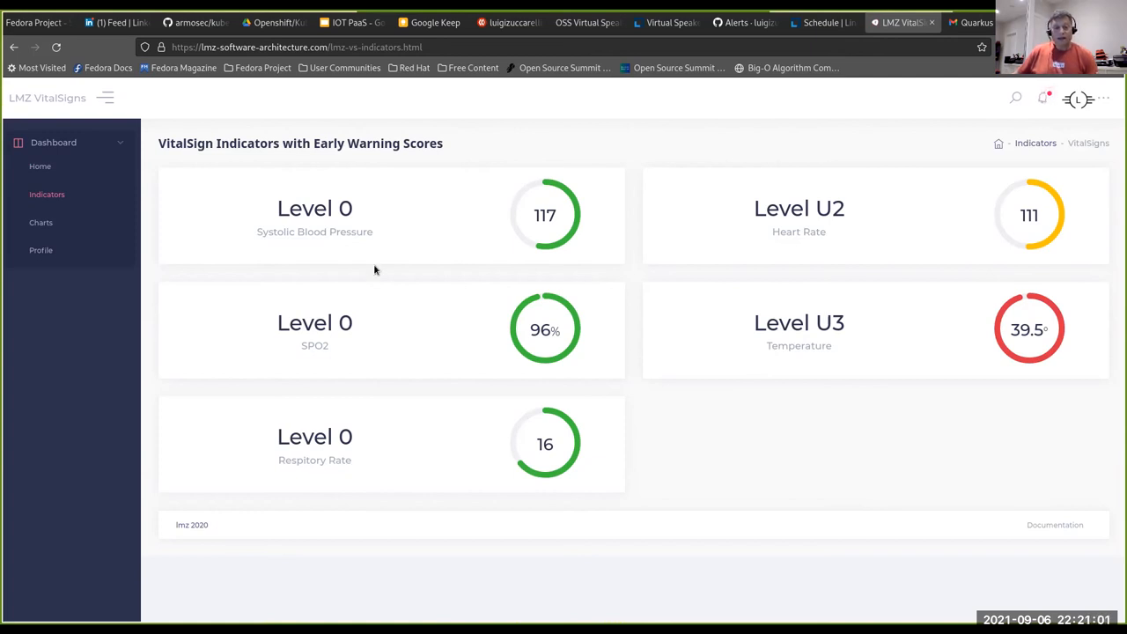
Review the weekly vital-sign charts, then return to the Overview dashboard
click(41, 222)
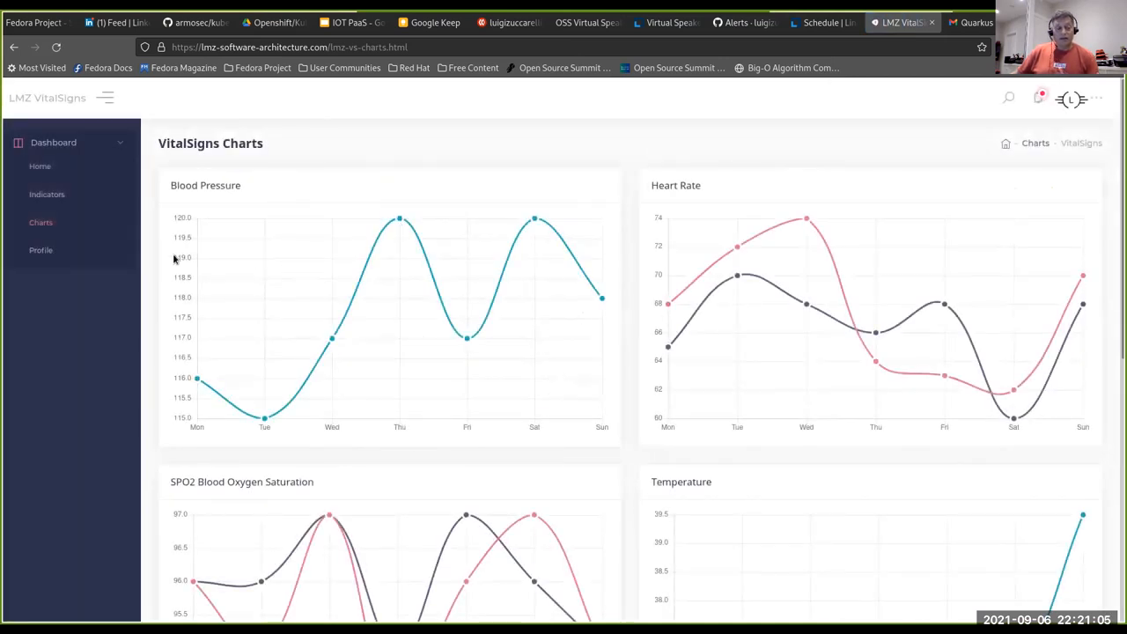
mouse_move(197, 368)
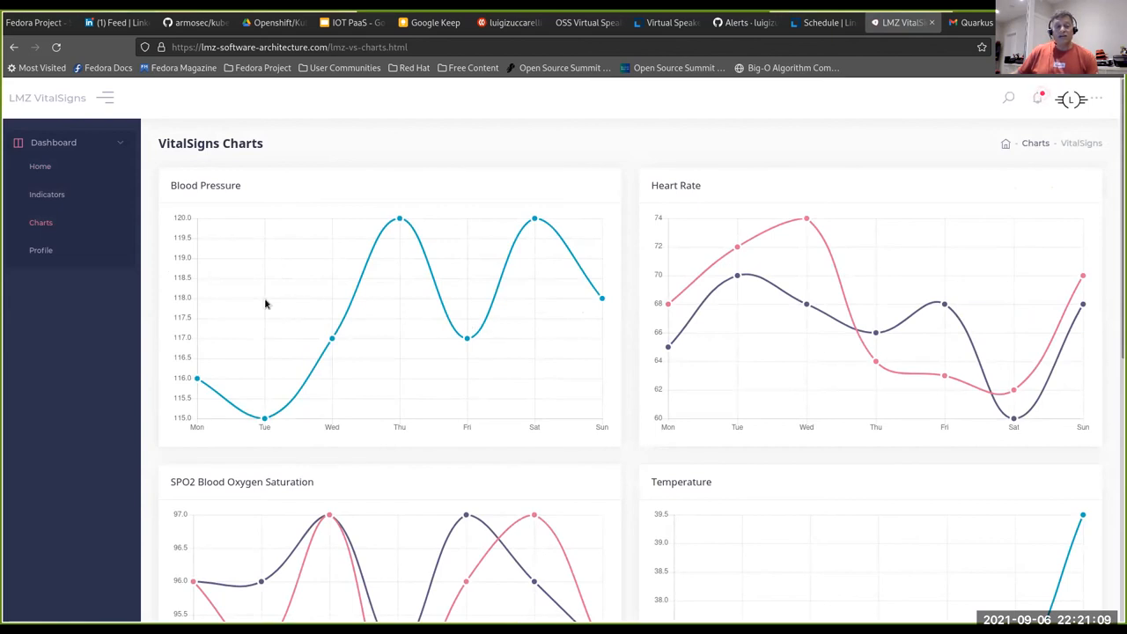
mouse_move(180, 197)
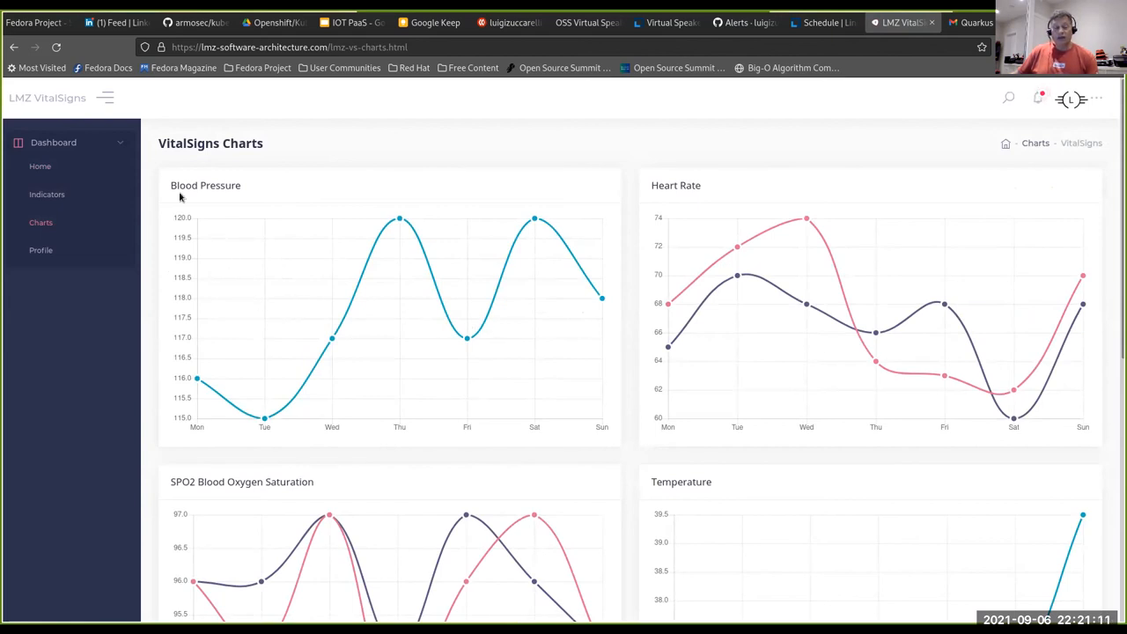
mouse_move(370, 242)
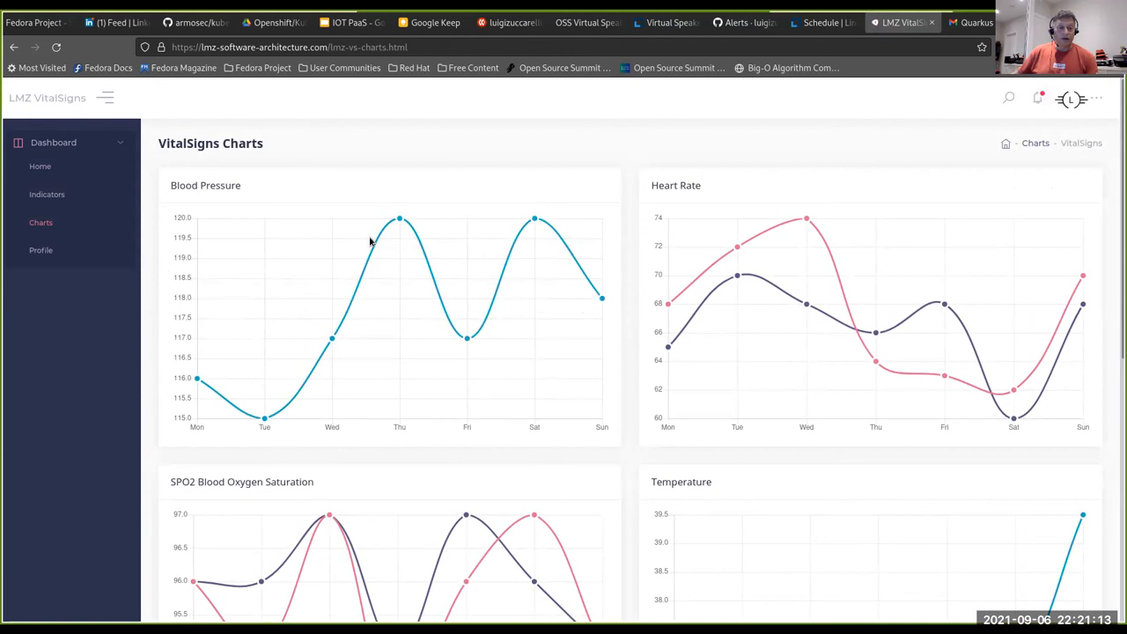
scroll(down, 3)
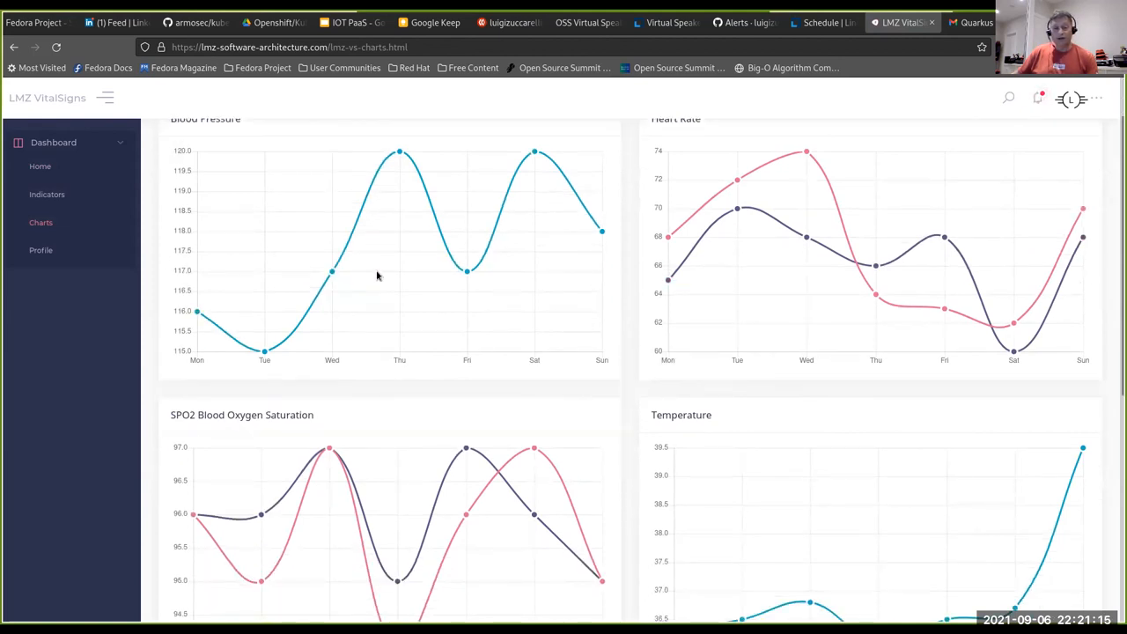
scroll(down, 3)
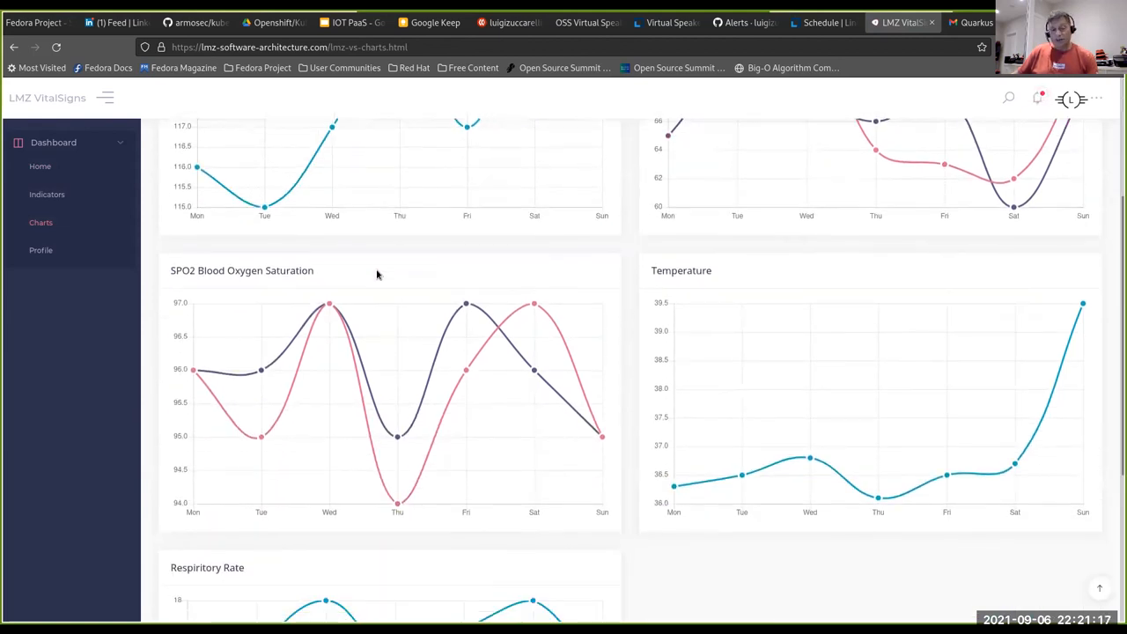
scroll(down, 3)
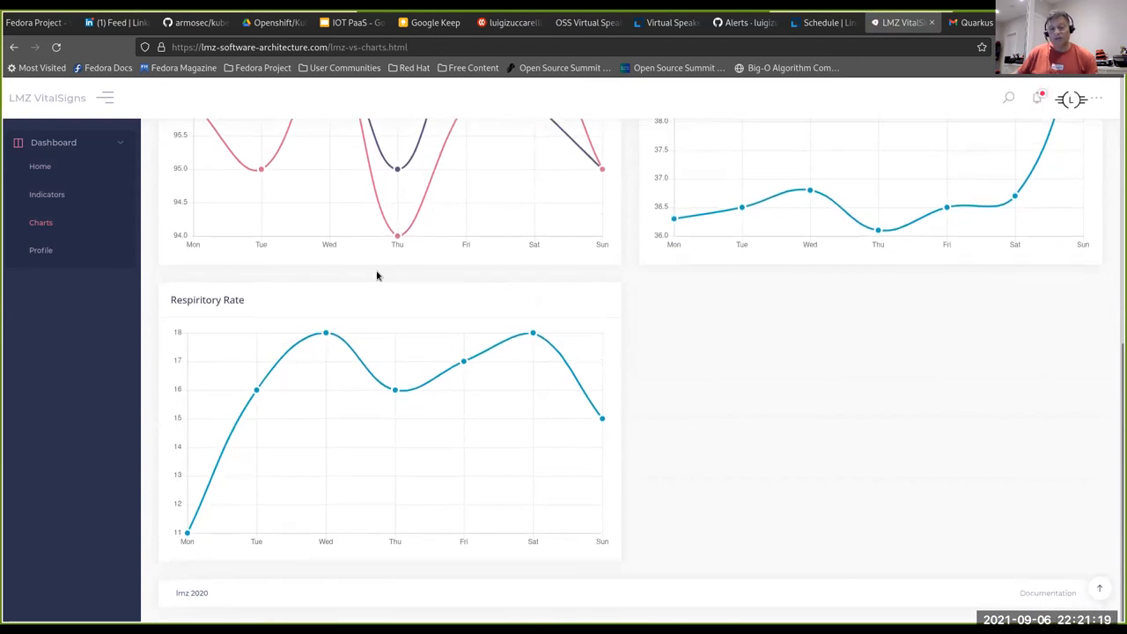
mouse_move(899, 421)
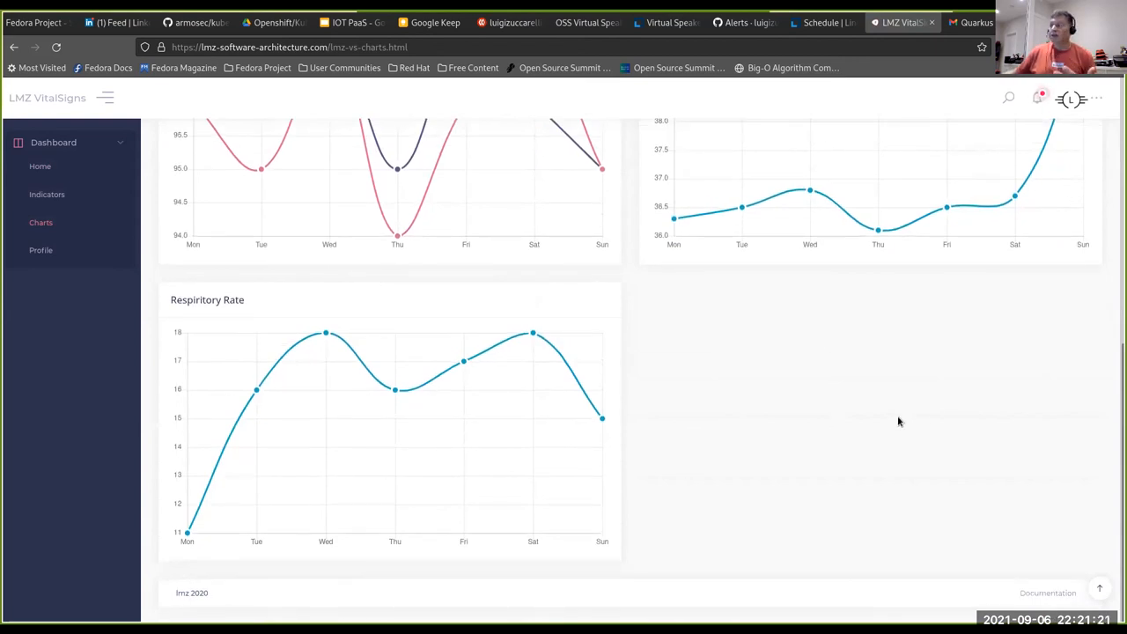
scroll(up, 3)
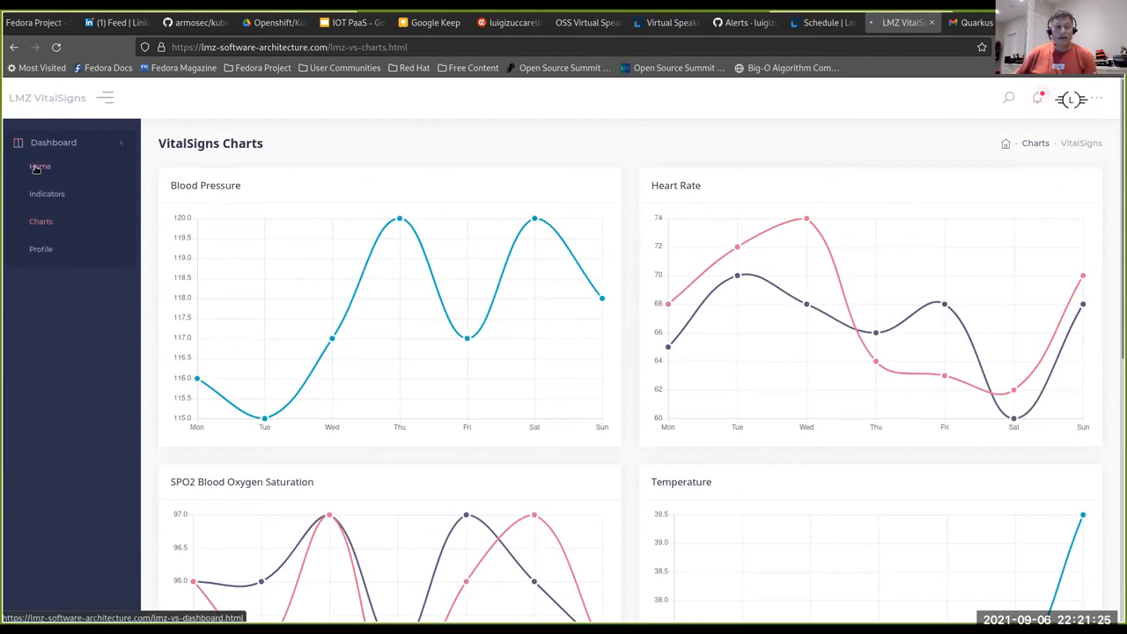
click(39, 166)
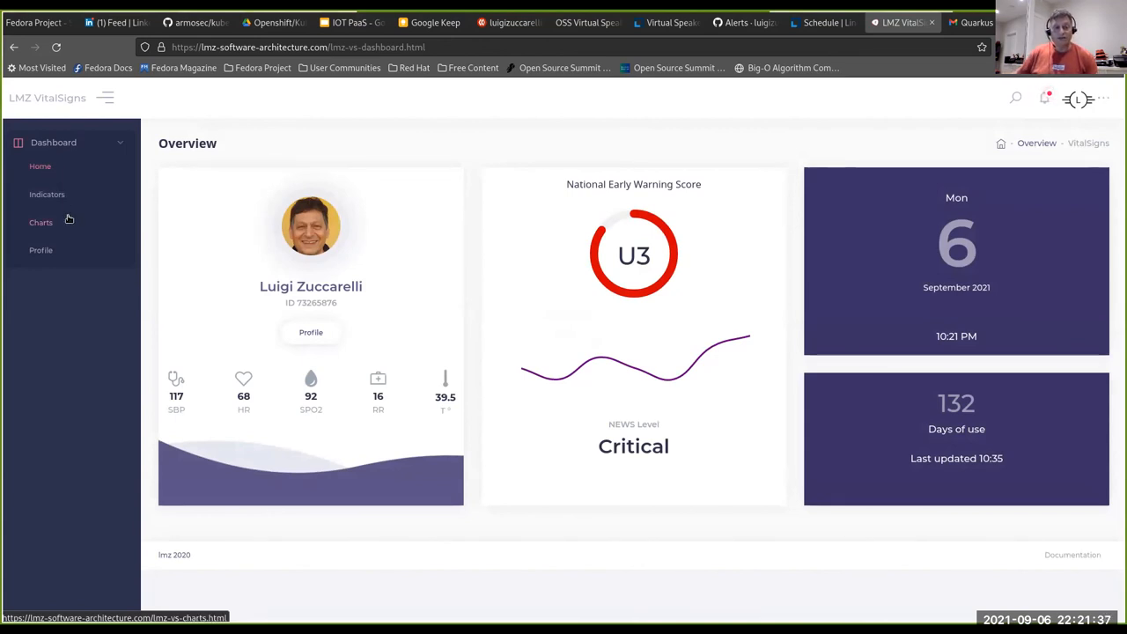
mouse_move(441, 215)
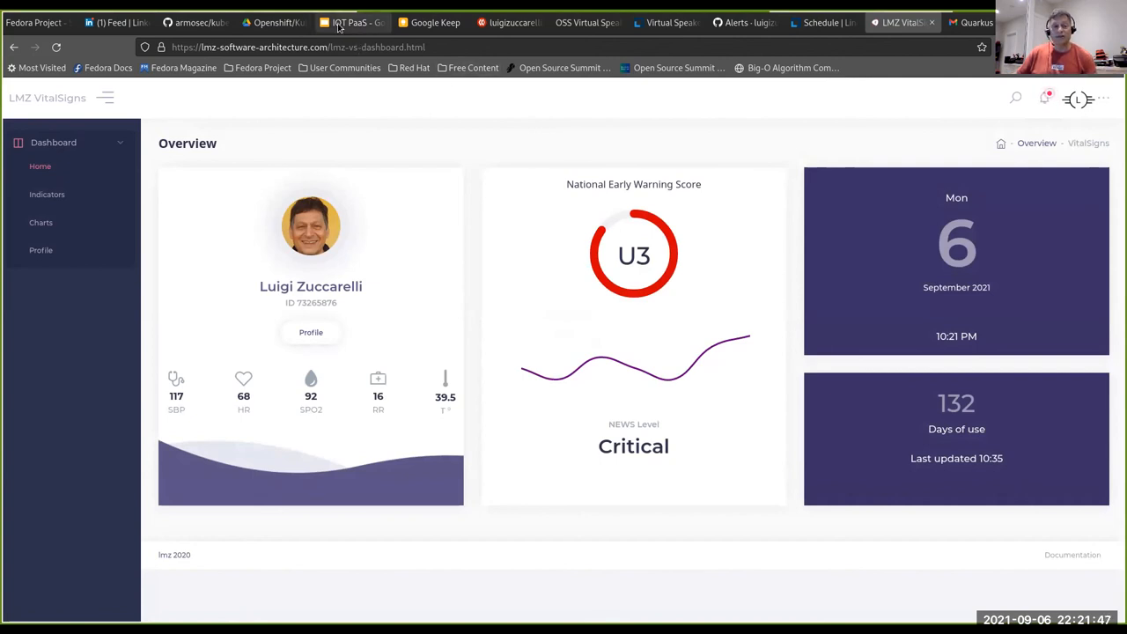
Switch from the VitalSigns dashboard back to the IoT PaaS slide deck
click(351, 21)
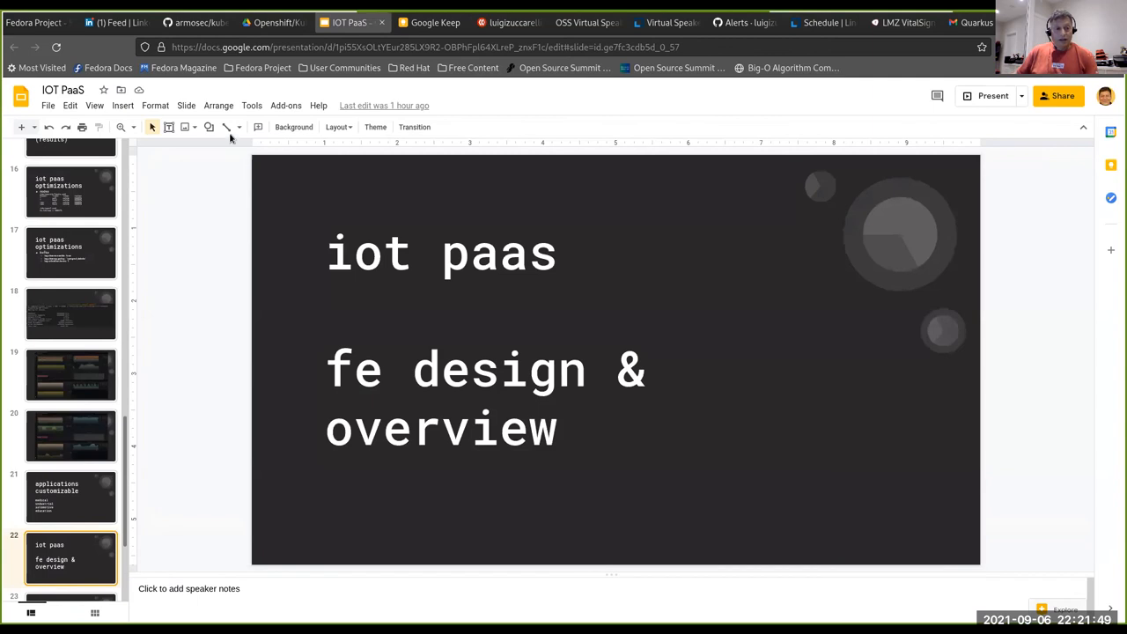
Start presenting the IoT PaaS deck full screen
click(993, 95)
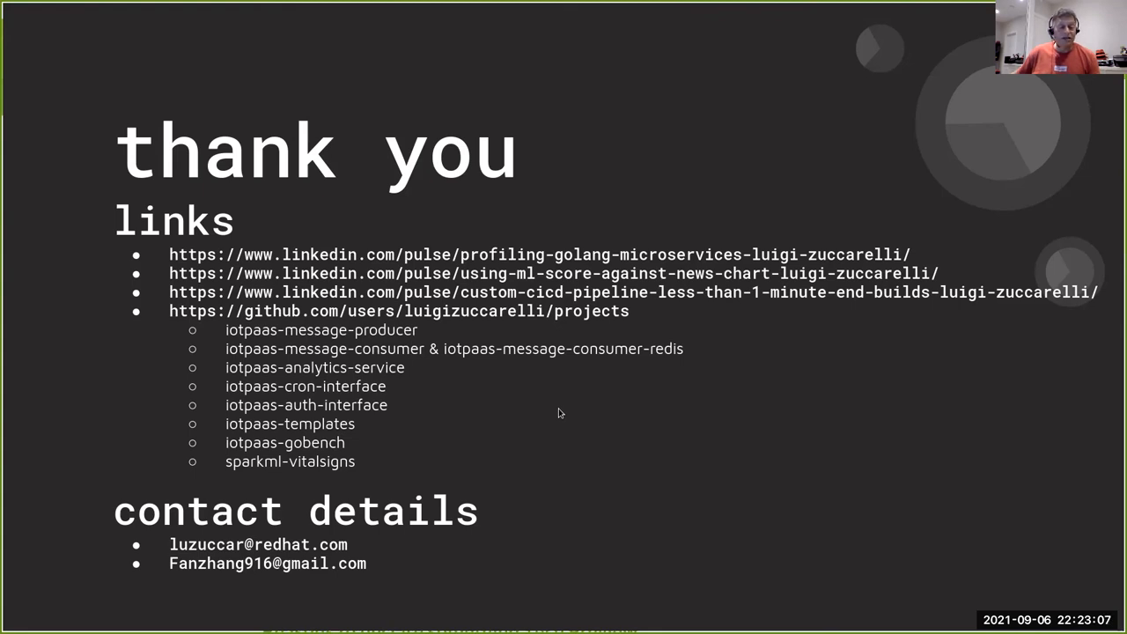
mouse_move(638, 405)
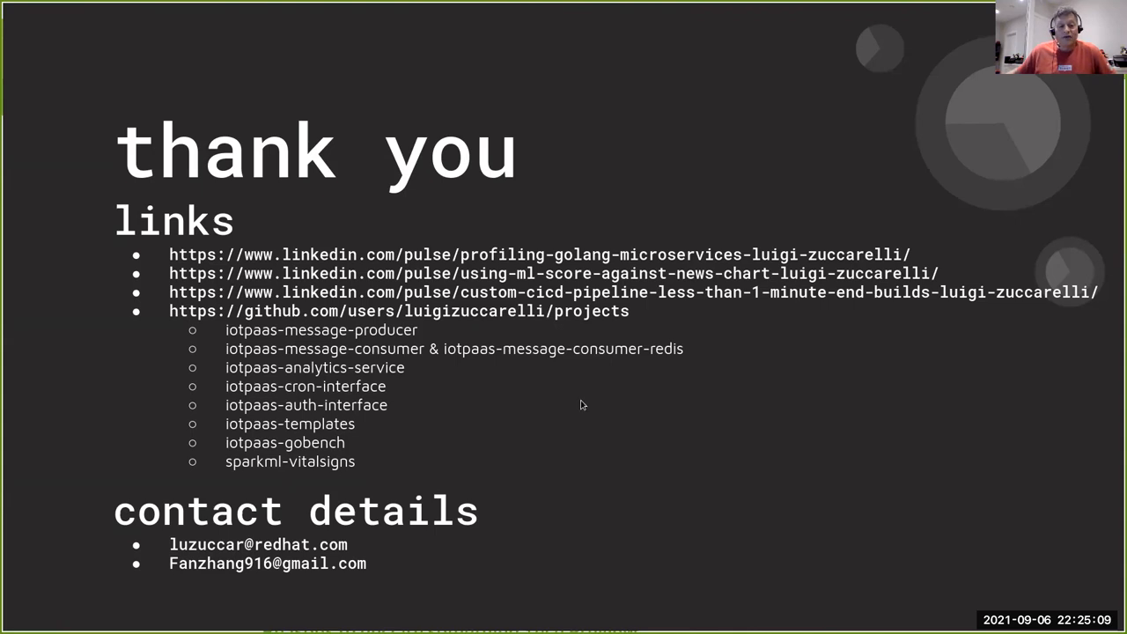
mouse_move(538, 424)
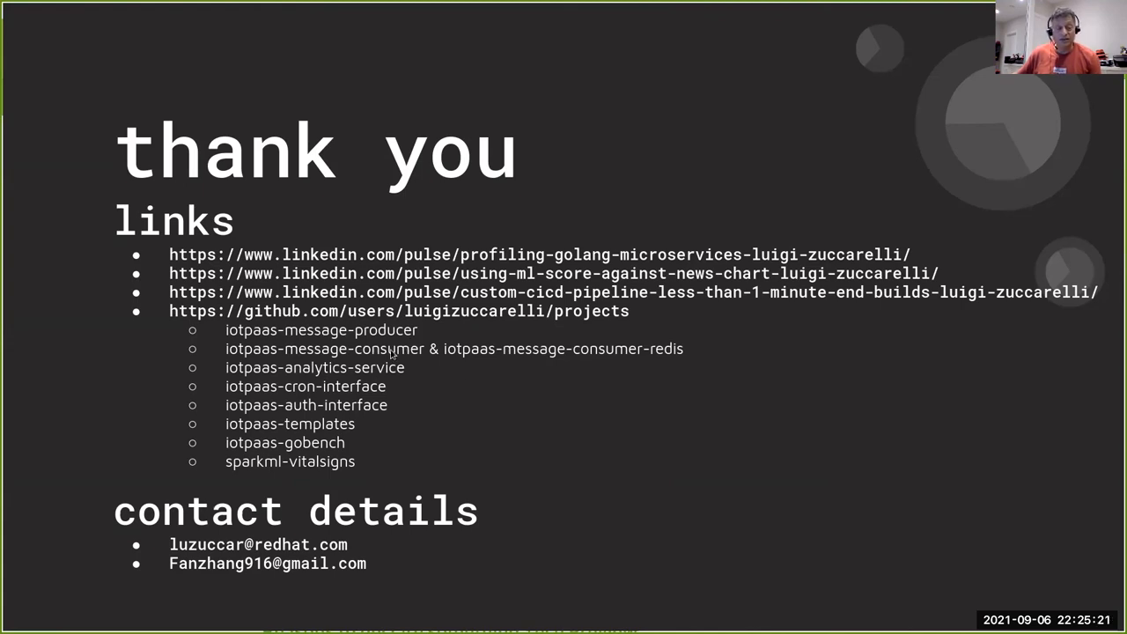
mouse_move(421, 414)
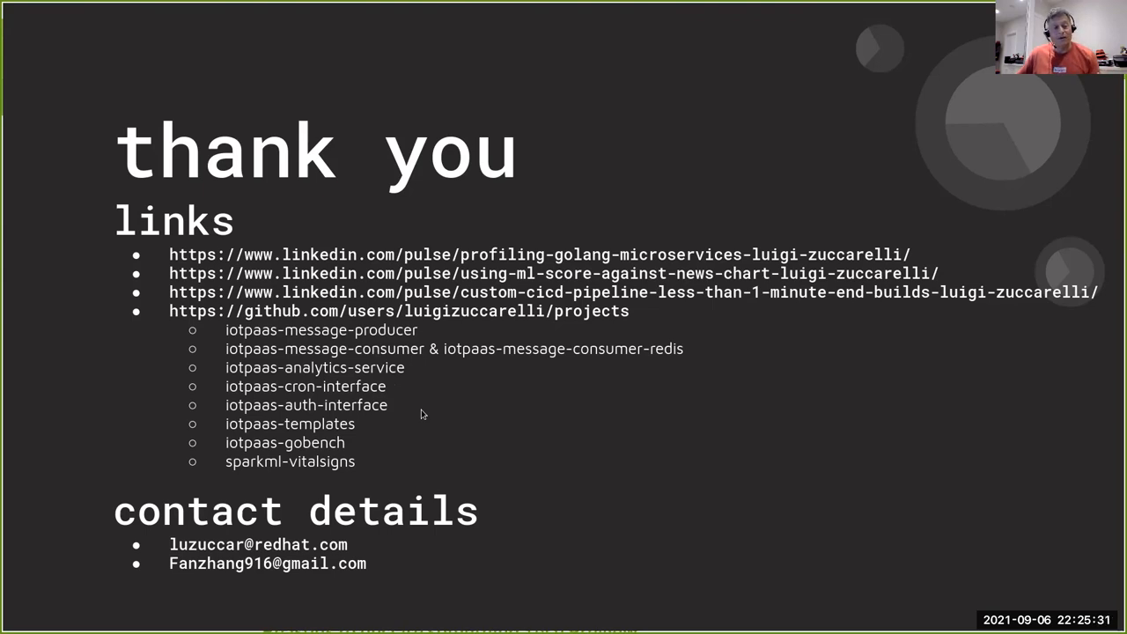
mouse_move(430, 417)
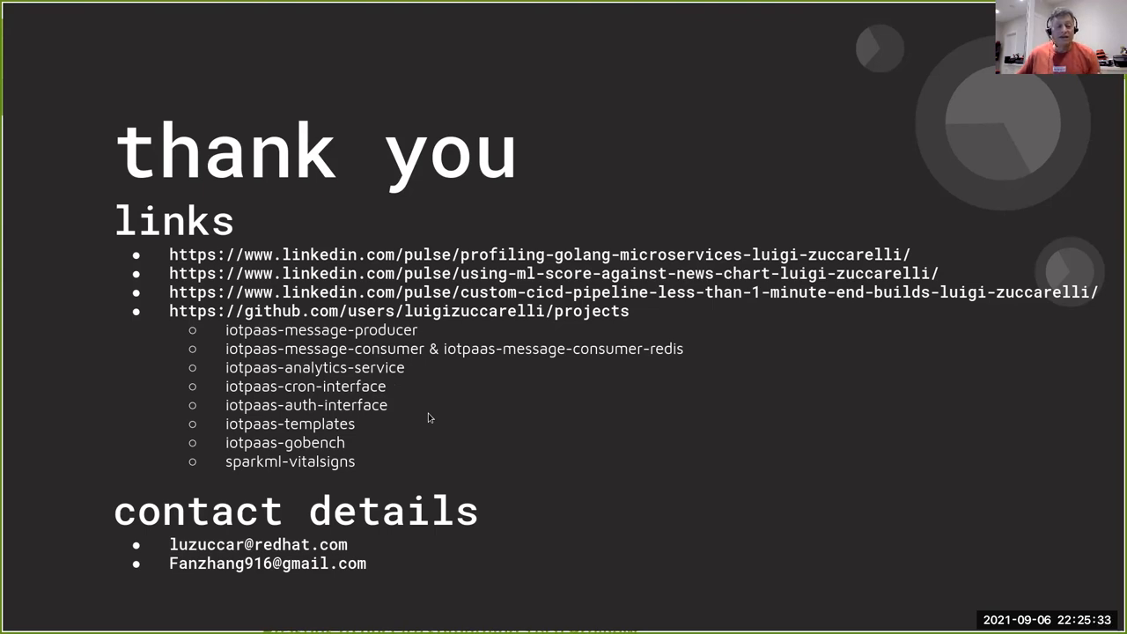
mouse_move(419, 437)
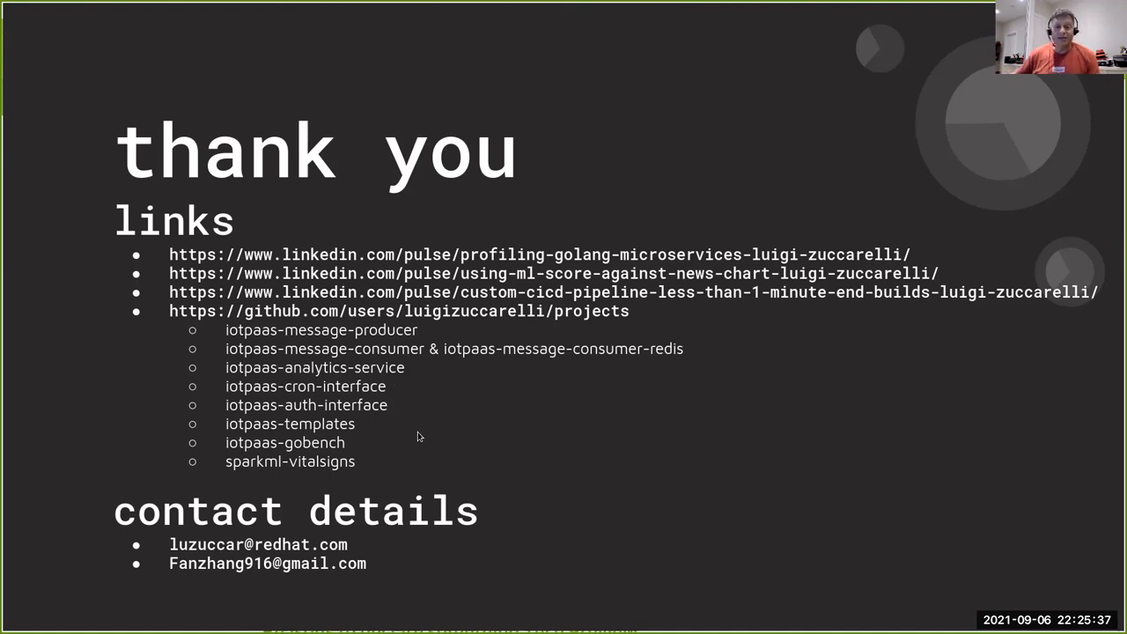
mouse_move(467, 437)
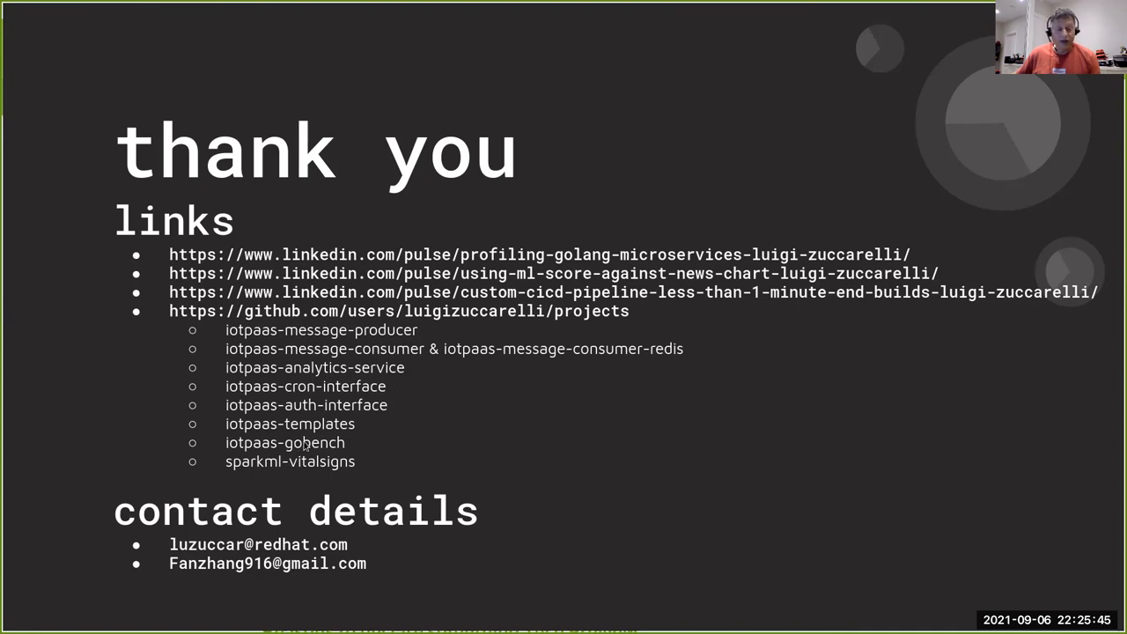
mouse_move(475, 444)
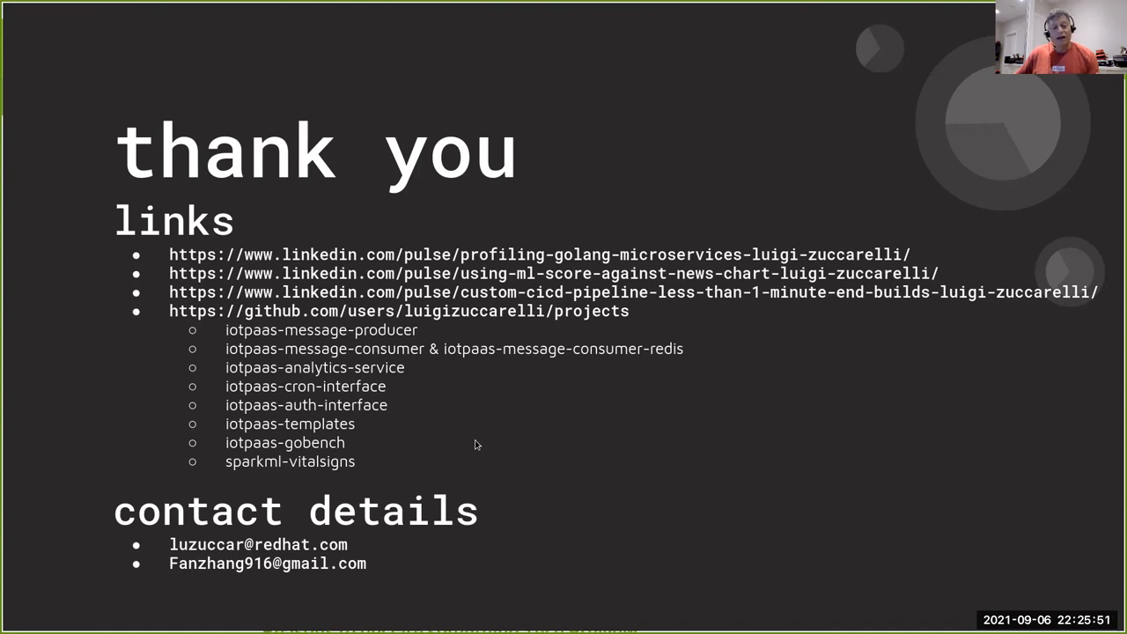
mouse_move(273, 465)
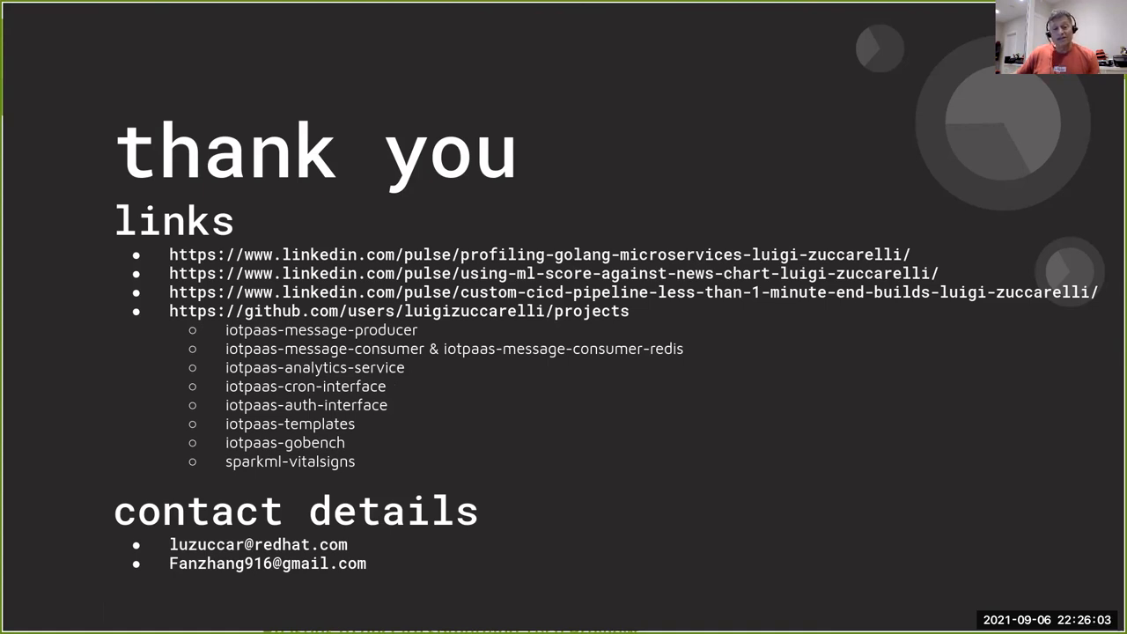
mouse_move(544, 449)
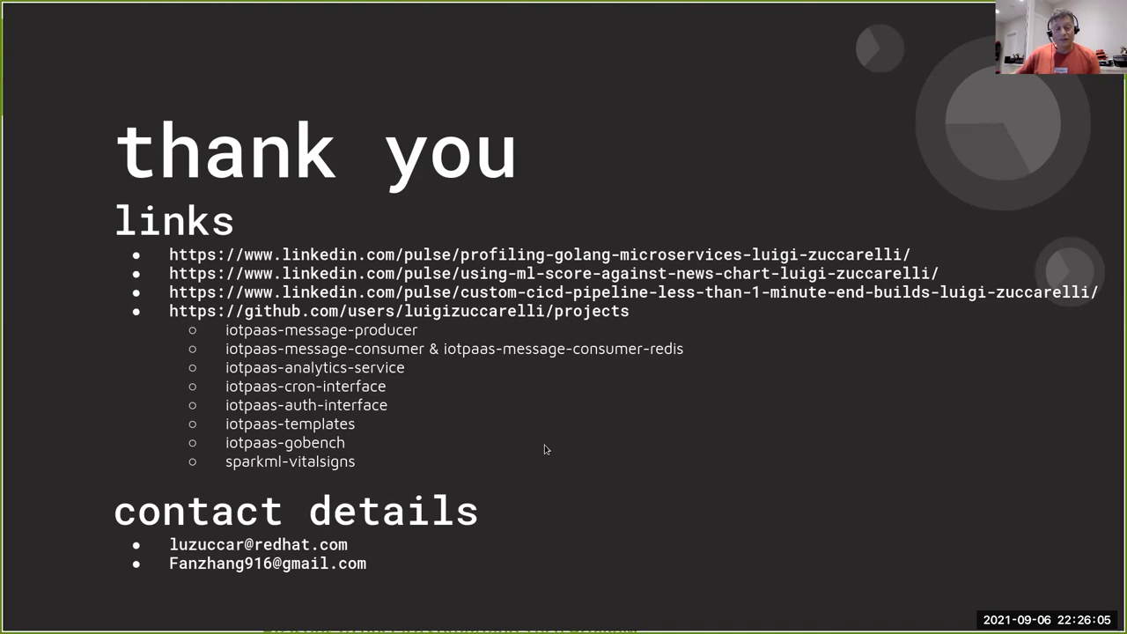
mouse_move(574, 444)
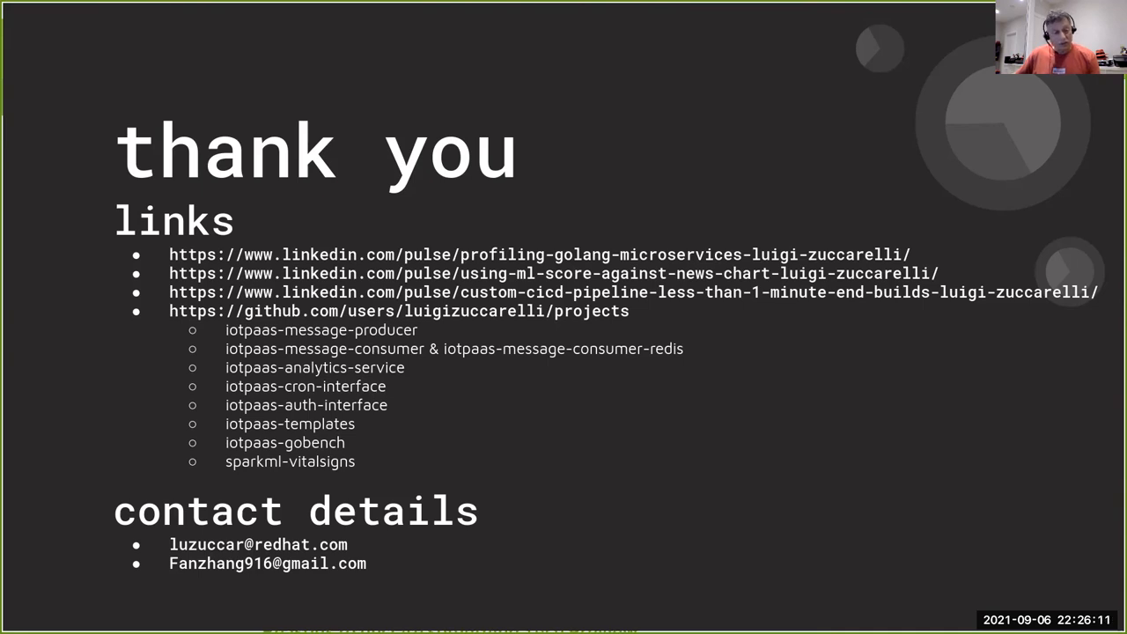
mouse_move(602, 433)
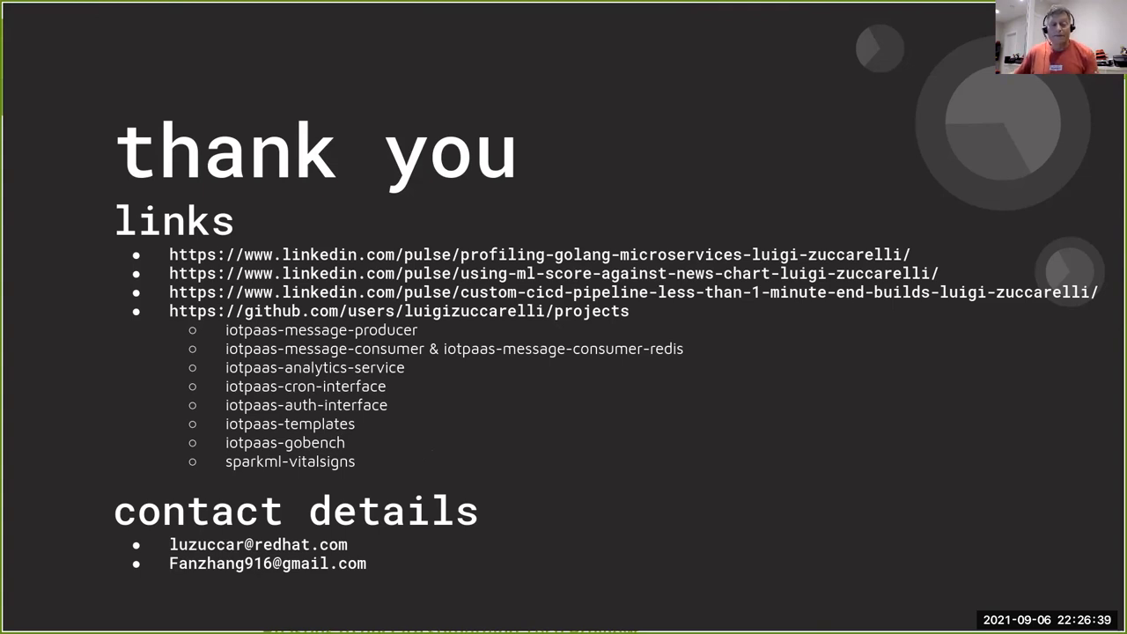
mouse_move(520, 428)
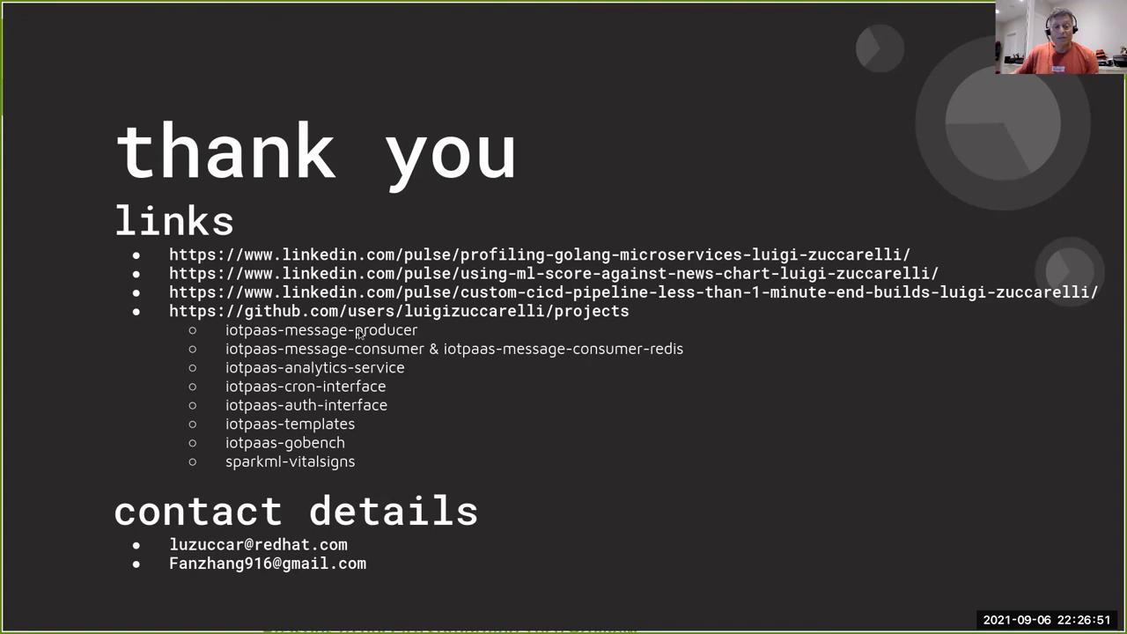
mouse_move(432, 382)
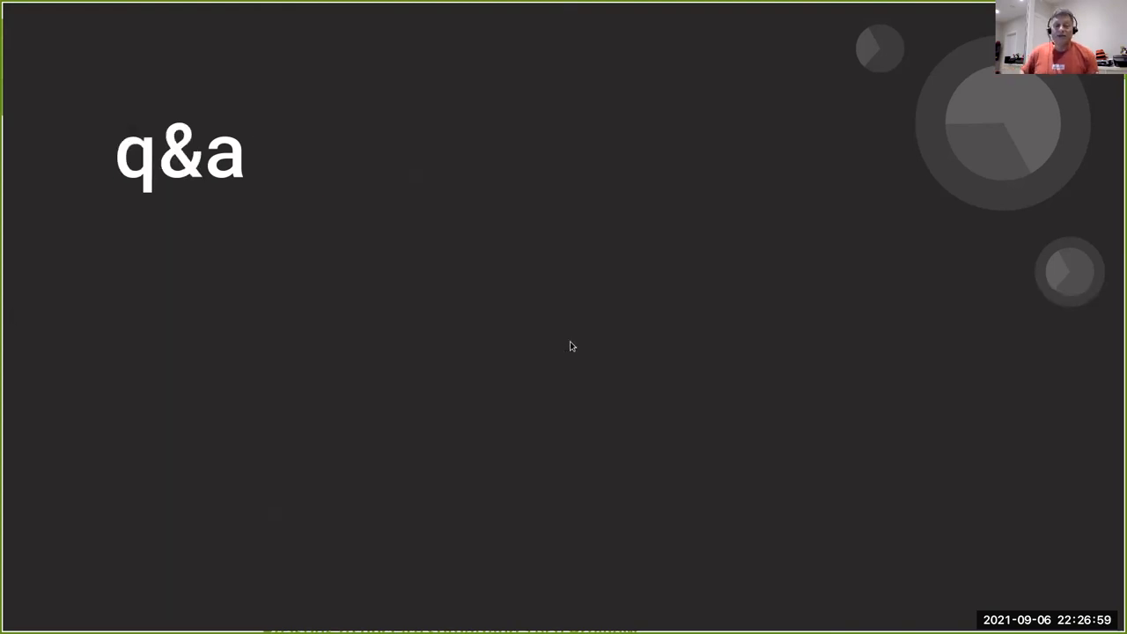
mouse_move(563, 350)
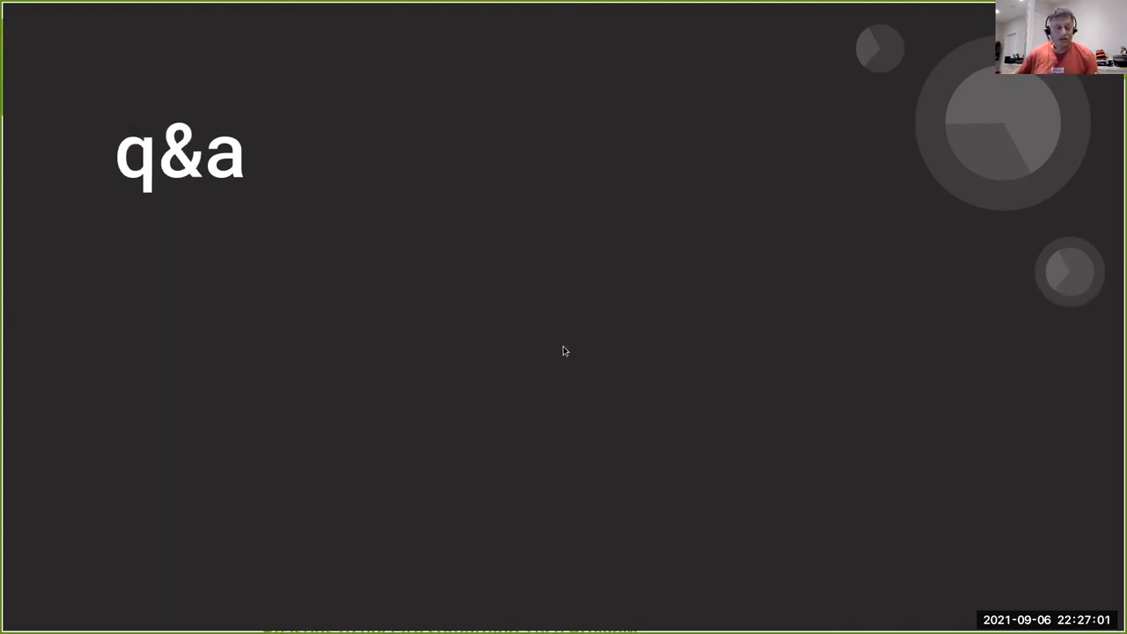